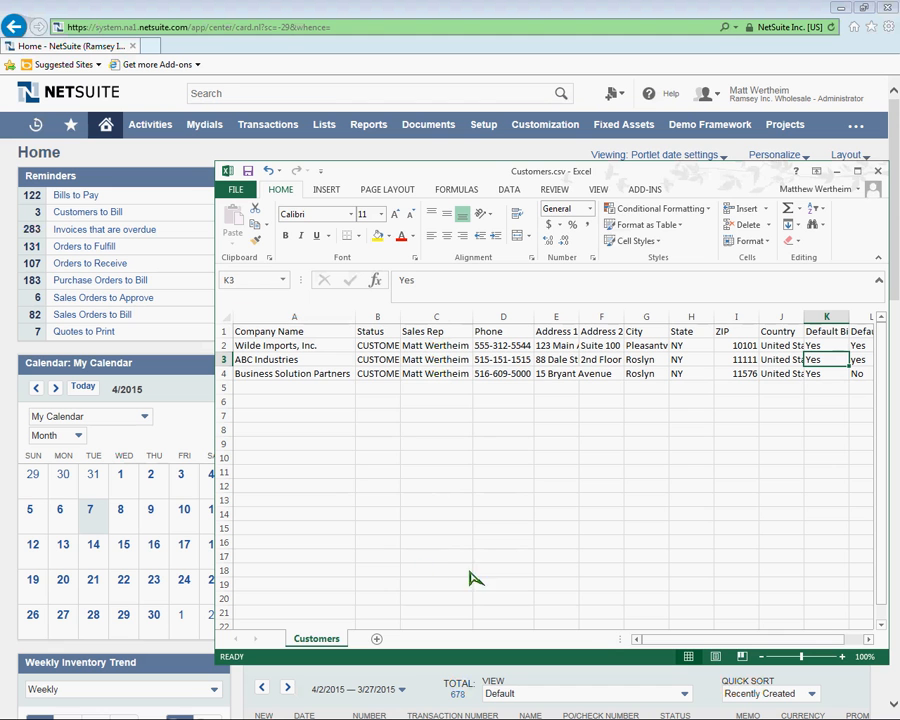
pyautogui.moveTo(378, 380)
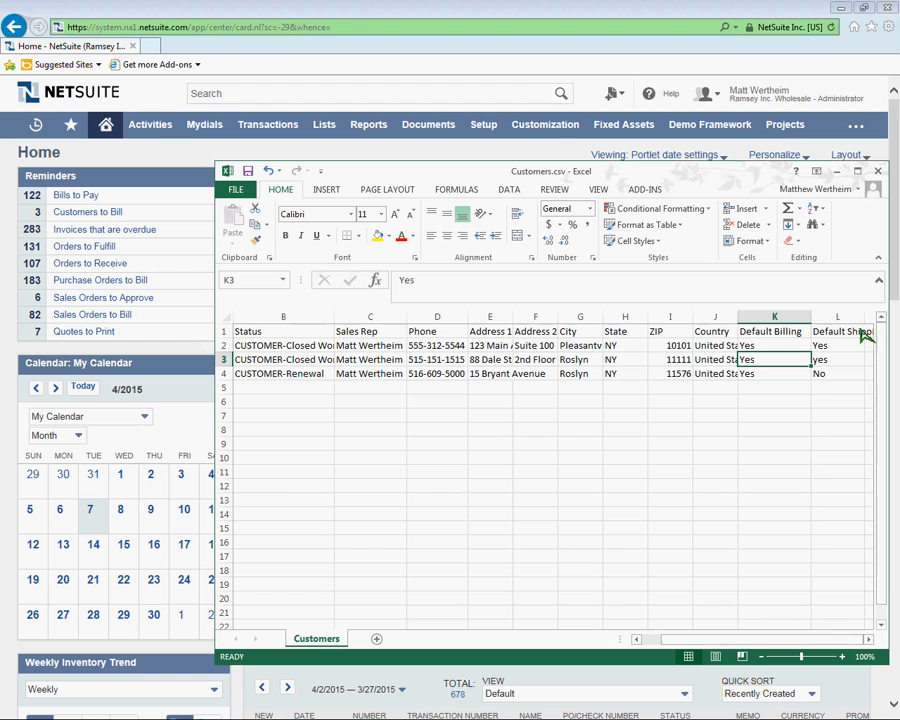
# Step: Launch Import CSV Records from Setup > Import/Export to reach the Scan & Upload step
pyautogui.hscroll(-3)
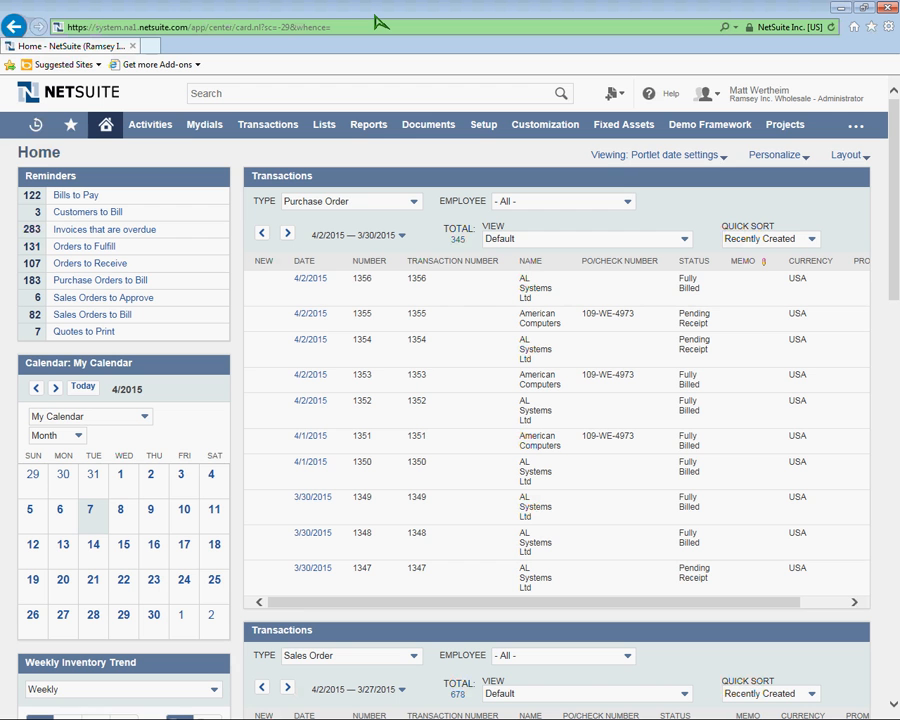
pyautogui.moveTo(405, 62)
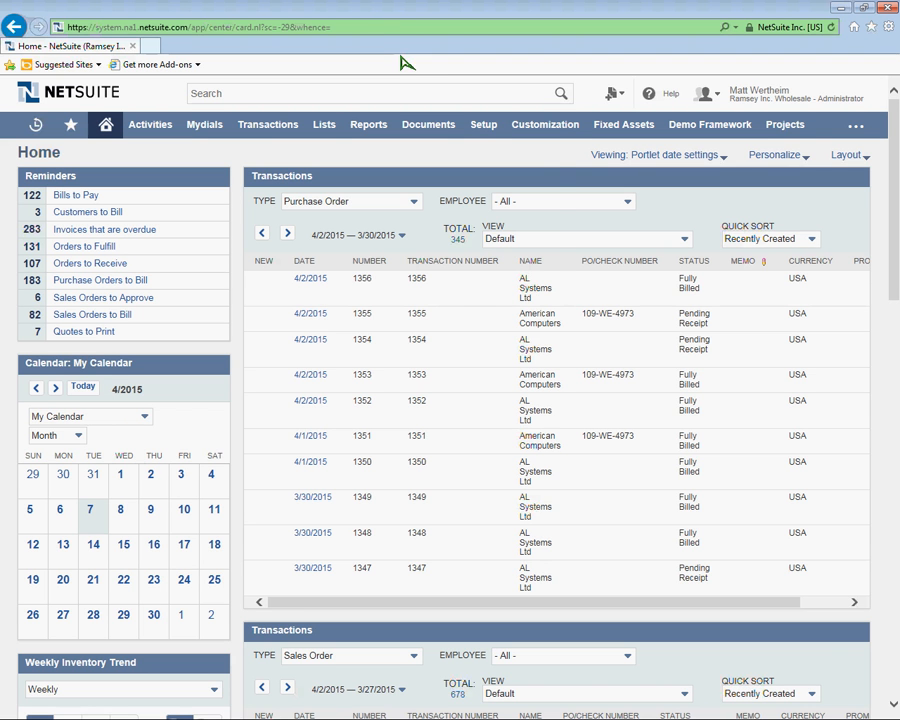
pyautogui.click(483, 124)
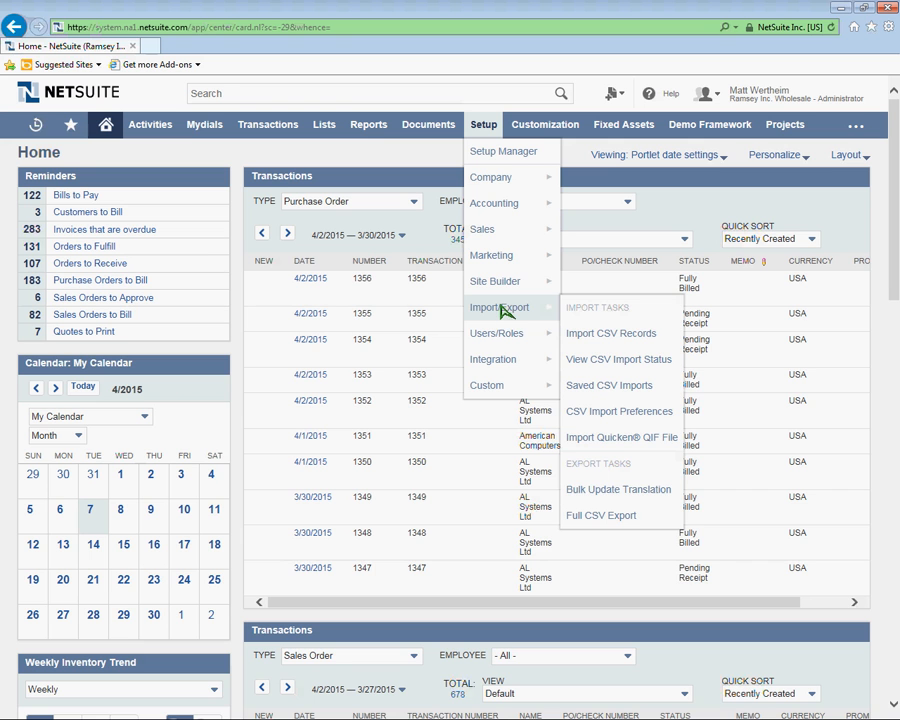
pyautogui.moveTo(610, 333)
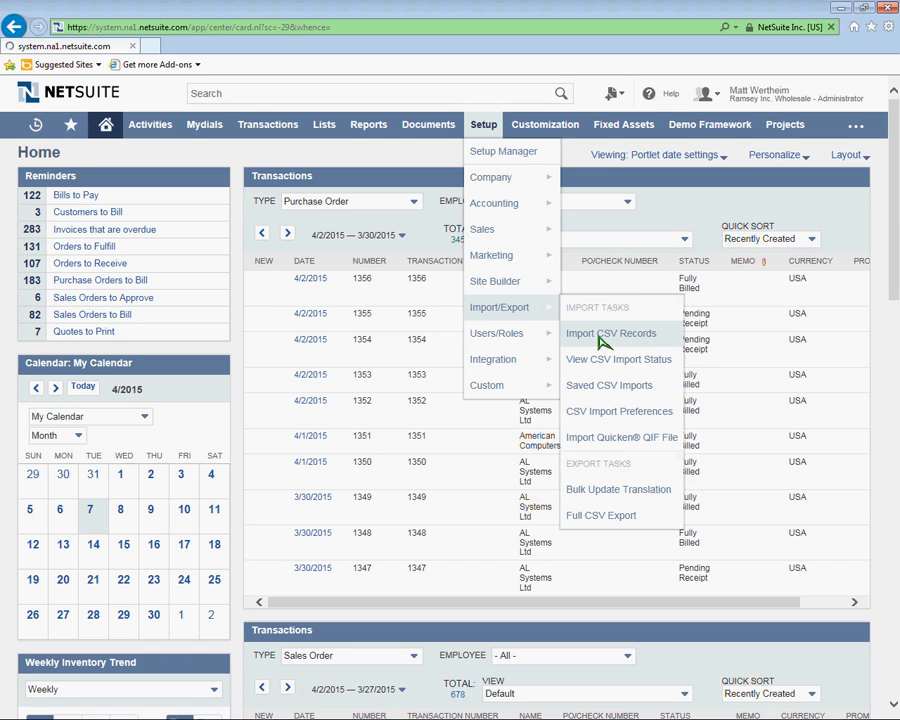
pyautogui.click(610, 333)
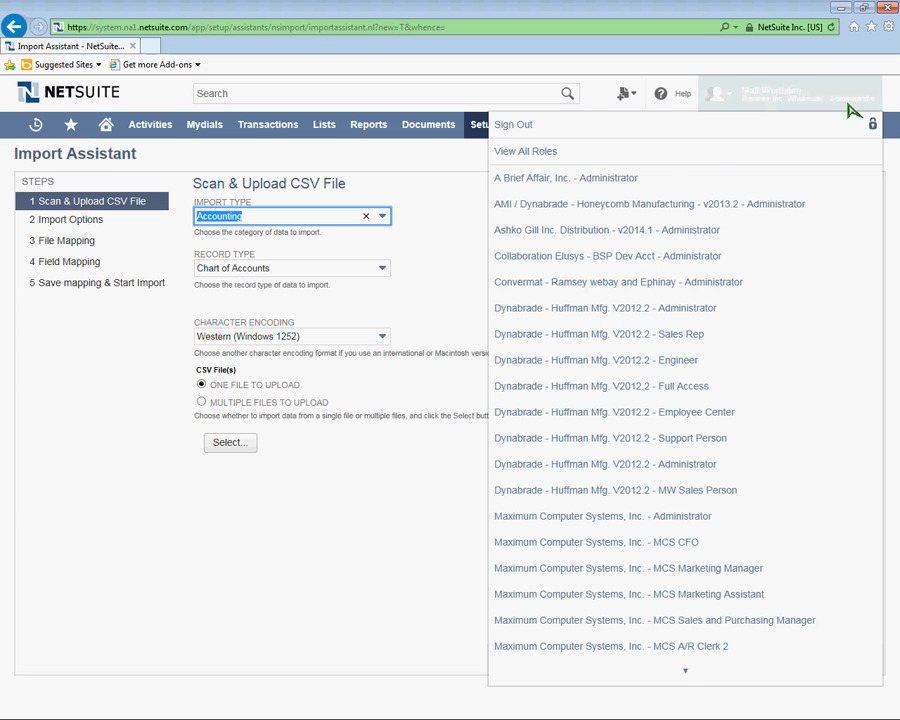
# Step: Choose Relationships as the import type and Customers Only as the record type
pyautogui.click(485, 195)
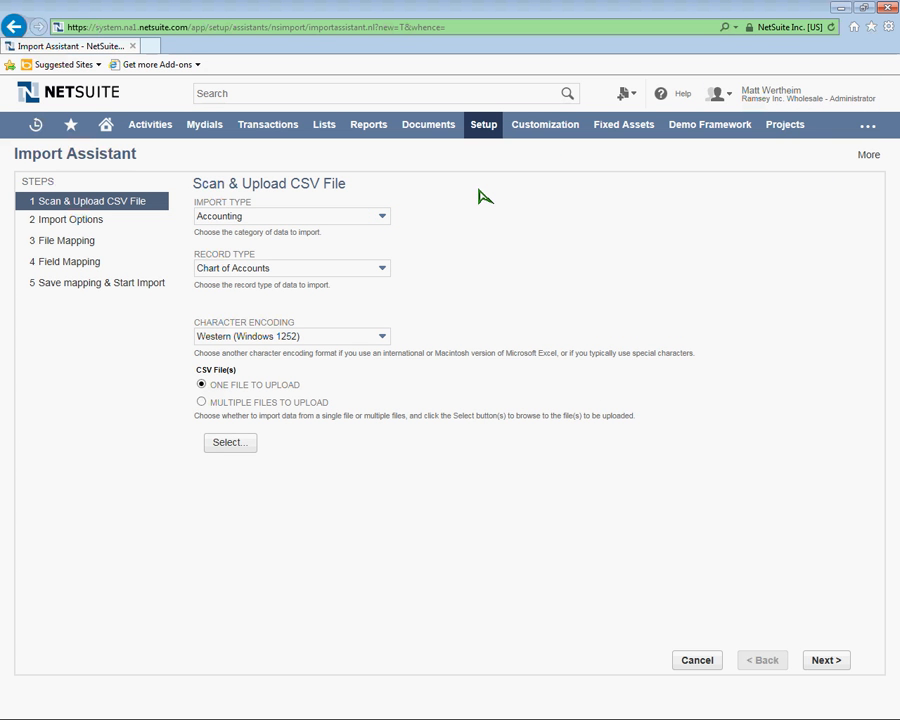
pyautogui.moveTo(452, 233)
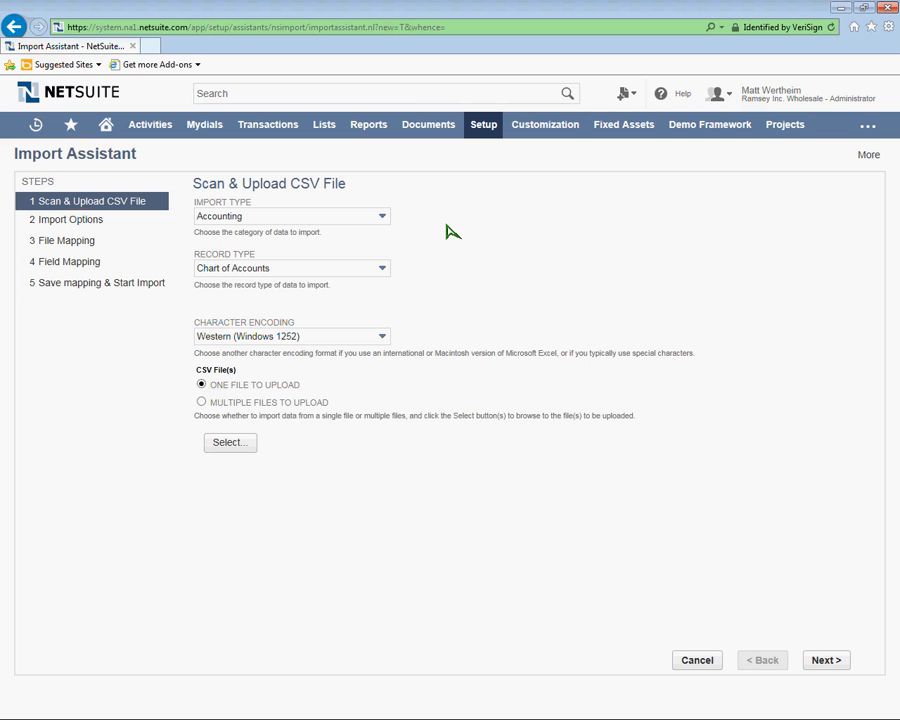
pyautogui.moveTo(482, 241)
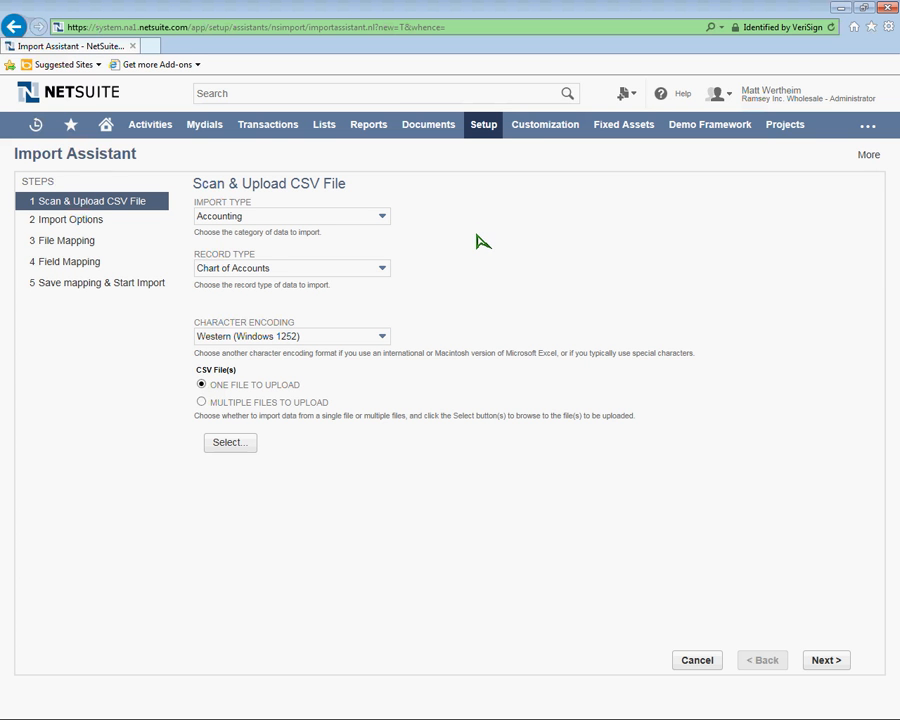
pyautogui.moveTo(462, 226)
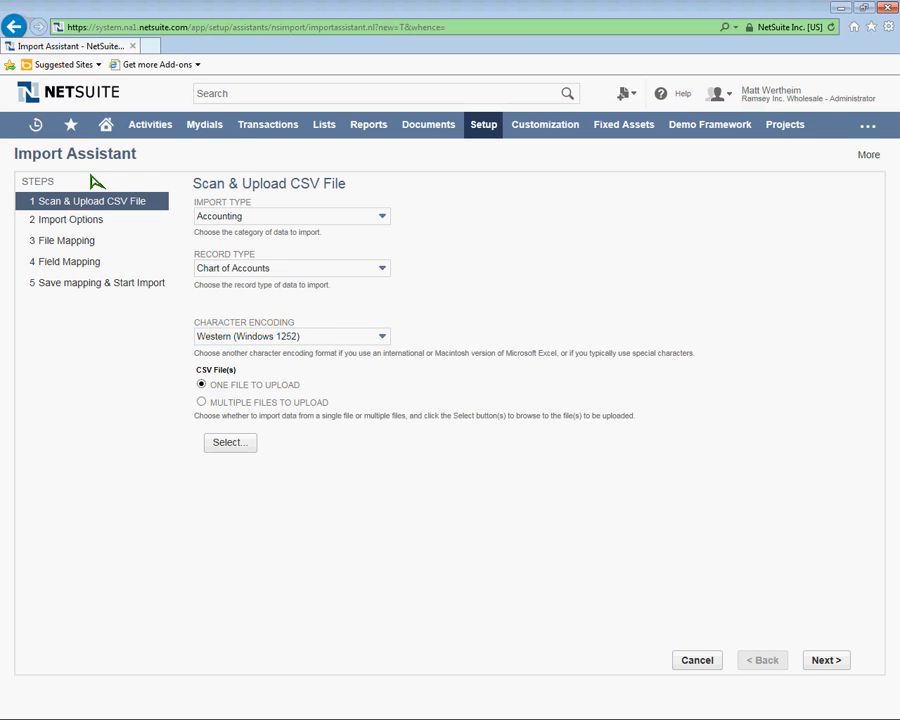
pyautogui.moveTo(187, 187)
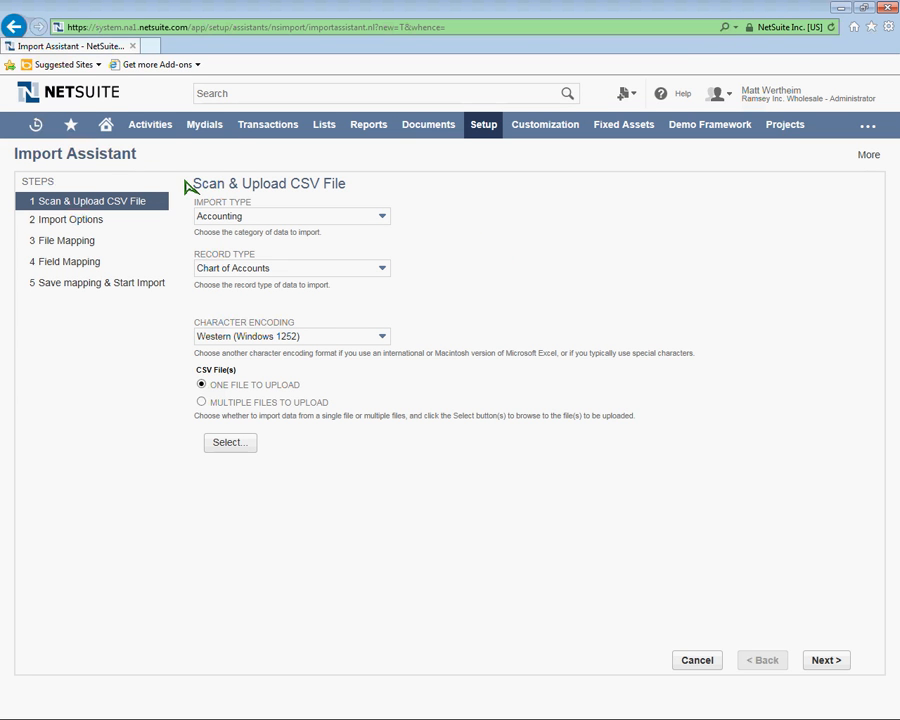
pyautogui.moveTo(352, 208)
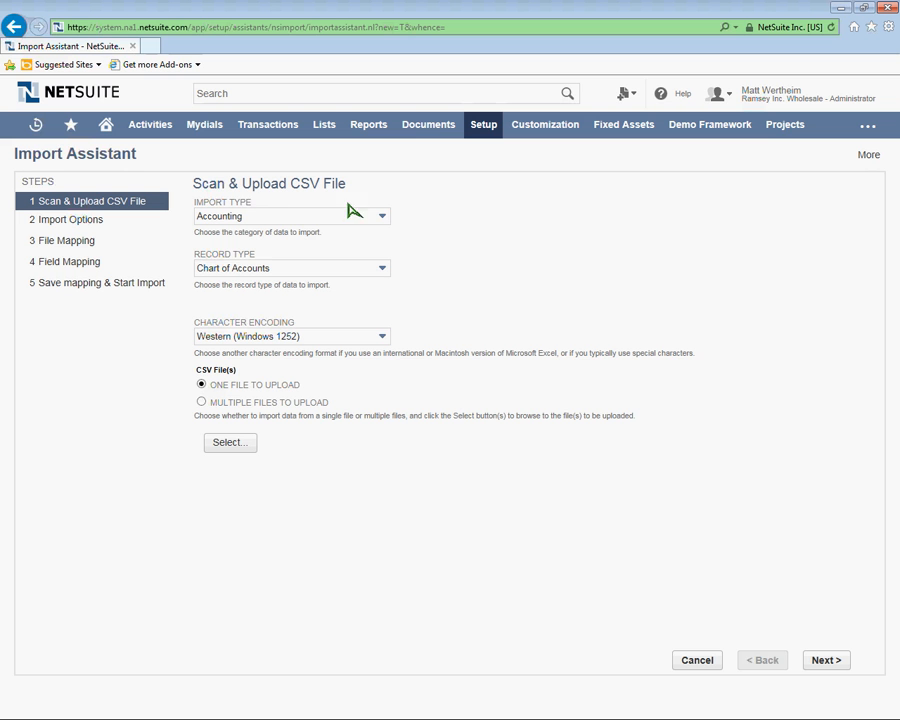
pyautogui.click(381, 216)
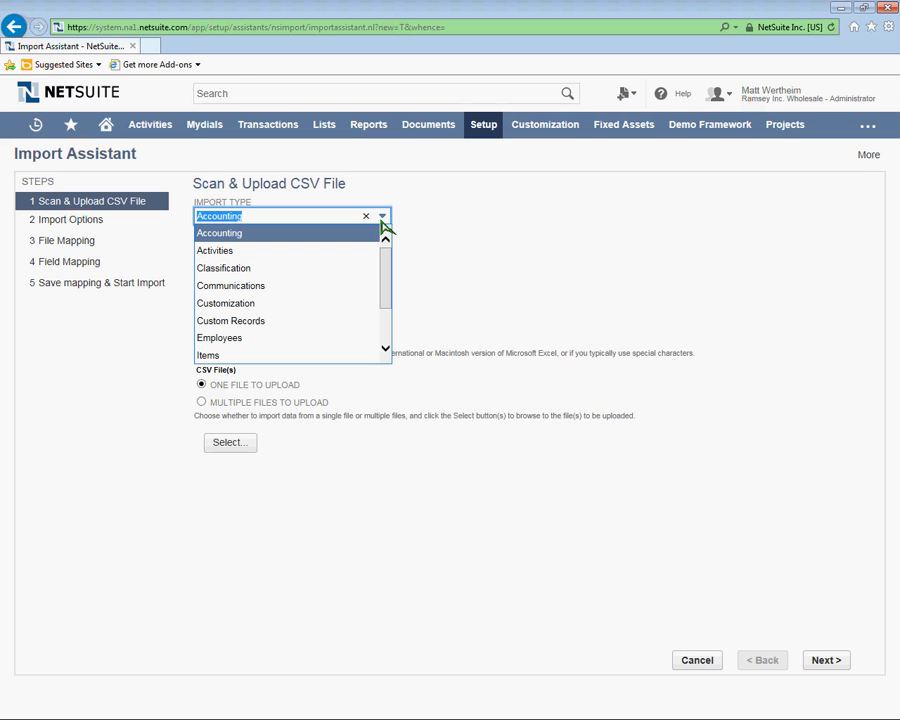
pyautogui.moveTo(392, 263)
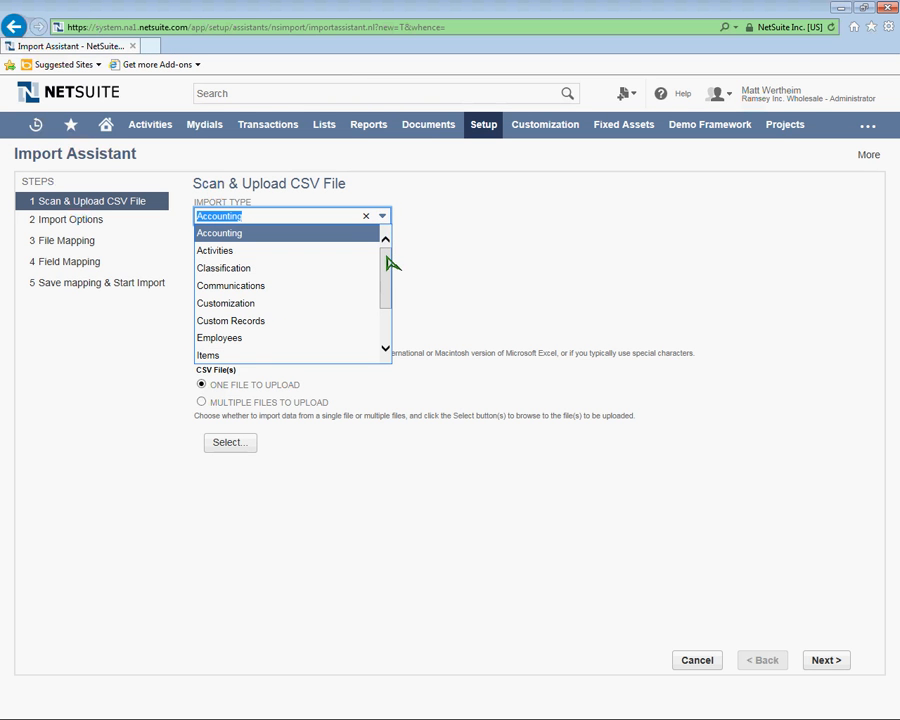
pyautogui.scroll(-3)
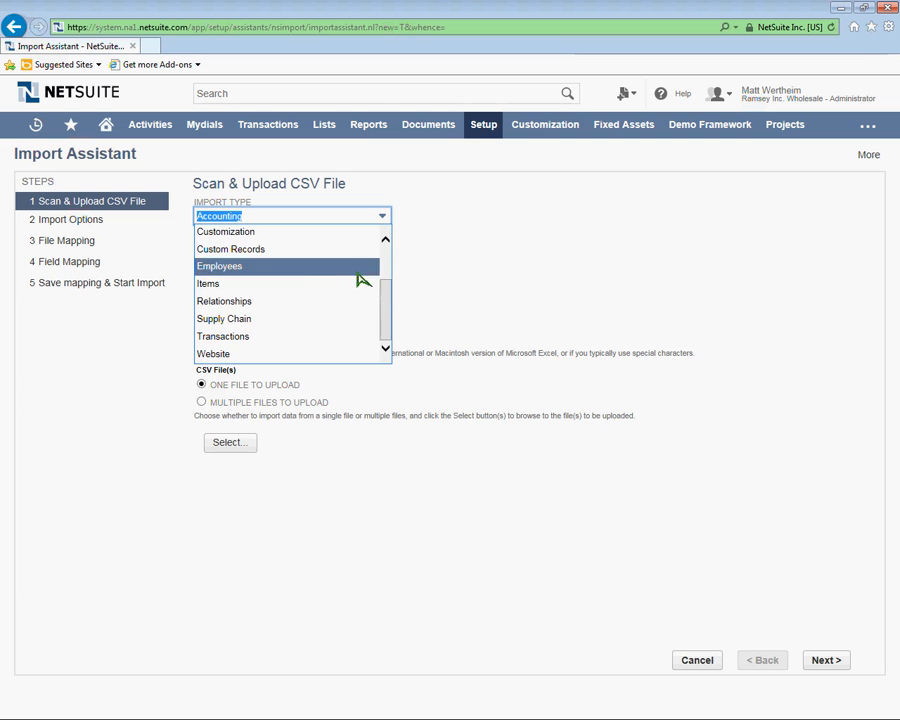
pyautogui.moveTo(224, 301)
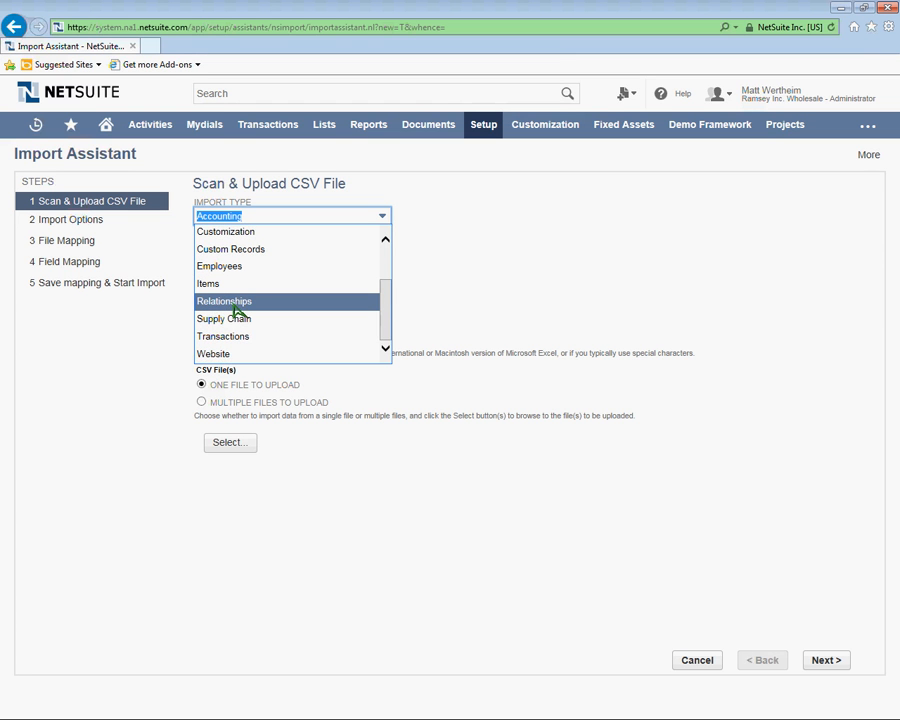
pyautogui.click(224, 301)
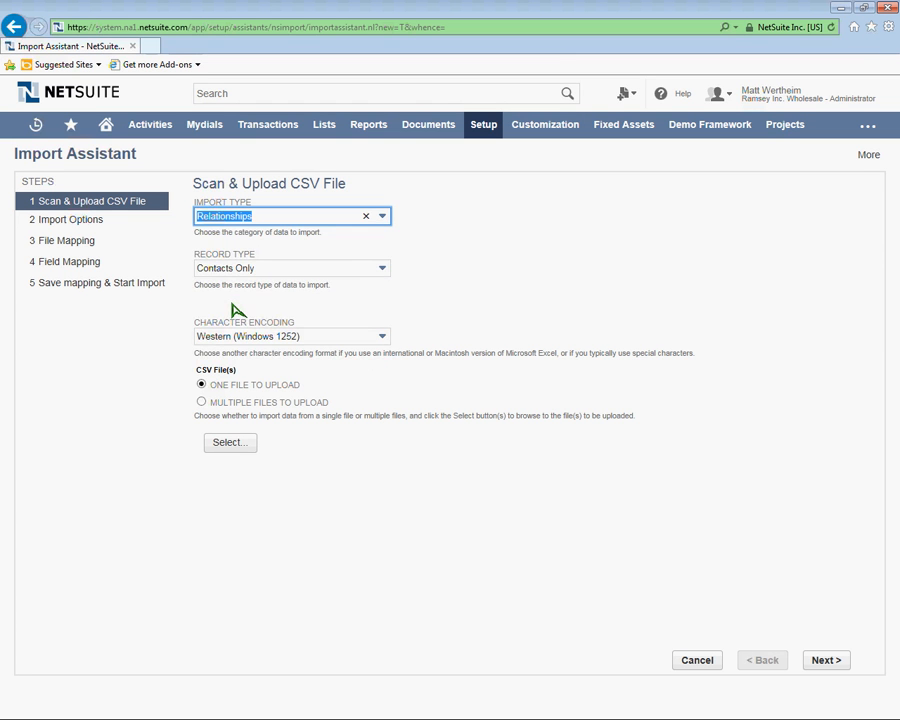
pyautogui.click(381, 268)
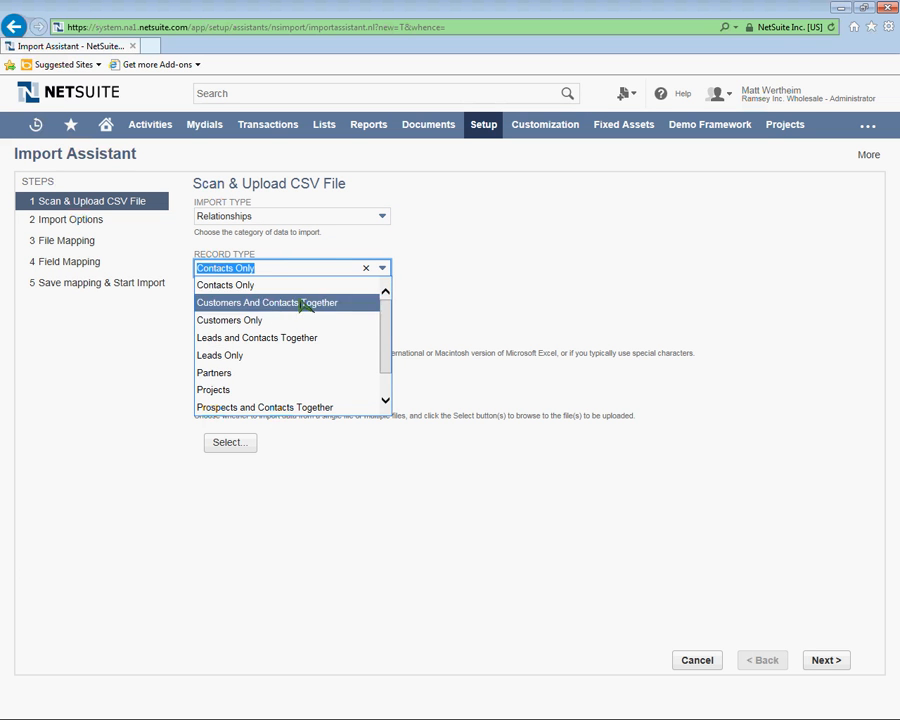
pyautogui.click(229, 320)
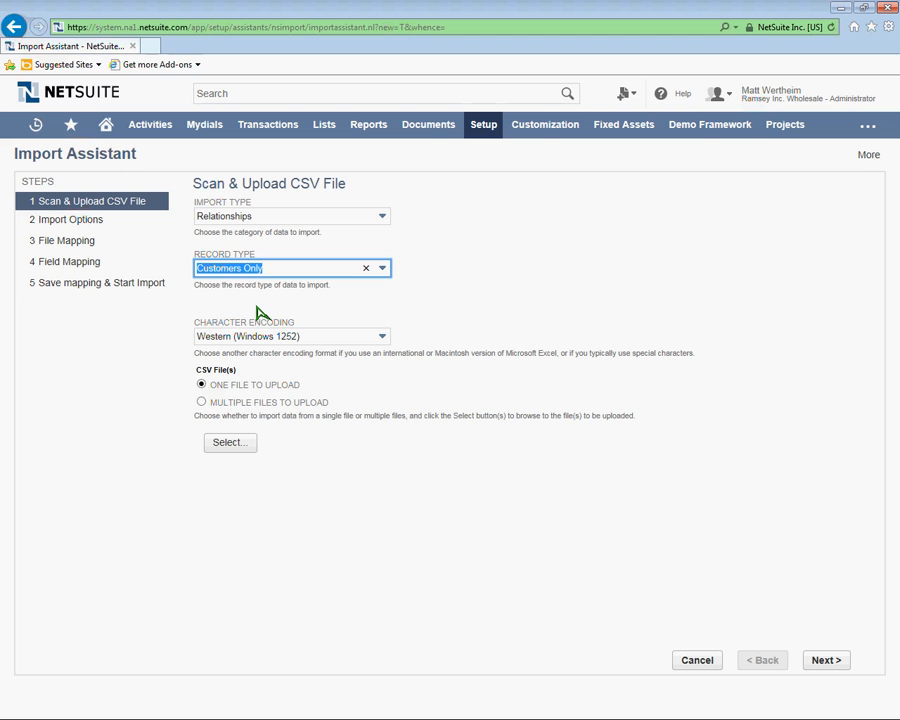
pyautogui.moveTo(232, 328)
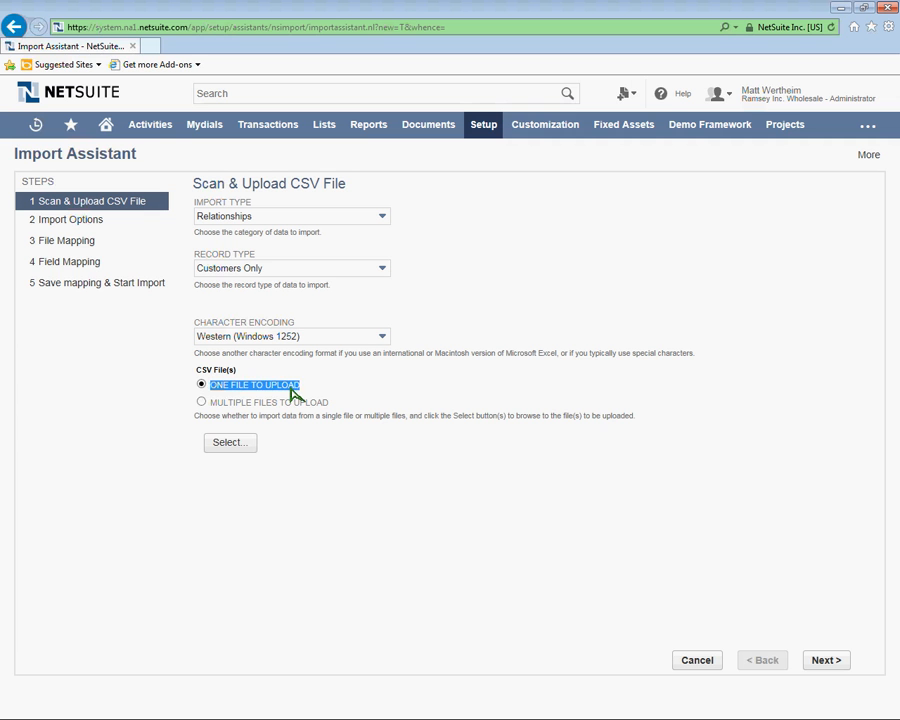
pyautogui.moveTo(238, 447)
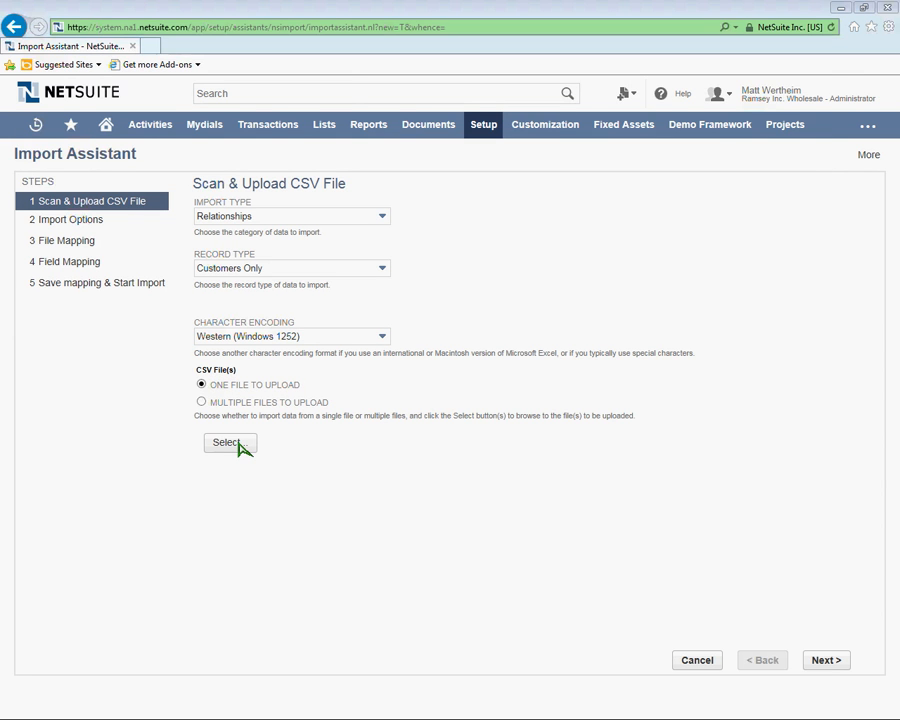
# Step: Select Customers.csv from the file browser as the upload file
pyautogui.click(229, 442)
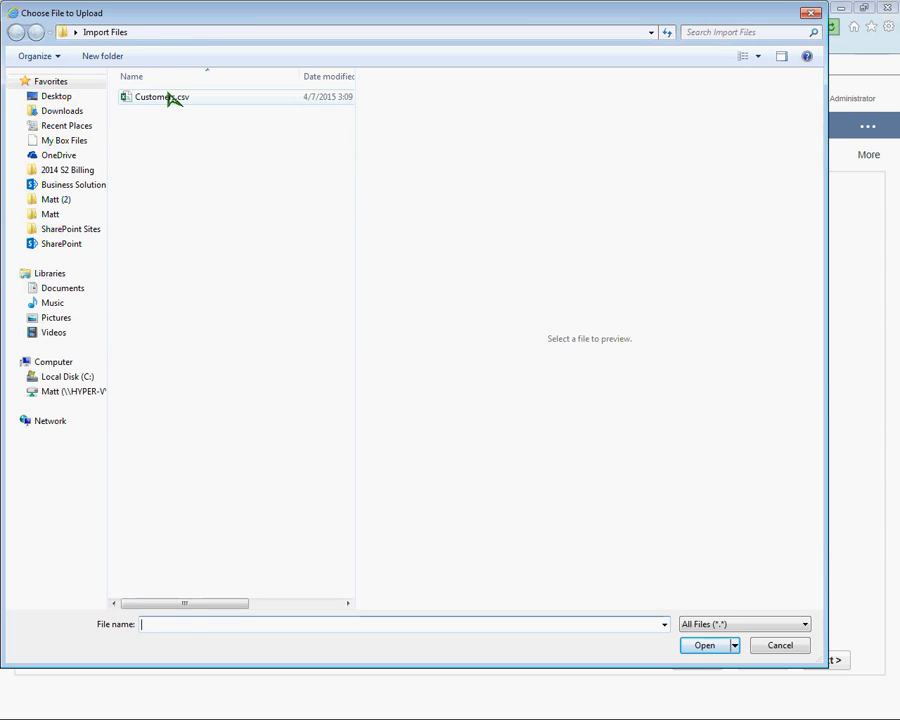
pyautogui.click(161, 96)
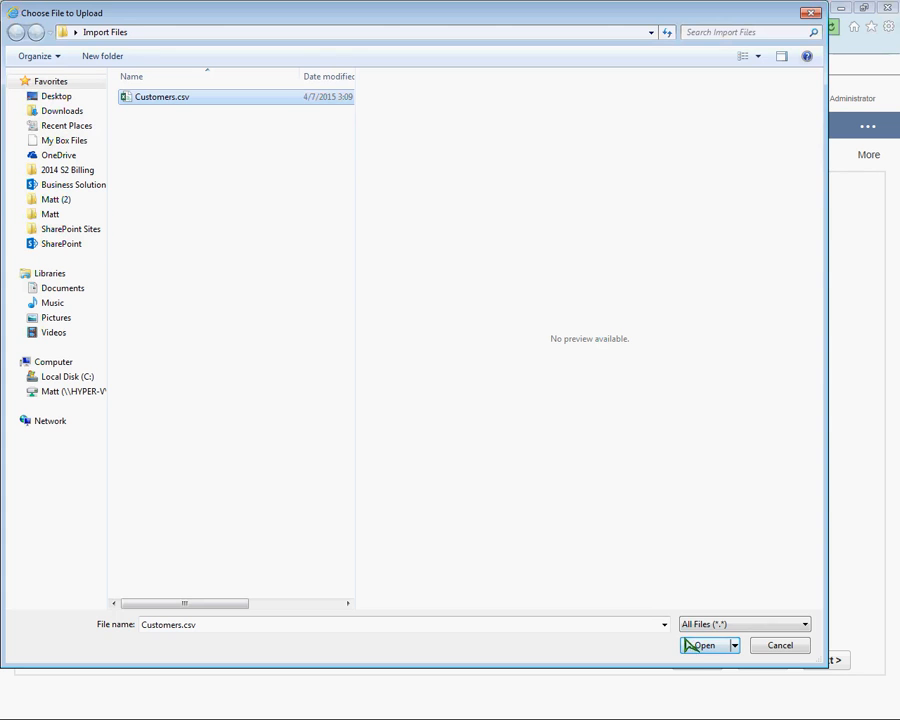
pyautogui.click(704, 645)
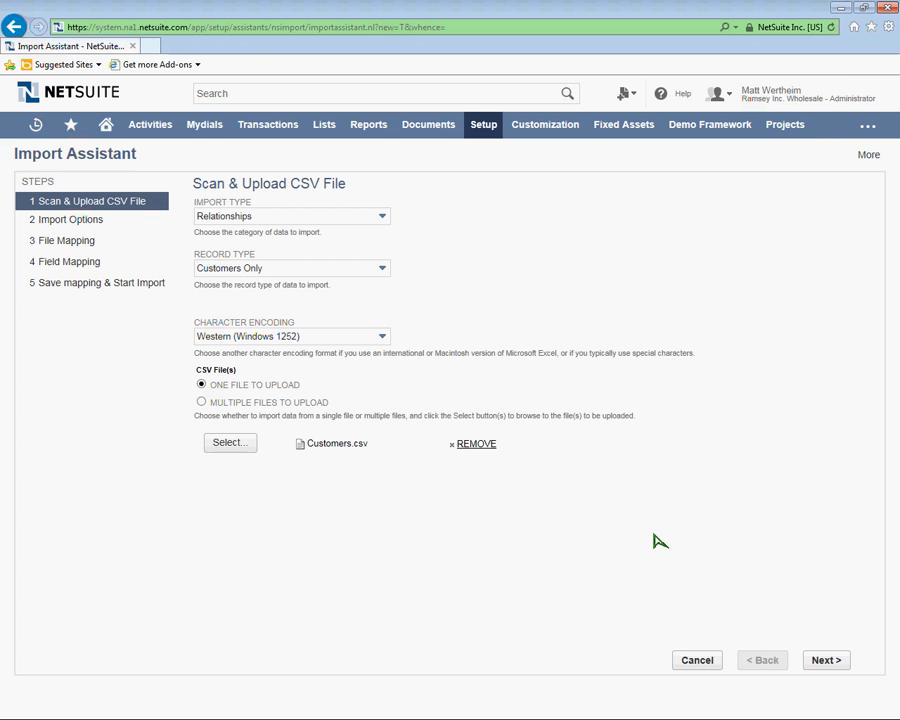
pyautogui.moveTo(795, 618)
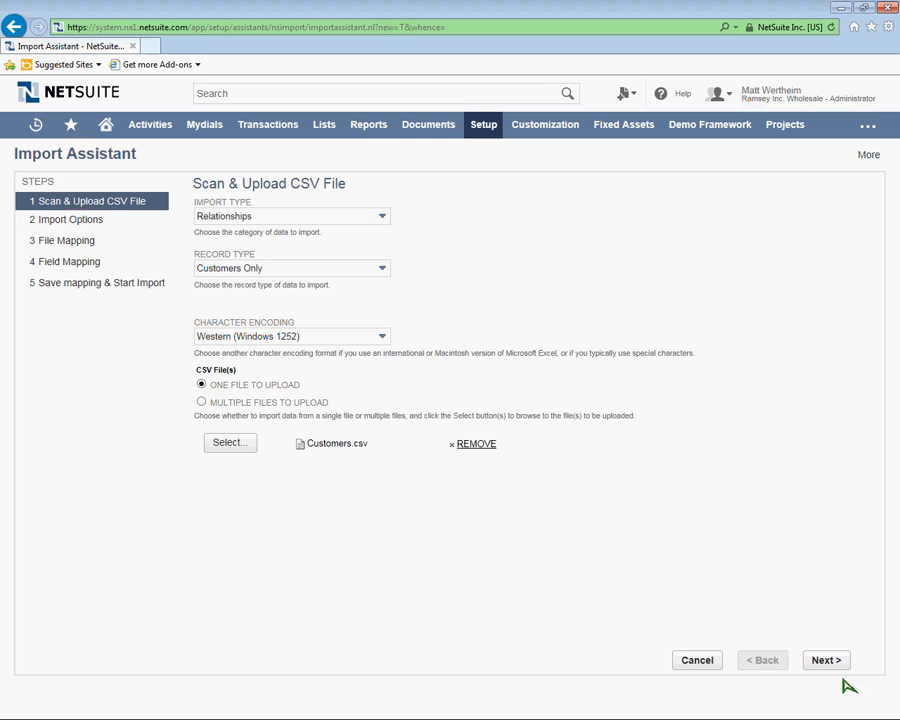
# Step: Advance to Import Options with Add as the data handling choice
pyautogui.click(825, 659)
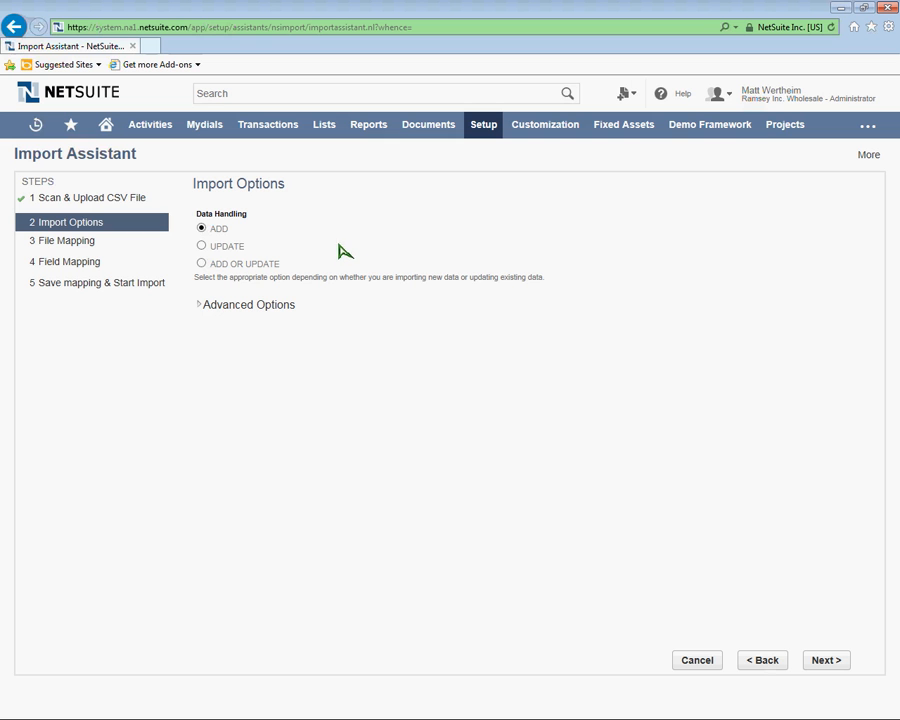
pyautogui.moveTo(218, 230)
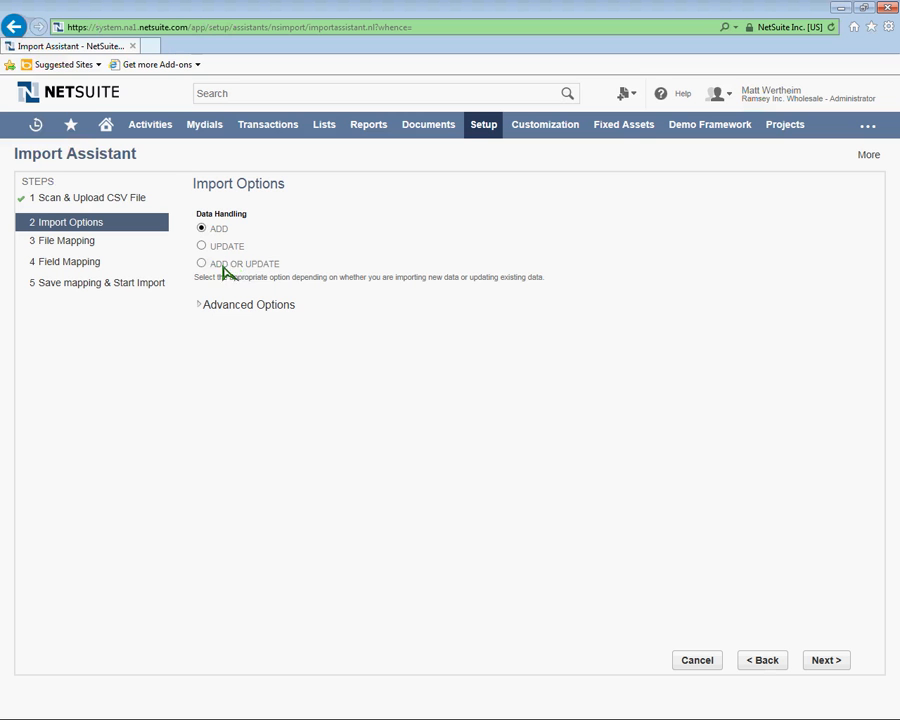
pyautogui.moveTo(270, 273)
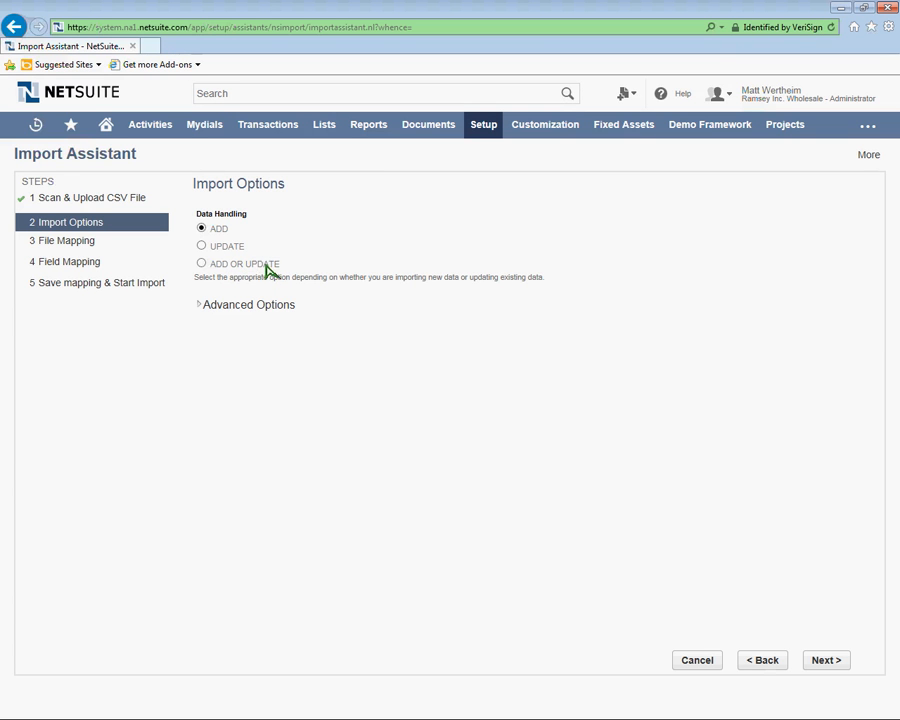
pyautogui.moveTo(270, 262)
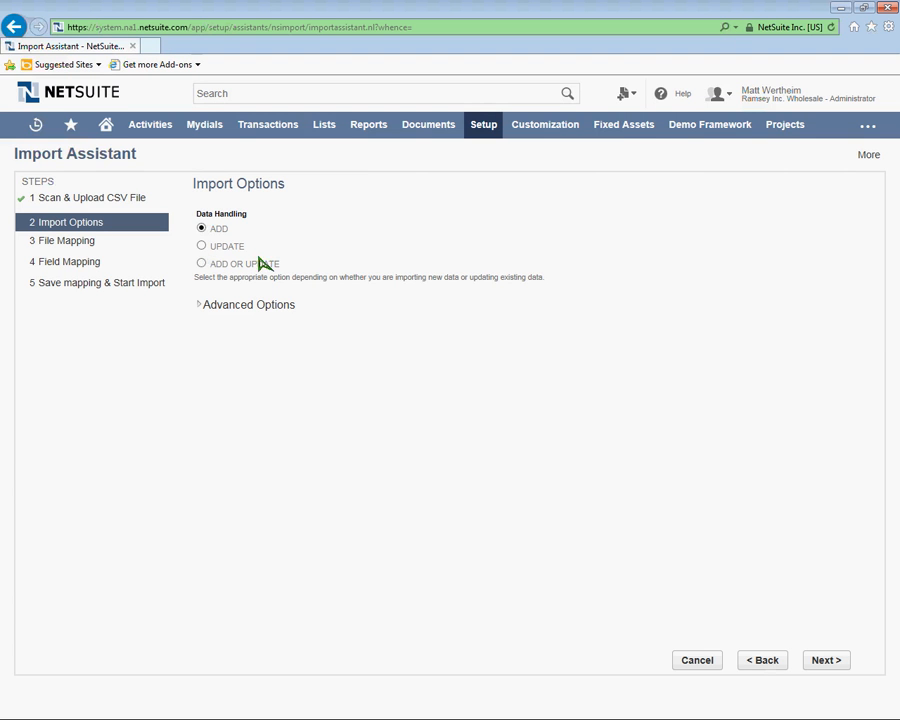
pyautogui.moveTo(283, 275)
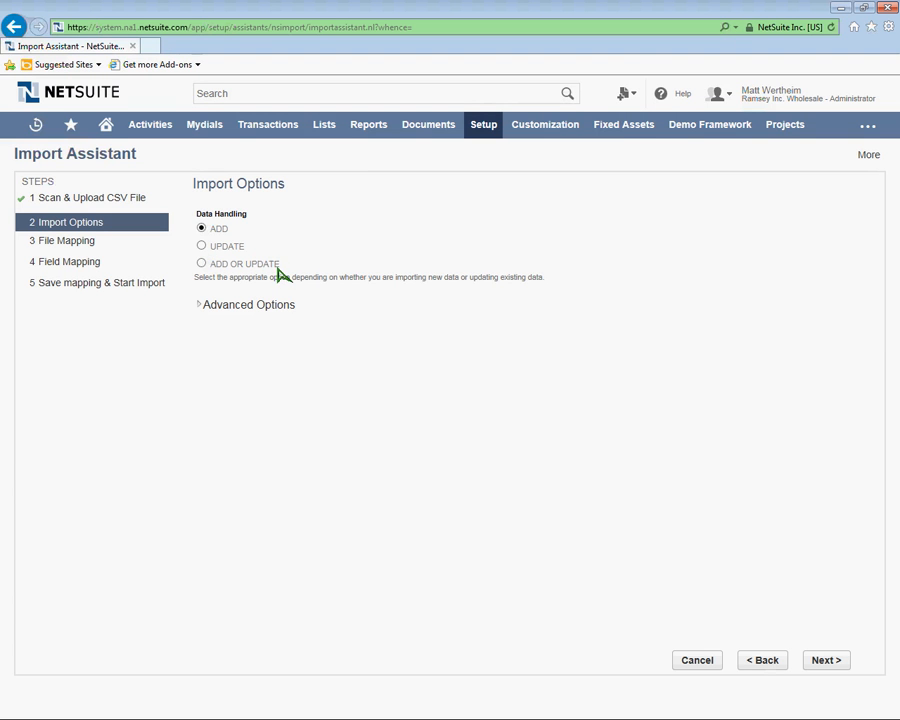
pyautogui.moveTo(687, 414)
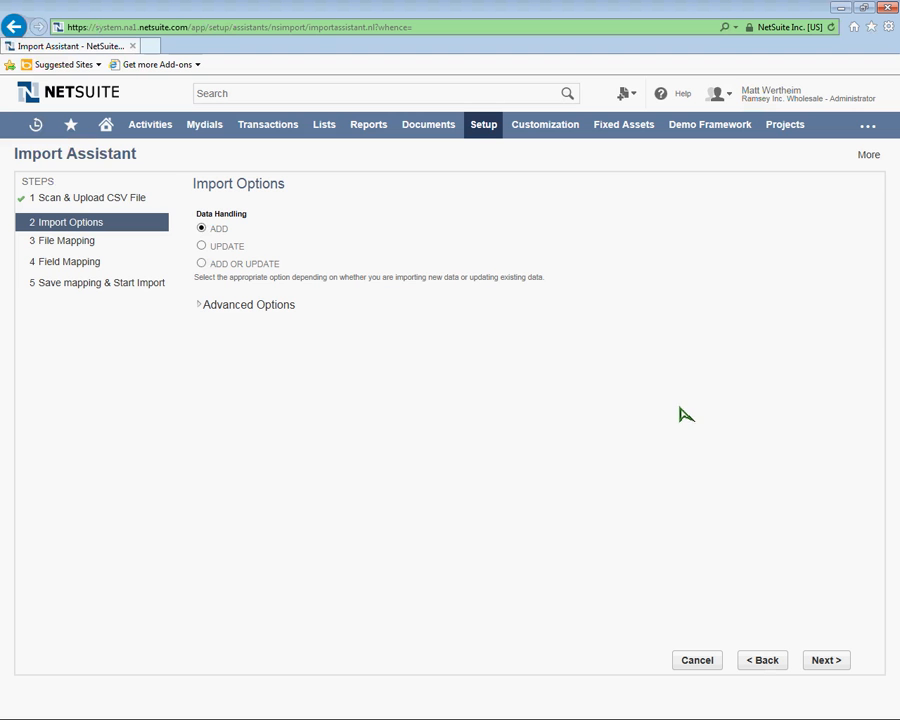
pyautogui.moveTo(825, 660)
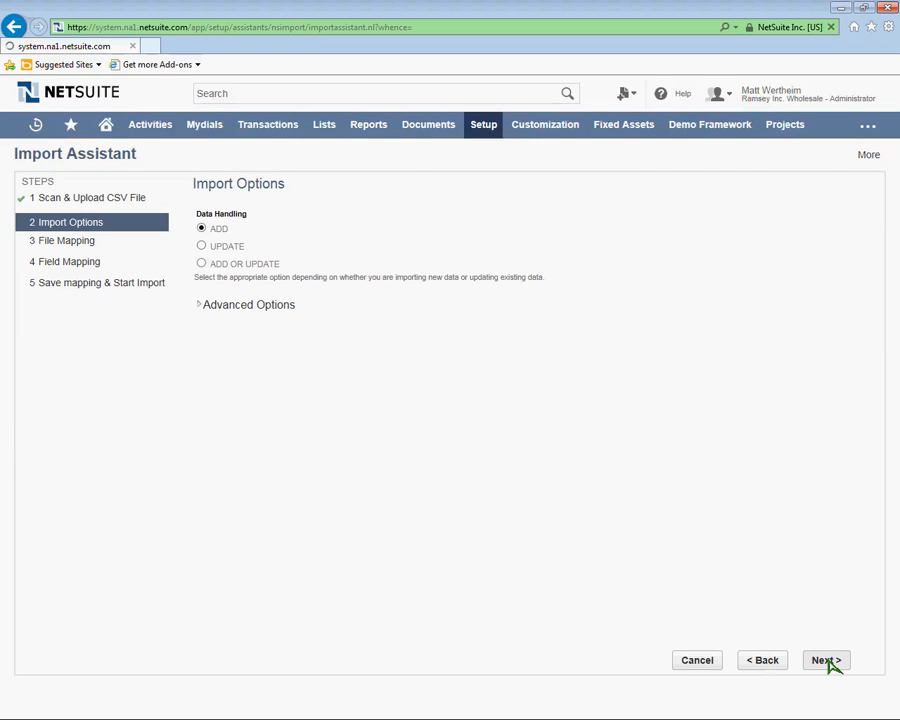
# Step: Open Field Mapping and scroll through Company Name, Status, Phone and Sales Rep mappings
pyautogui.click(824, 660)
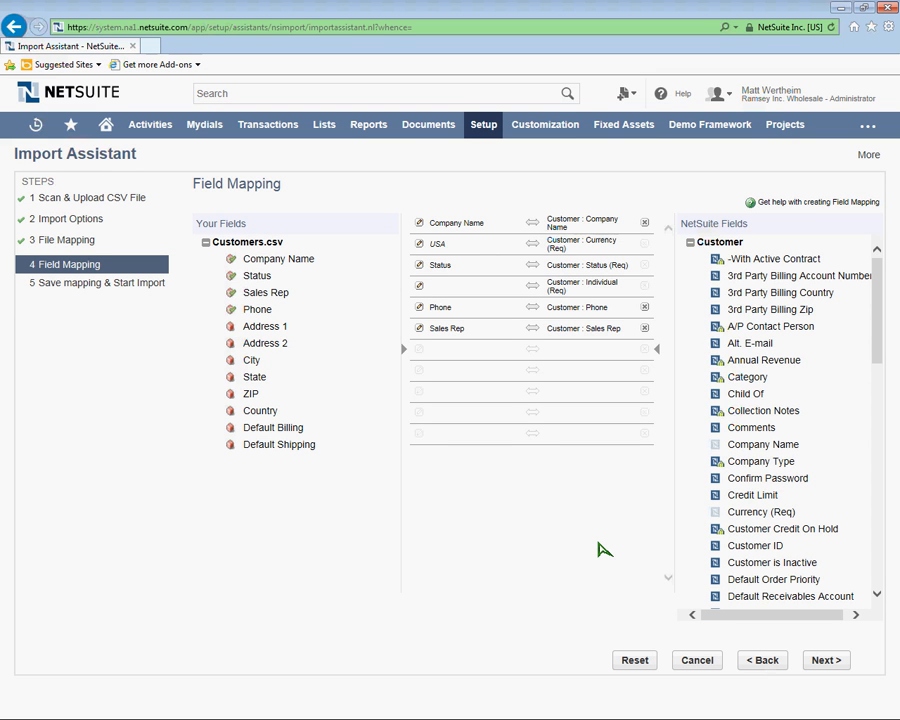
pyautogui.moveTo(596, 554)
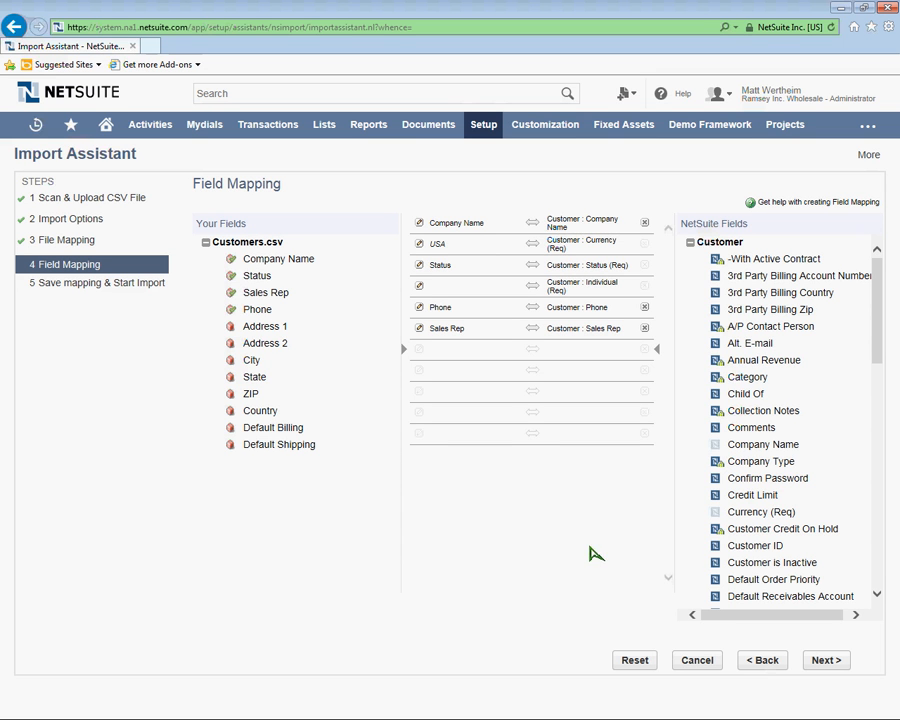
pyautogui.moveTo(490, 230)
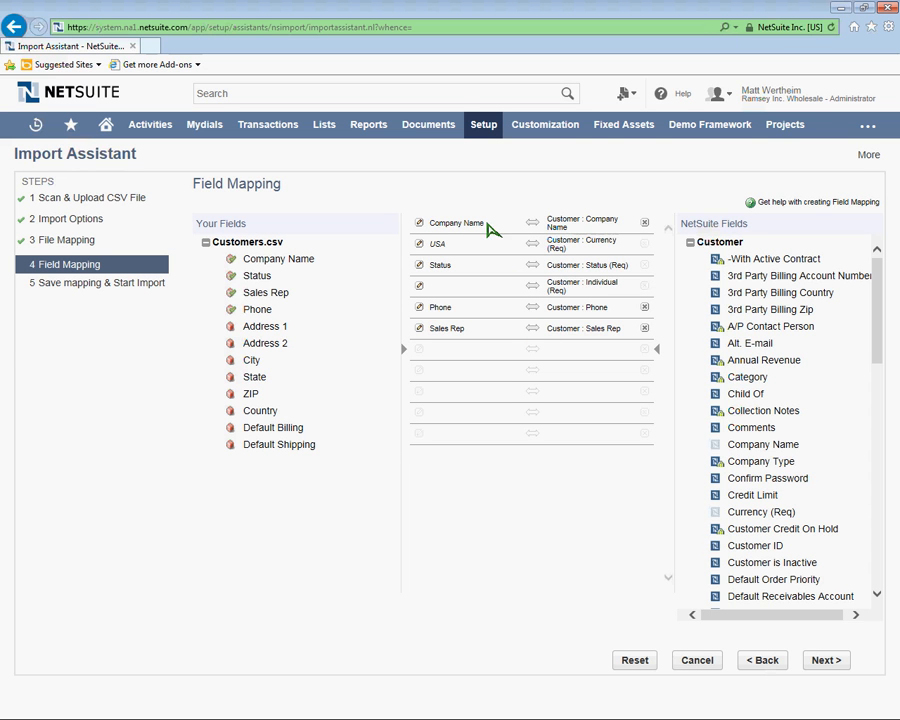
pyautogui.moveTo(445, 305)
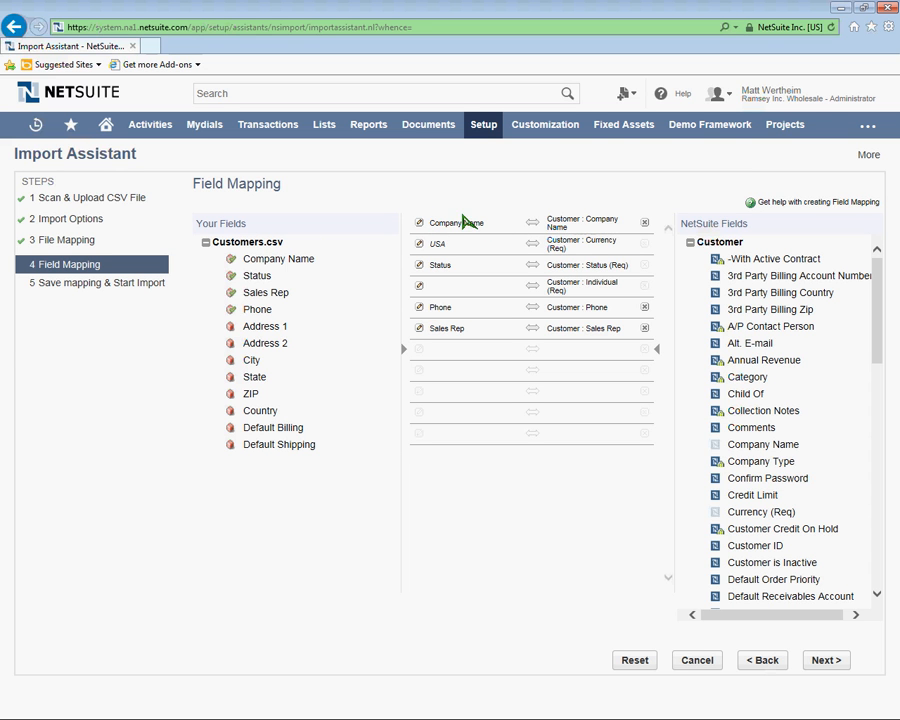
pyautogui.moveTo(615, 222)
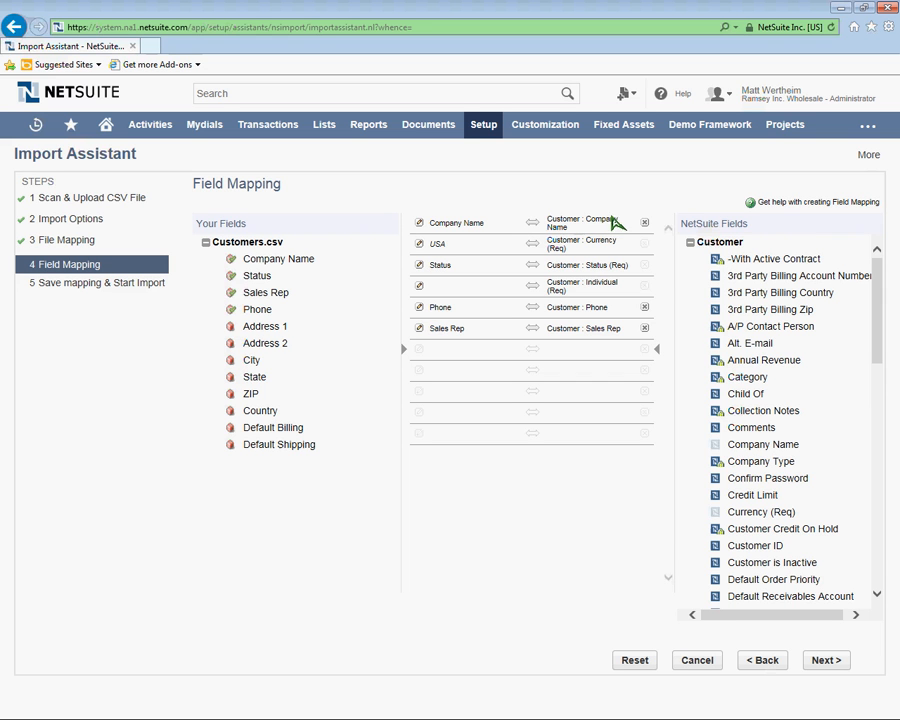
pyautogui.moveTo(245, 200)
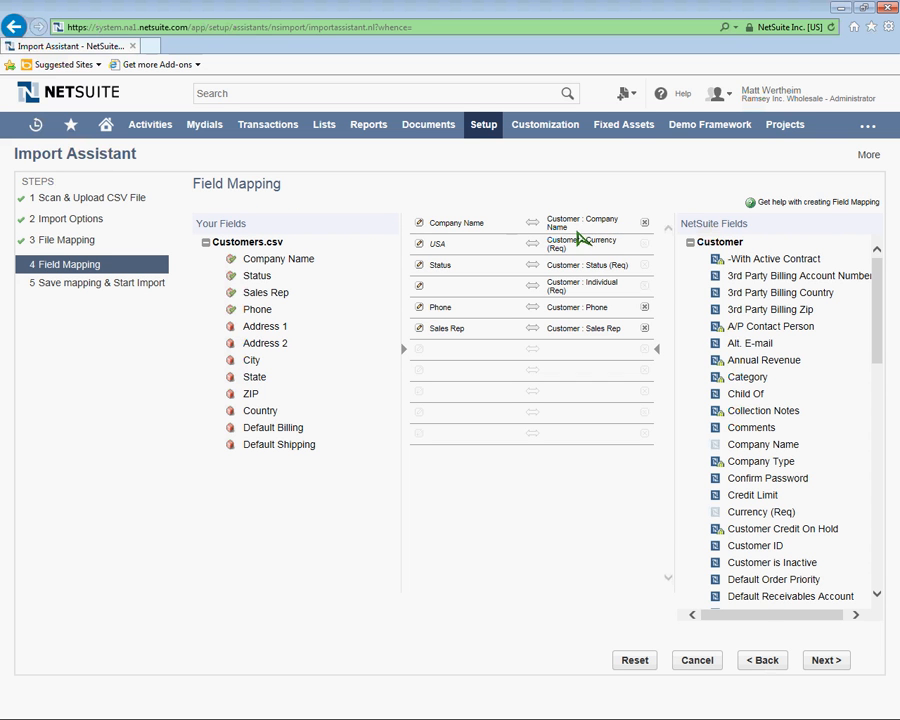
pyautogui.moveTo(370, 248)
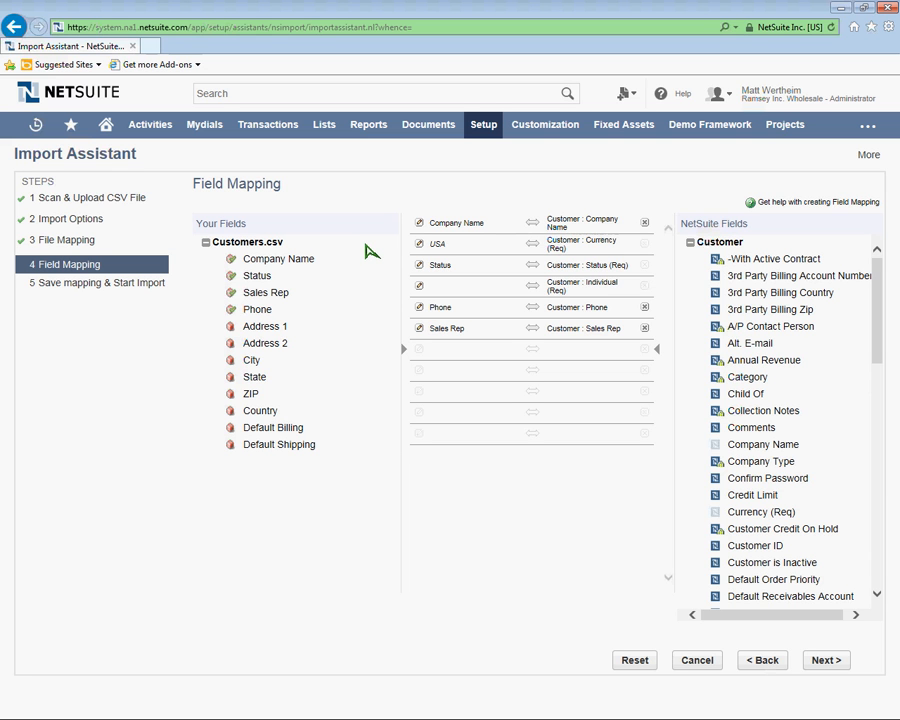
pyautogui.moveTo(268, 265)
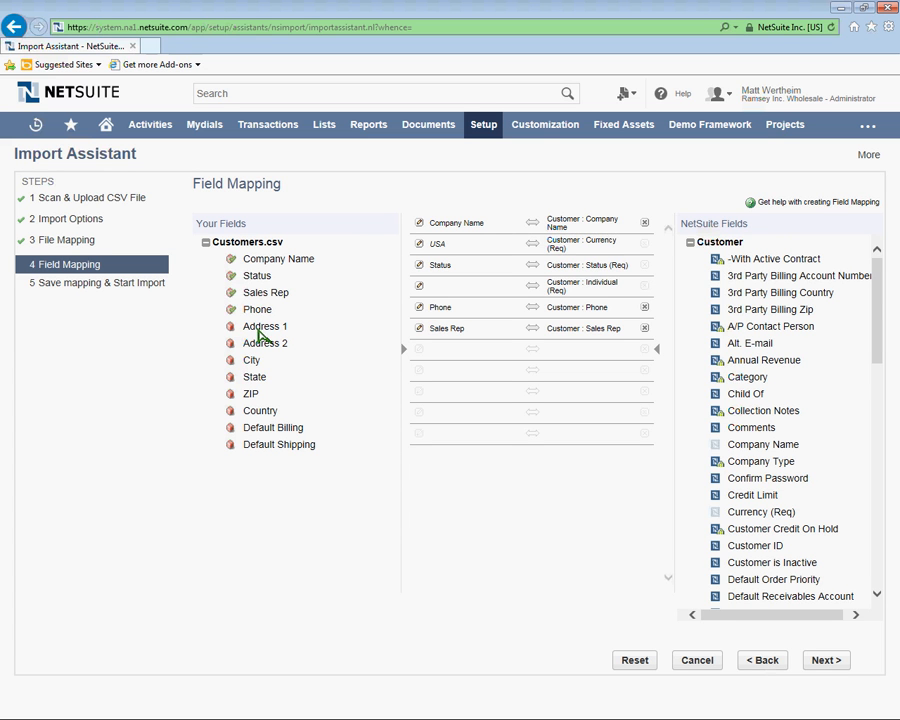
pyautogui.moveTo(855, 275)
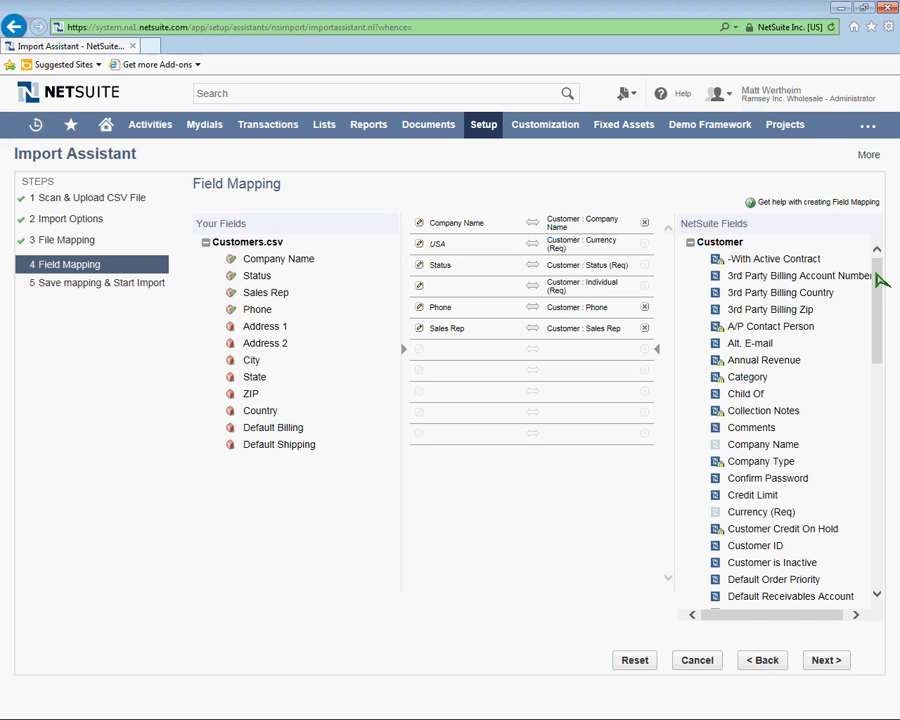
pyautogui.scroll(-3)
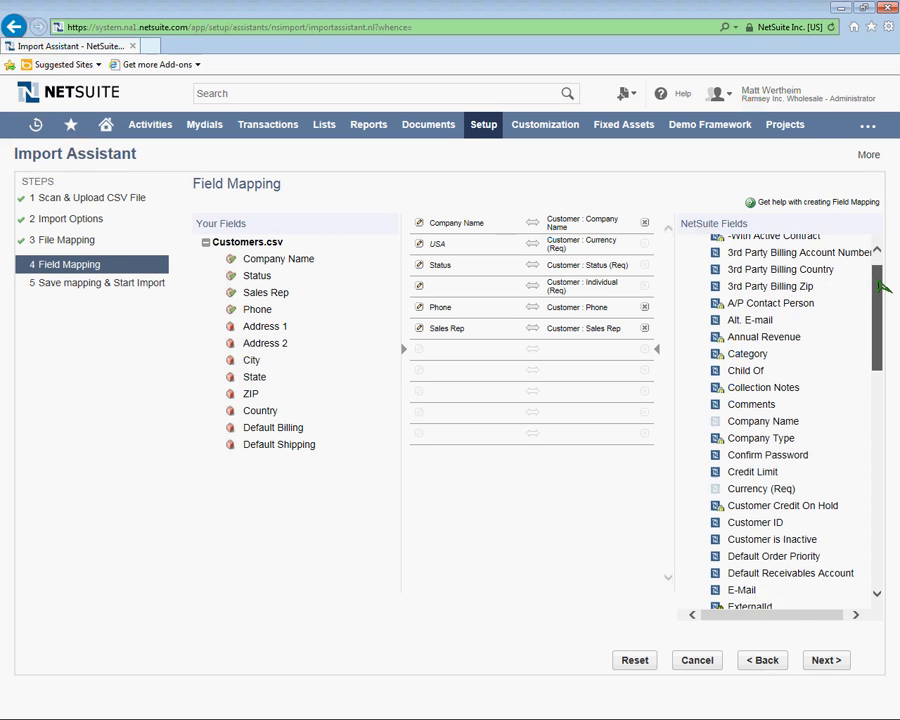
pyautogui.scroll(-3)
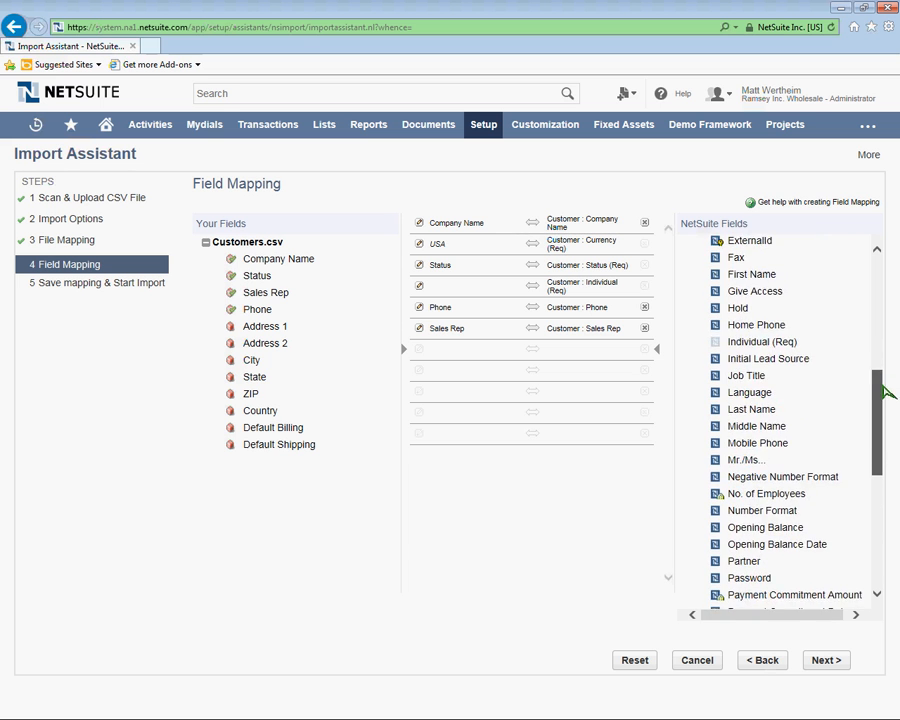
pyautogui.scroll(-3)
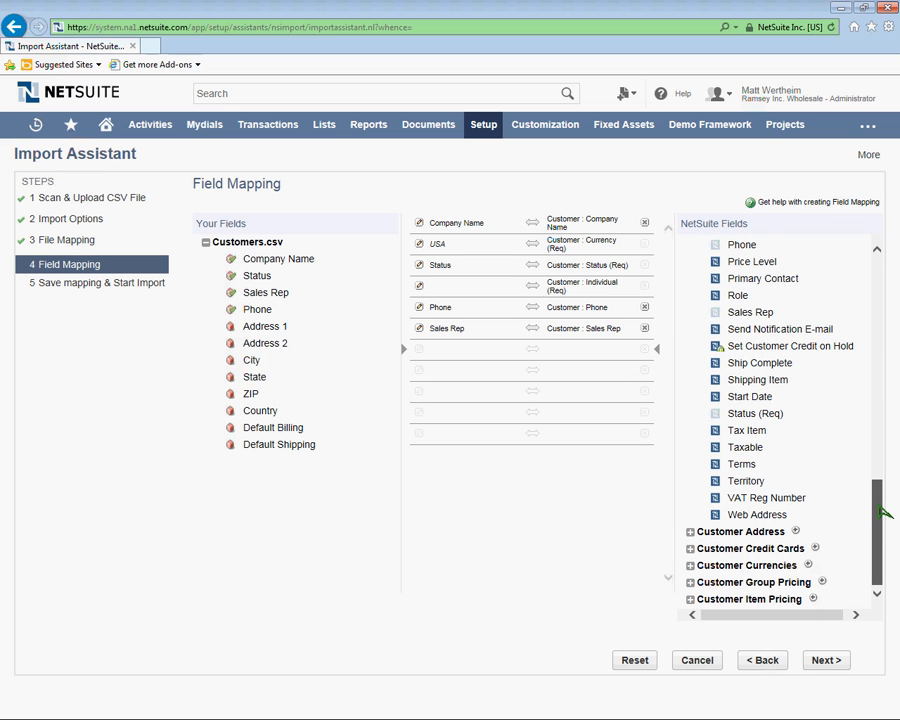
pyautogui.scroll(3)
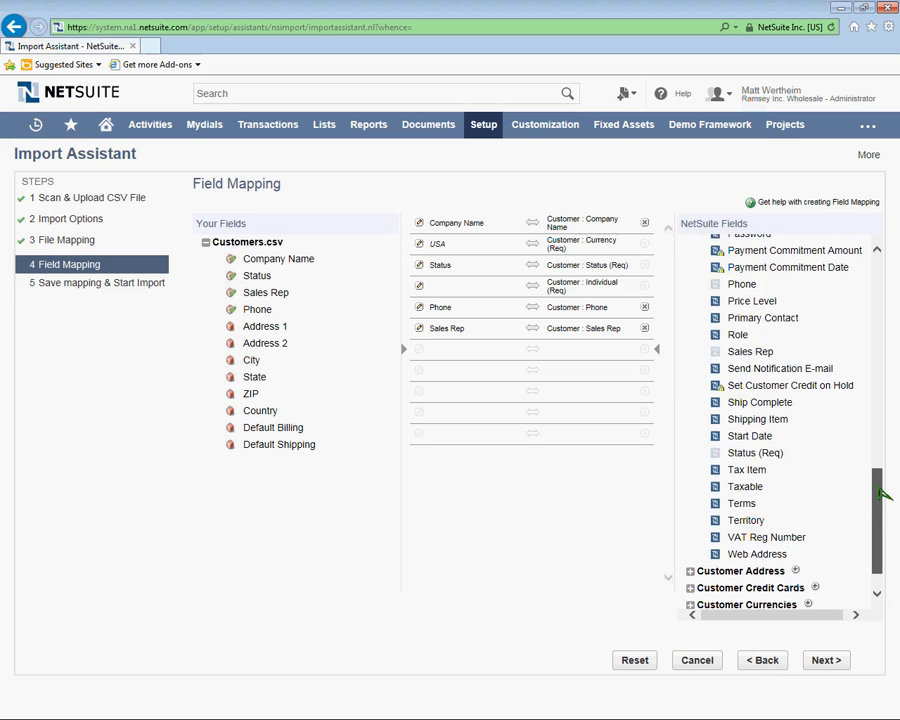
pyautogui.scroll(3)
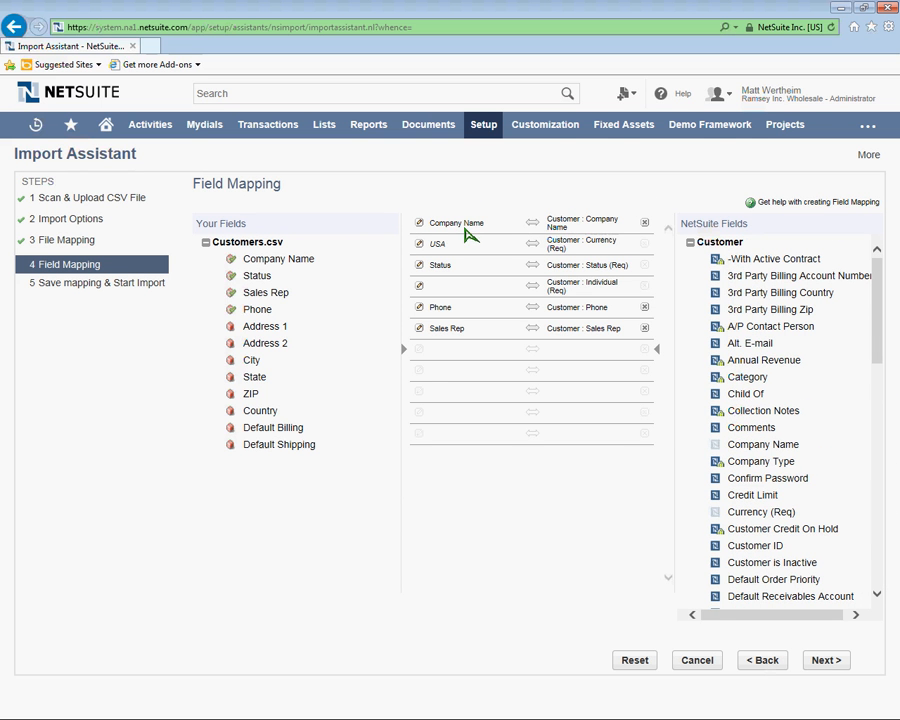
pyautogui.moveTo(448, 230)
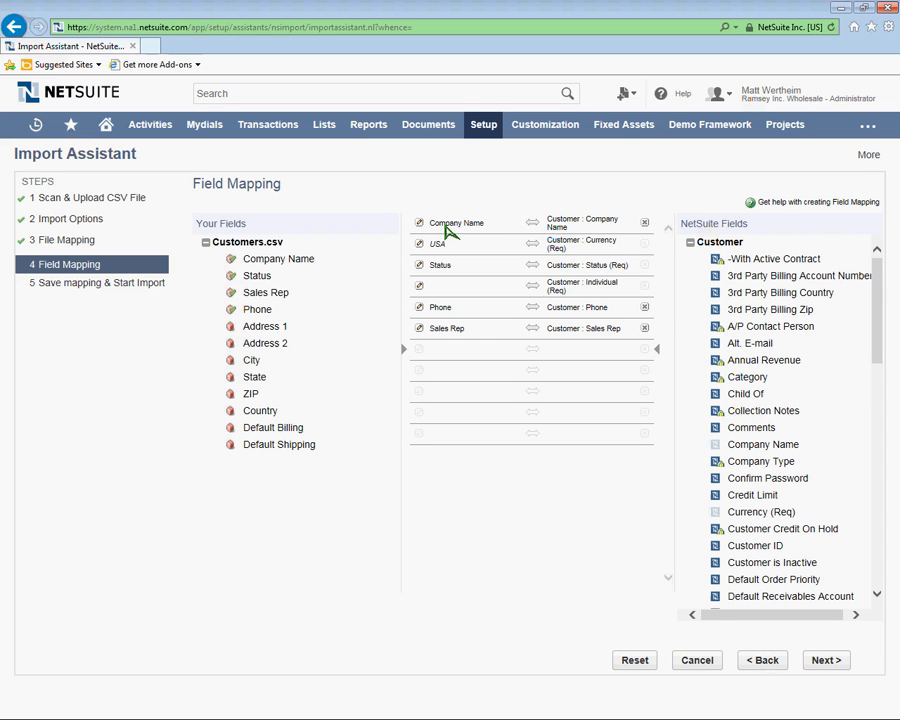
pyautogui.moveTo(620, 230)
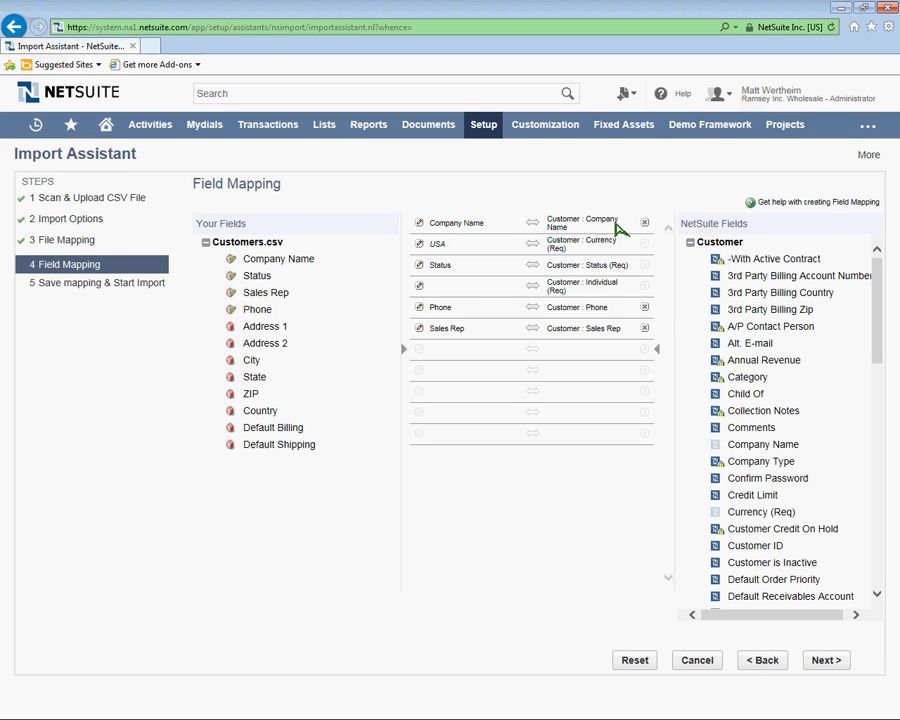
pyautogui.moveTo(450, 248)
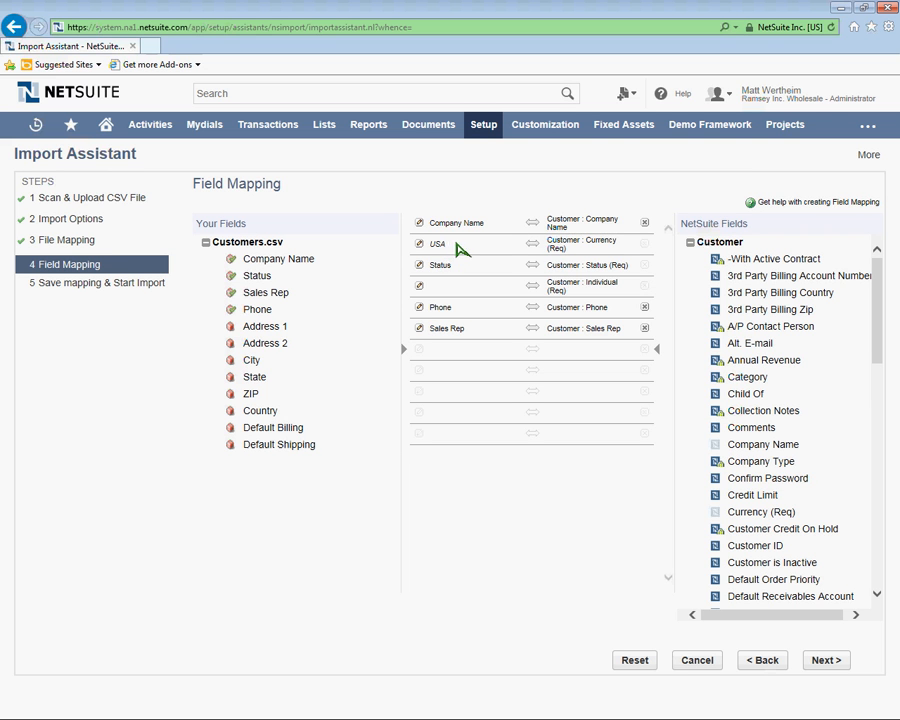
pyautogui.moveTo(446, 249)
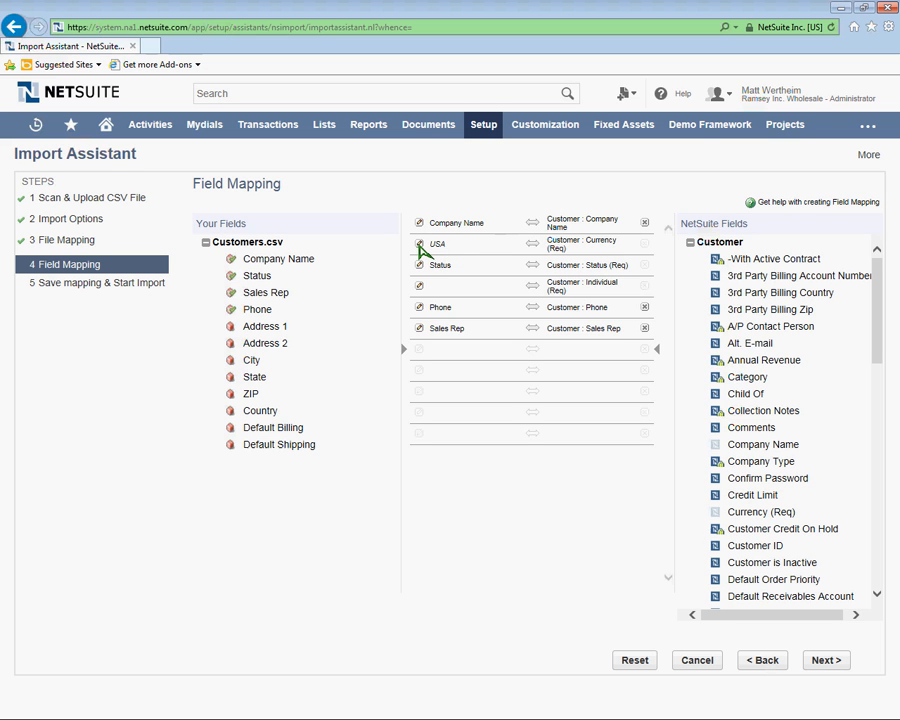
pyautogui.click(419, 247)
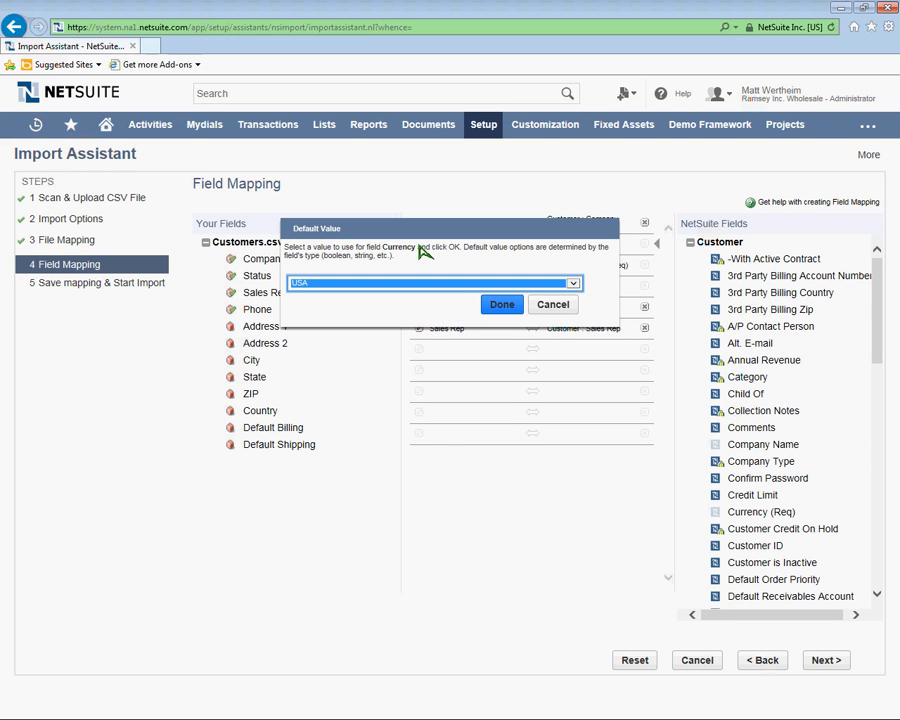
pyautogui.moveTo(527, 287)
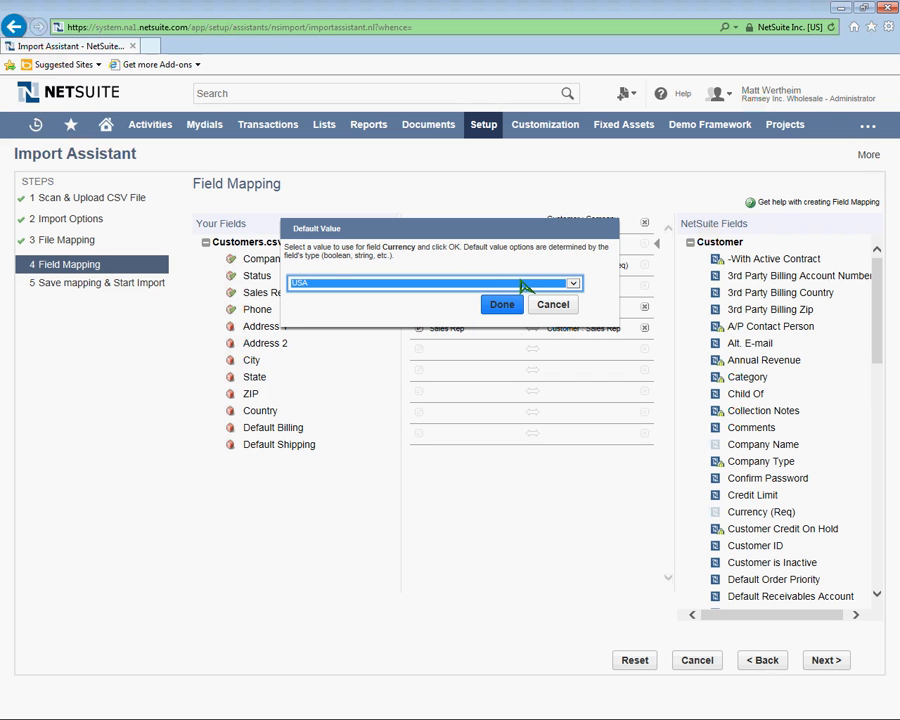
pyautogui.click(572, 282)
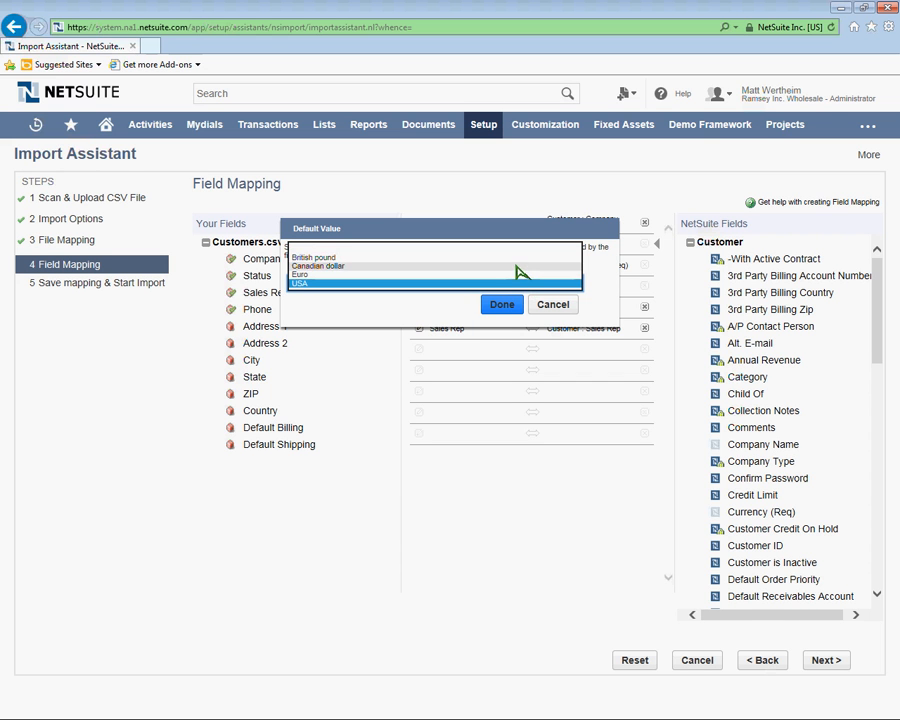
pyautogui.click(298, 282)
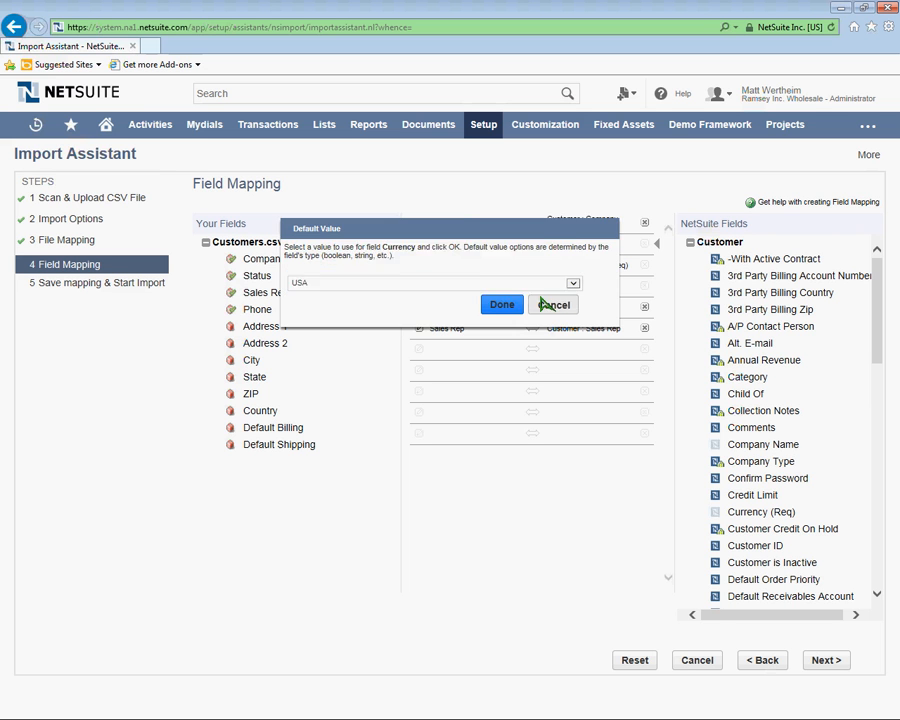
pyautogui.click(501, 304)
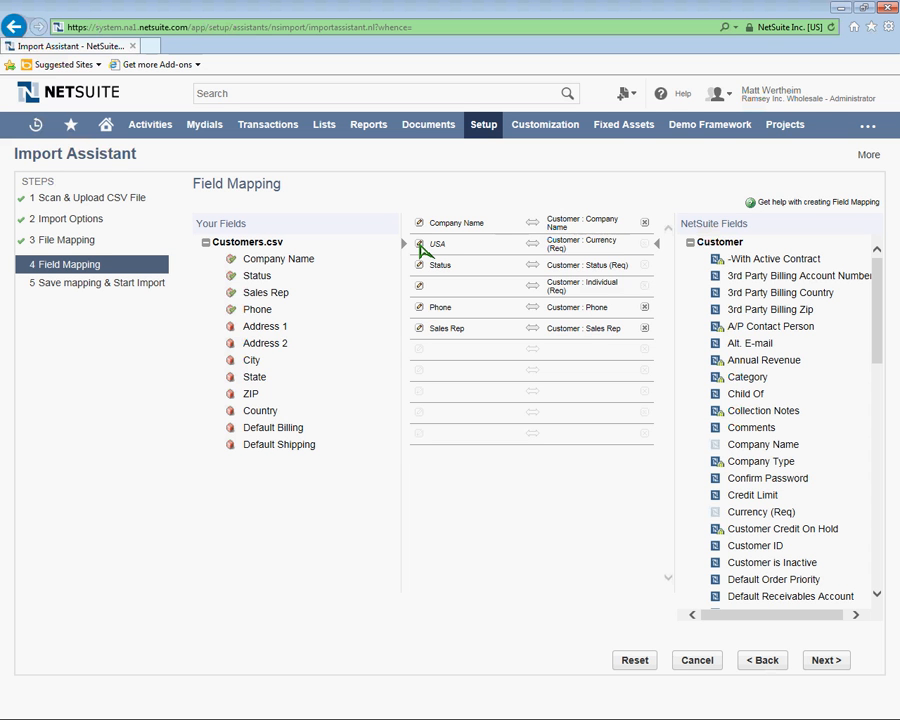
pyautogui.click(437, 244)
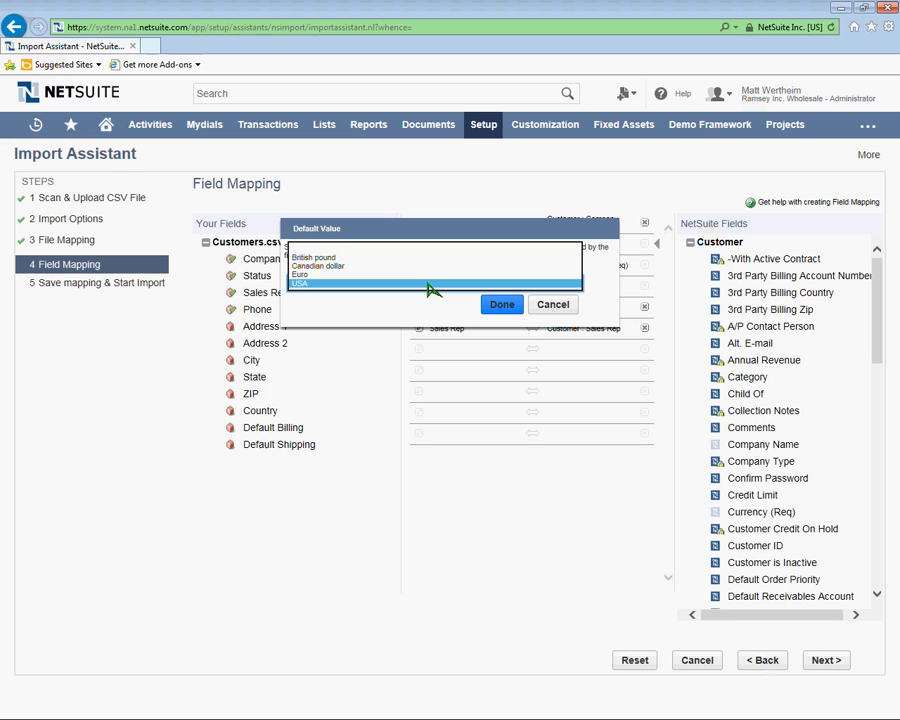
pyautogui.moveTo(312, 288)
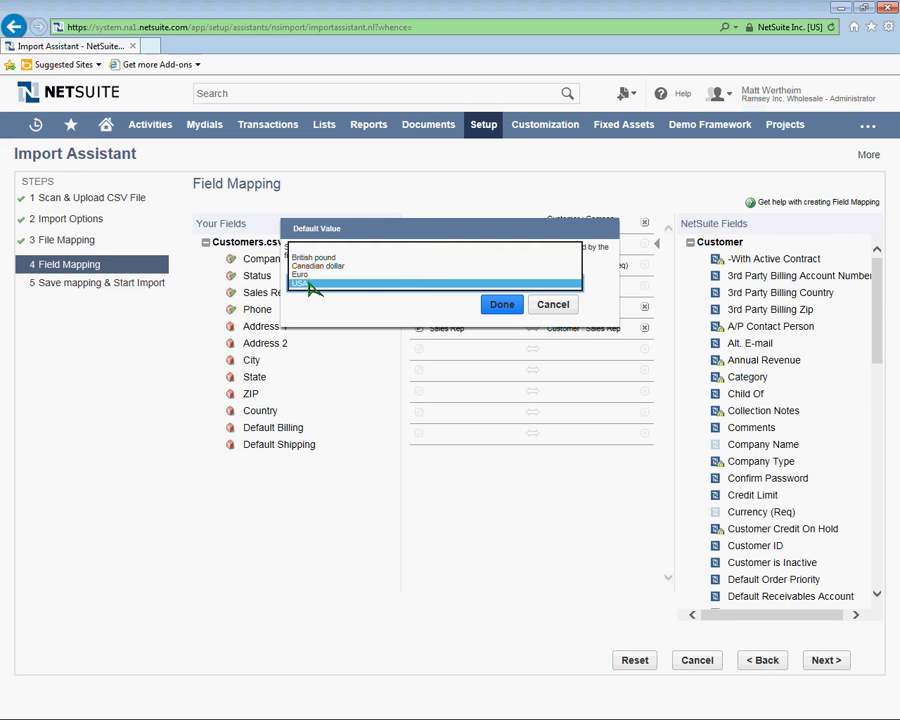
pyautogui.click(300, 284)
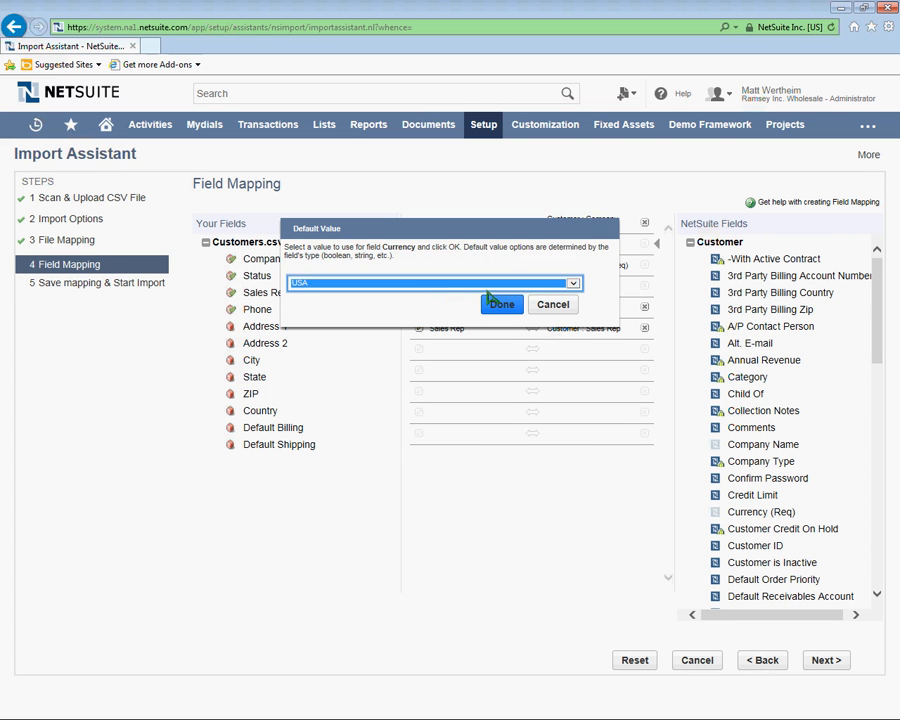
pyautogui.click(501, 304)
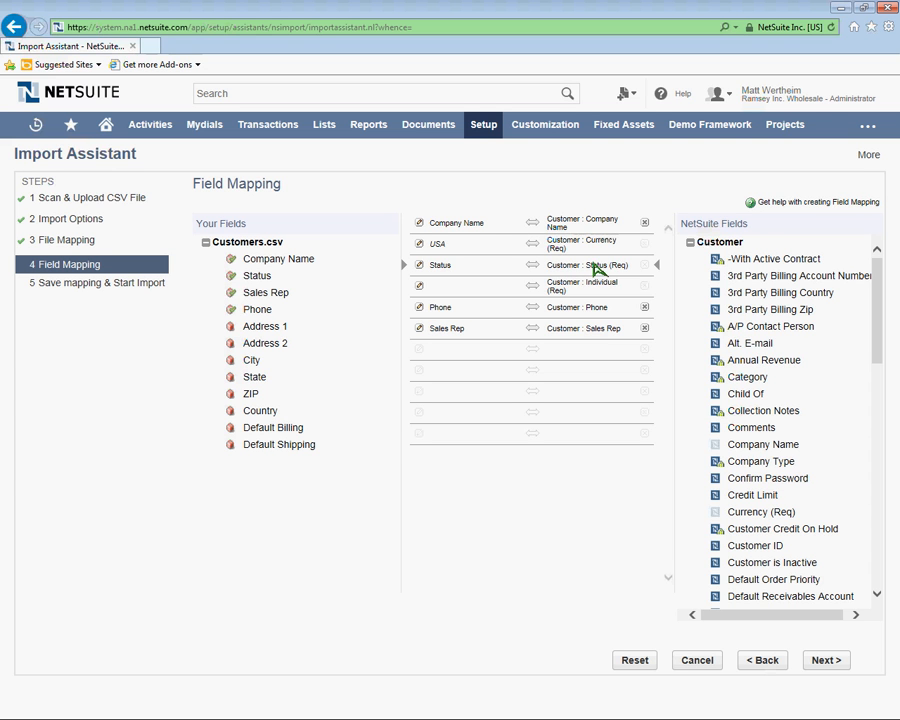
pyautogui.moveTo(608, 275)
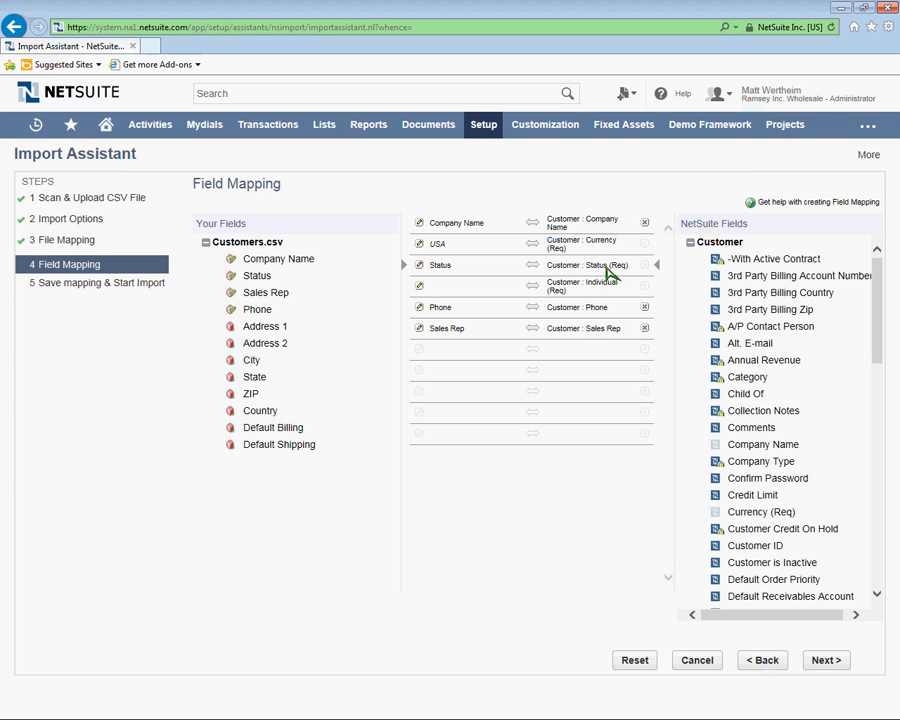
pyautogui.moveTo(575, 275)
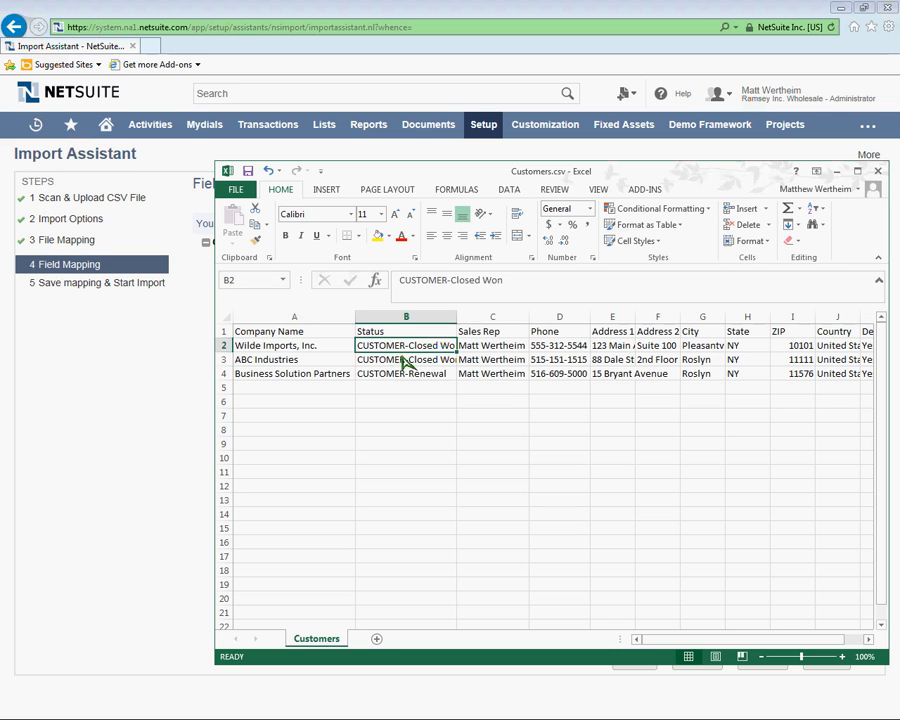
# Step: Widen Excel column B and read the CUSTOMER-Closed Won and CUSTOMER-Renewal statuses
pyautogui.click(406, 359)
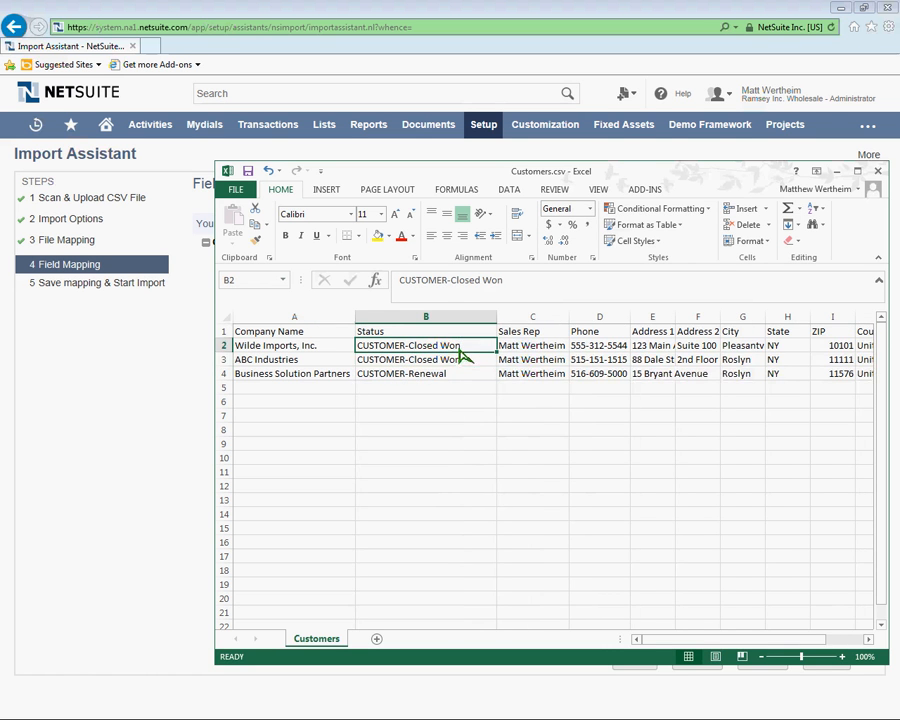
pyautogui.click(424, 359)
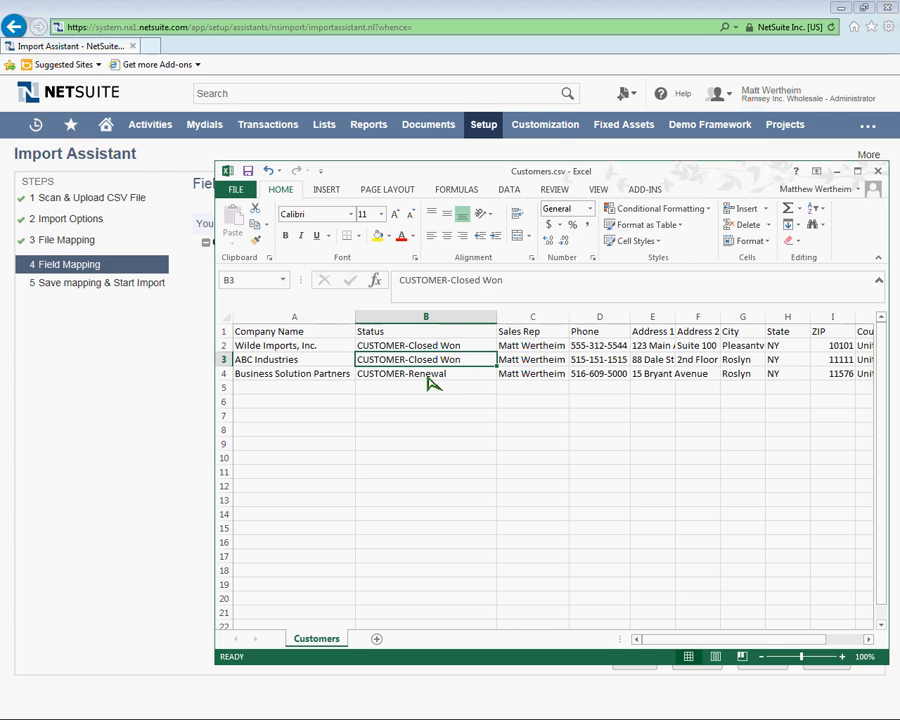
pyautogui.click(425, 373)
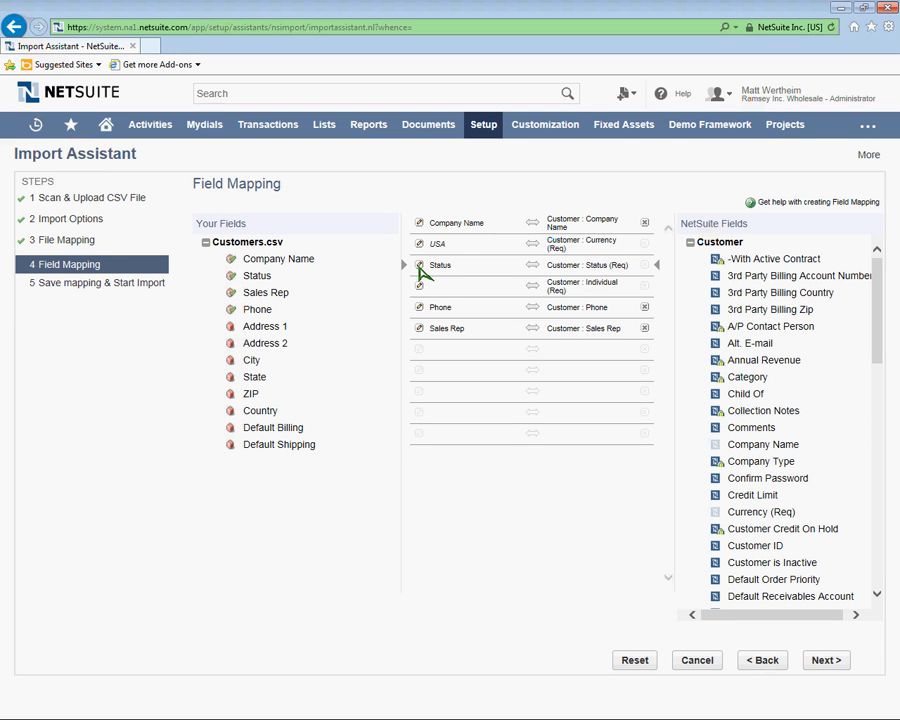
pyautogui.click(420, 265)
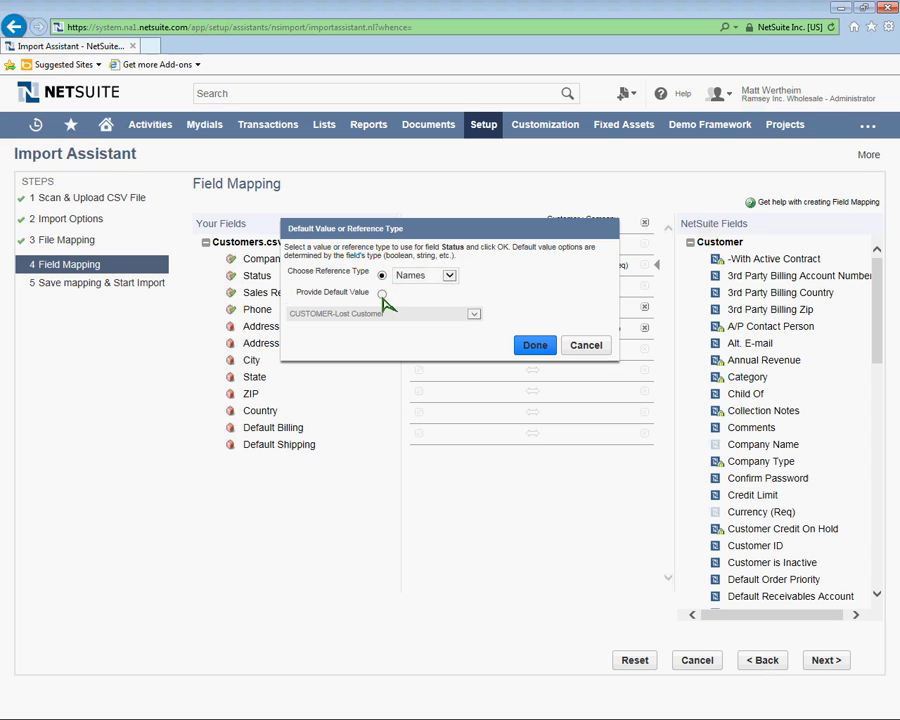
pyautogui.click(473, 313)
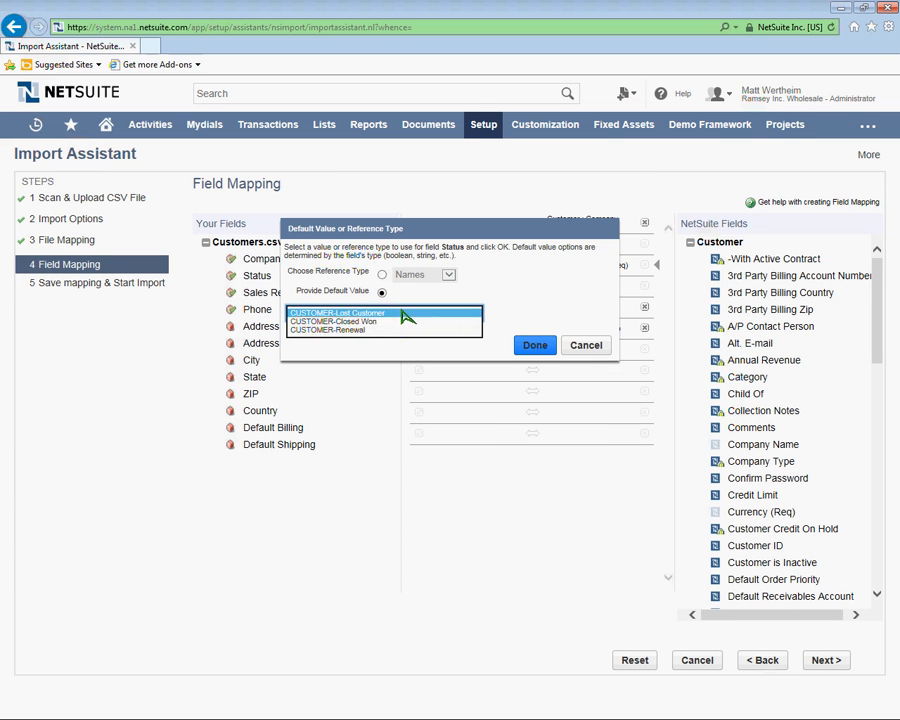
pyautogui.click(340, 313)
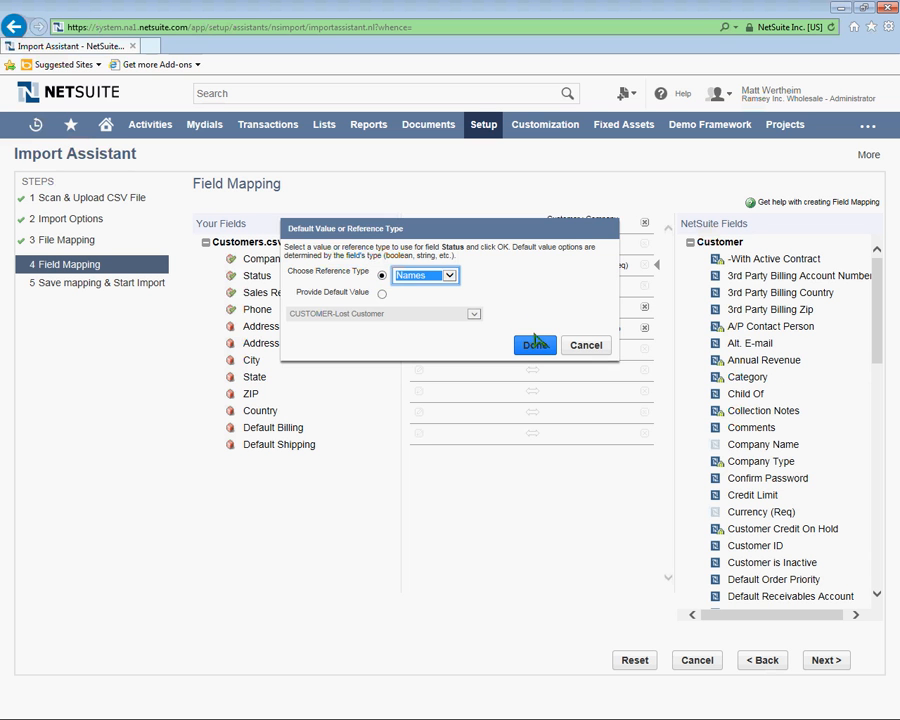
pyautogui.click(535, 345)
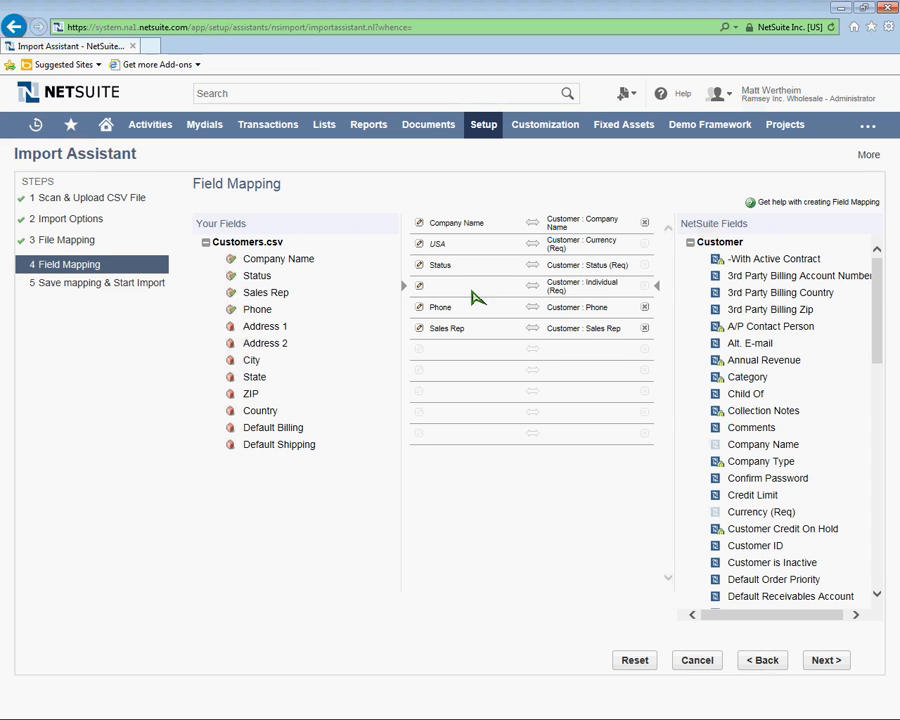
pyautogui.moveTo(503, 284)
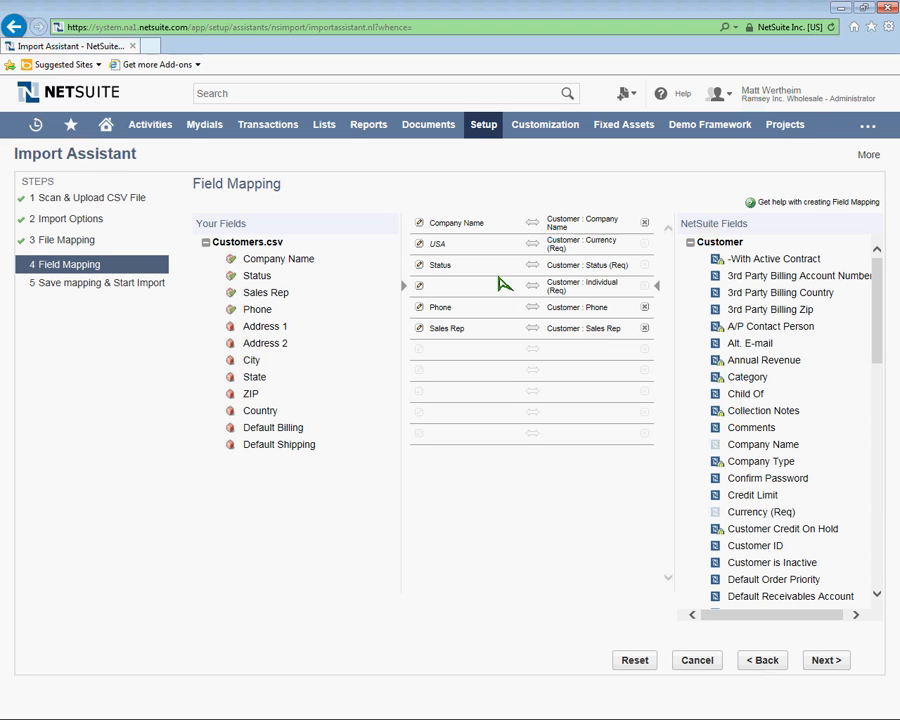
pyautogui.moveTo(502, 291)
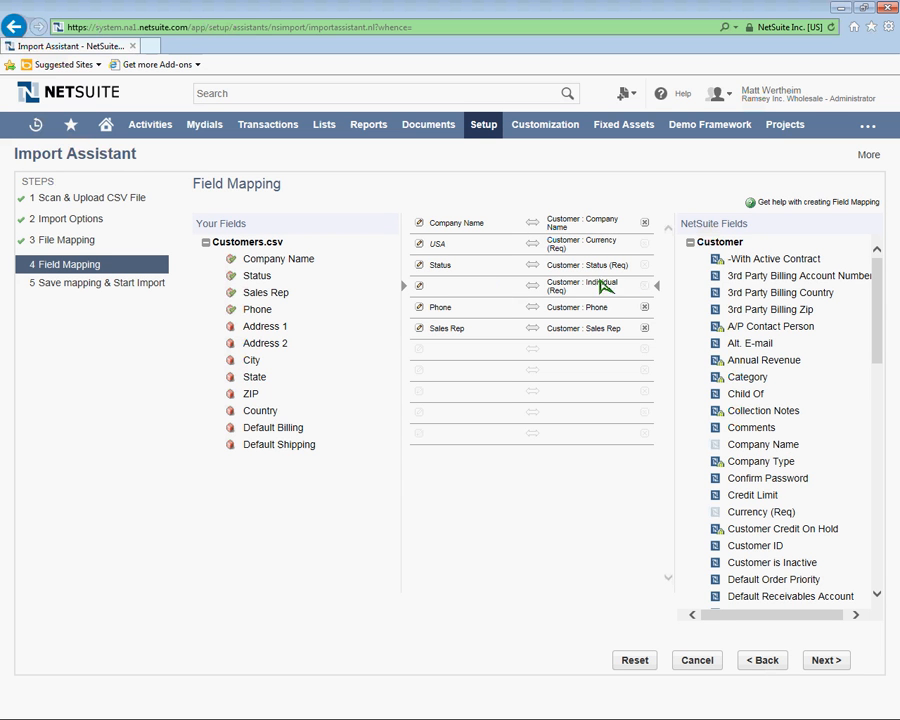
pyautogui.moveTo(600, 294)
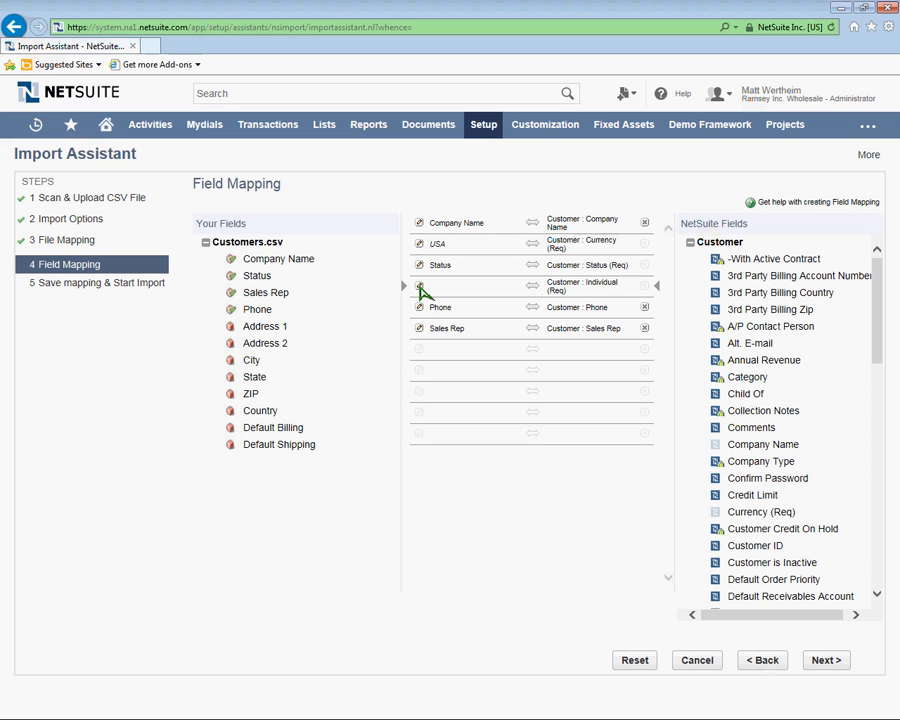
# Step: Give the Customer : Individual (Req) field a default value of No
pyautogui.click(419, 286)
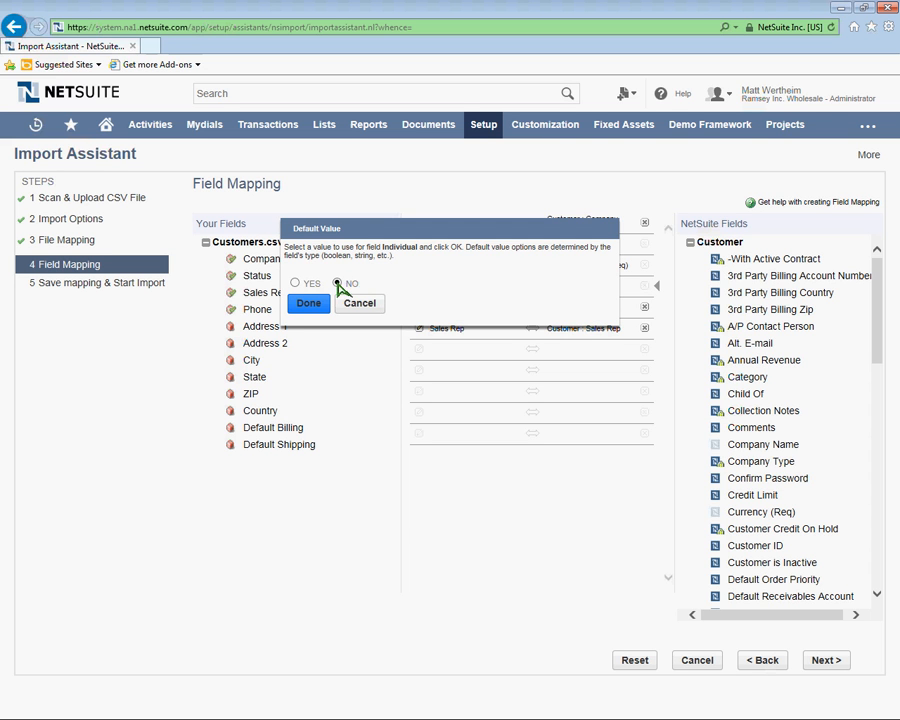
pyautogui.click(337, 284)
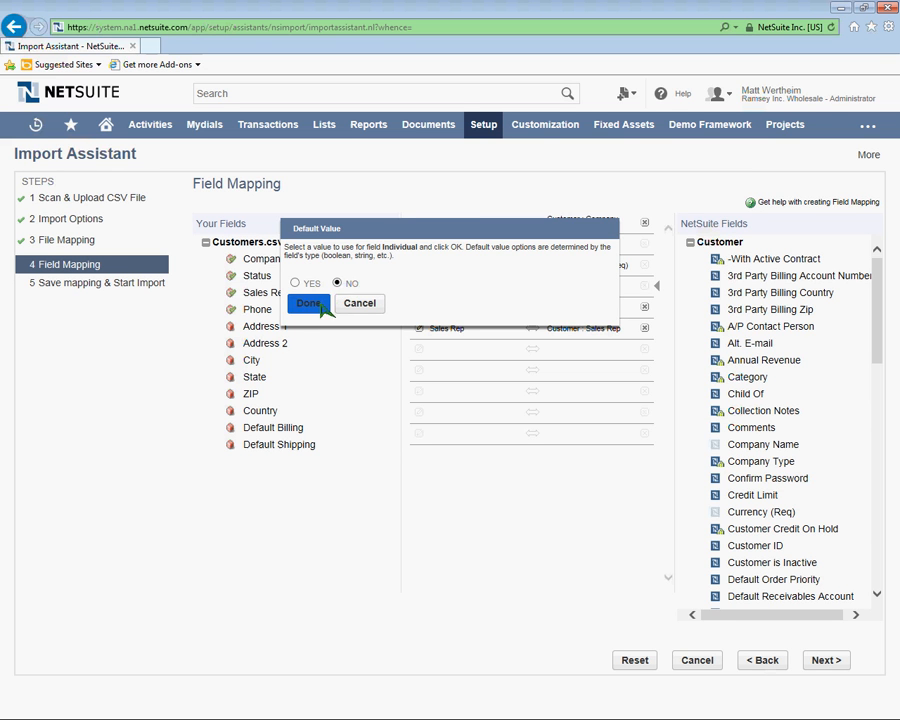
pyautogui.click(309, 303)
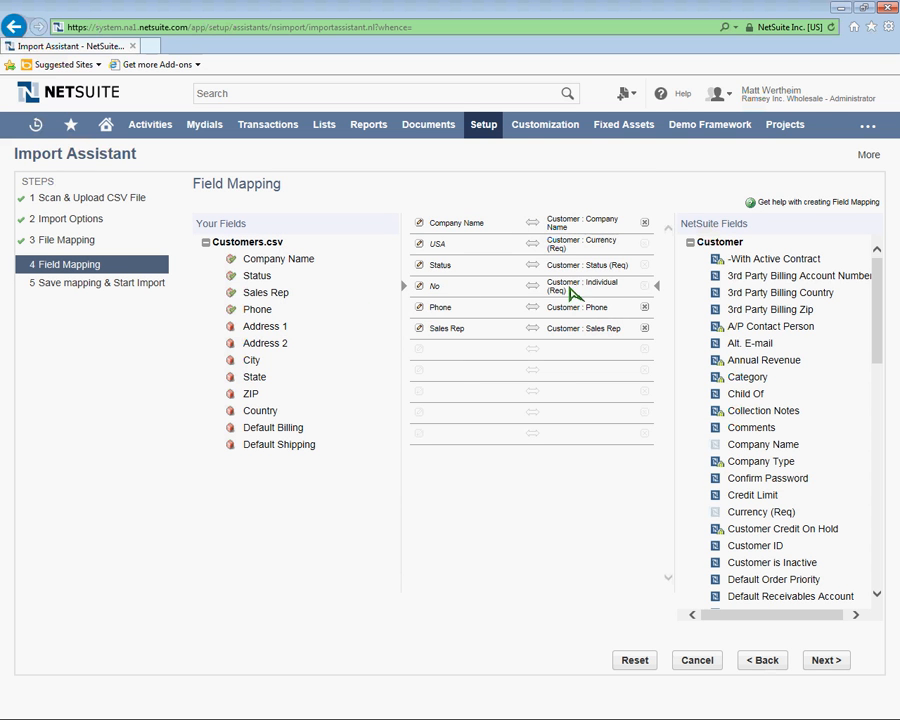
pyautogui.moveTo(422, 288)
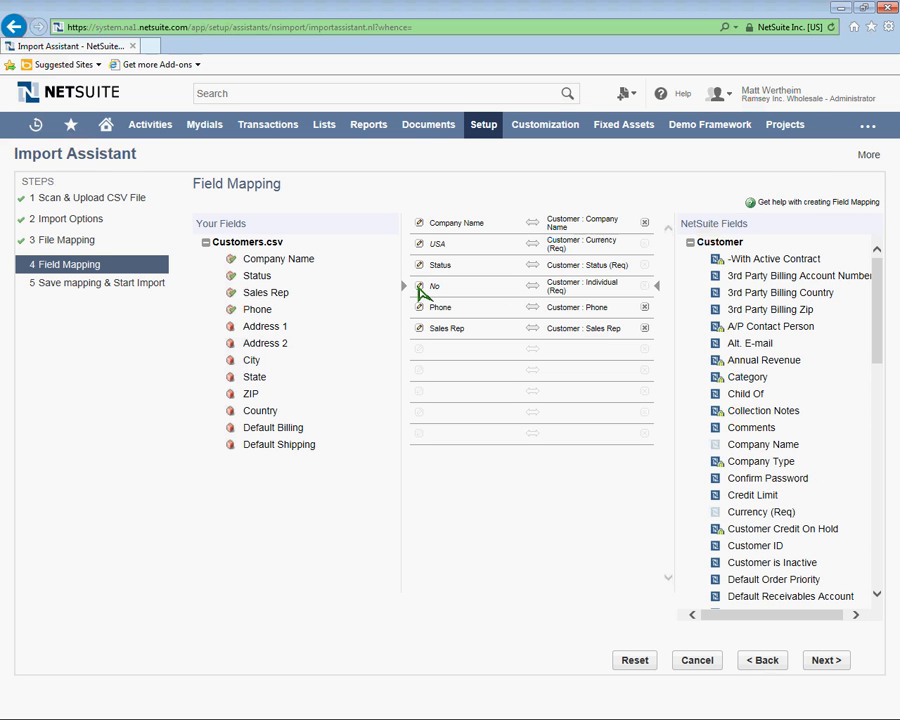
pyautogui.moveTo(460, 305)
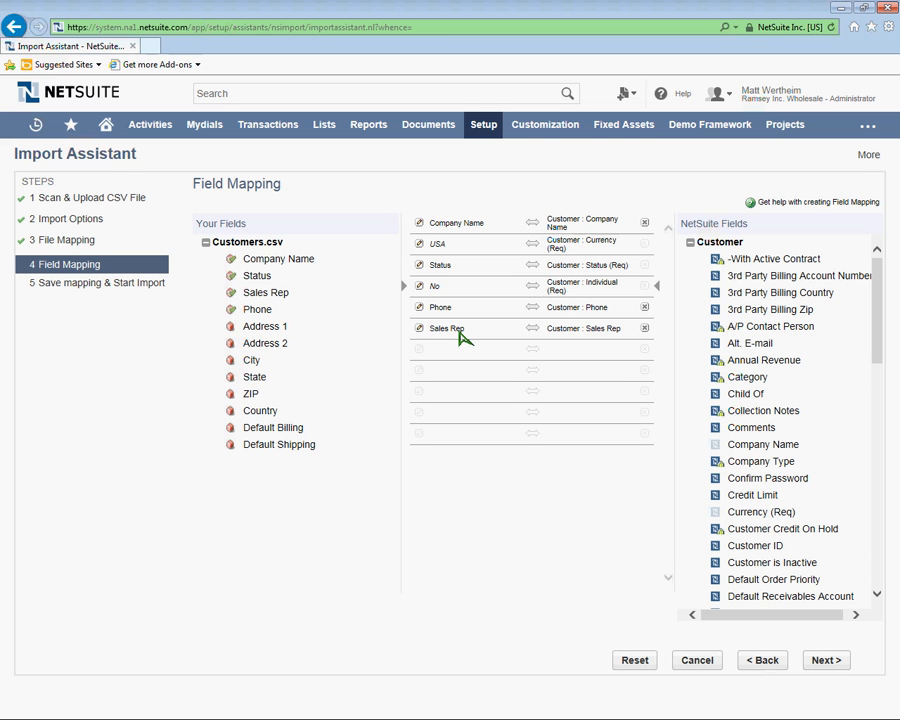
pyautogui.moveTo(470, 333)
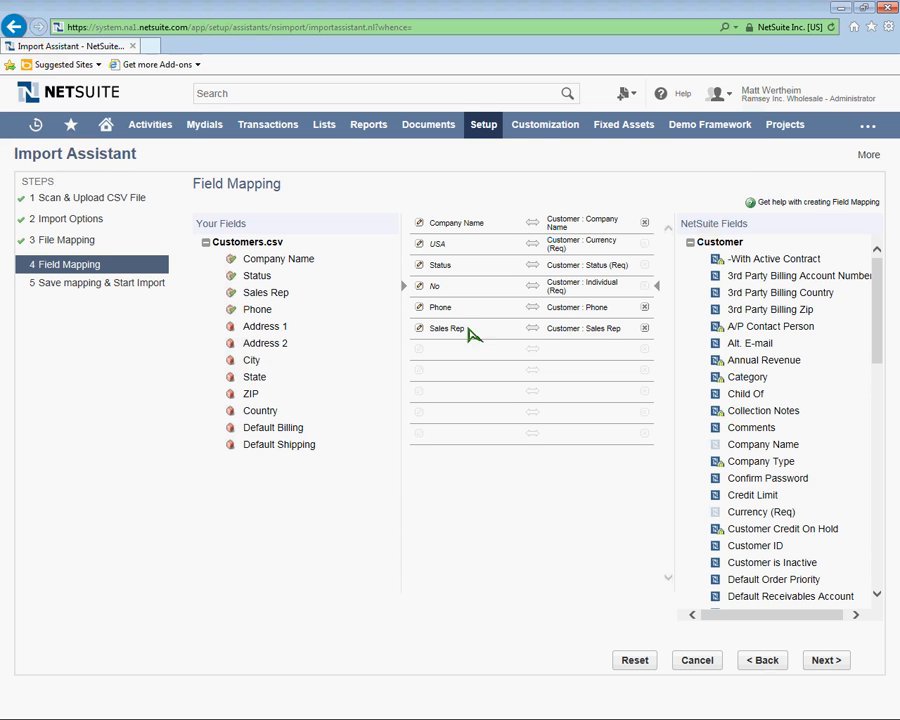
pyautogui.moveTo(615, 344)
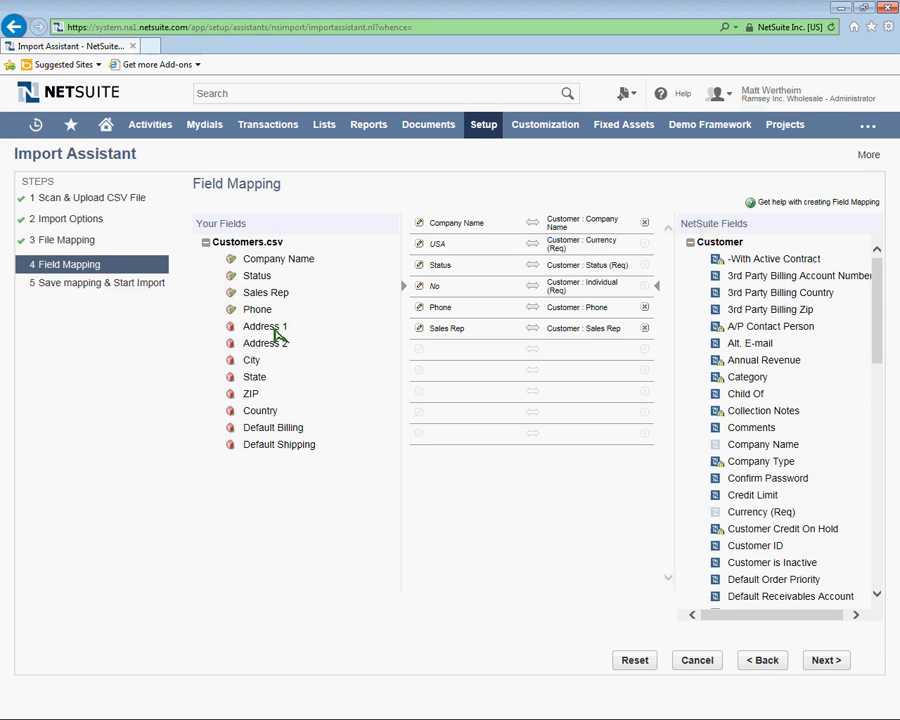
pyautogui.moveTo(340, 410)
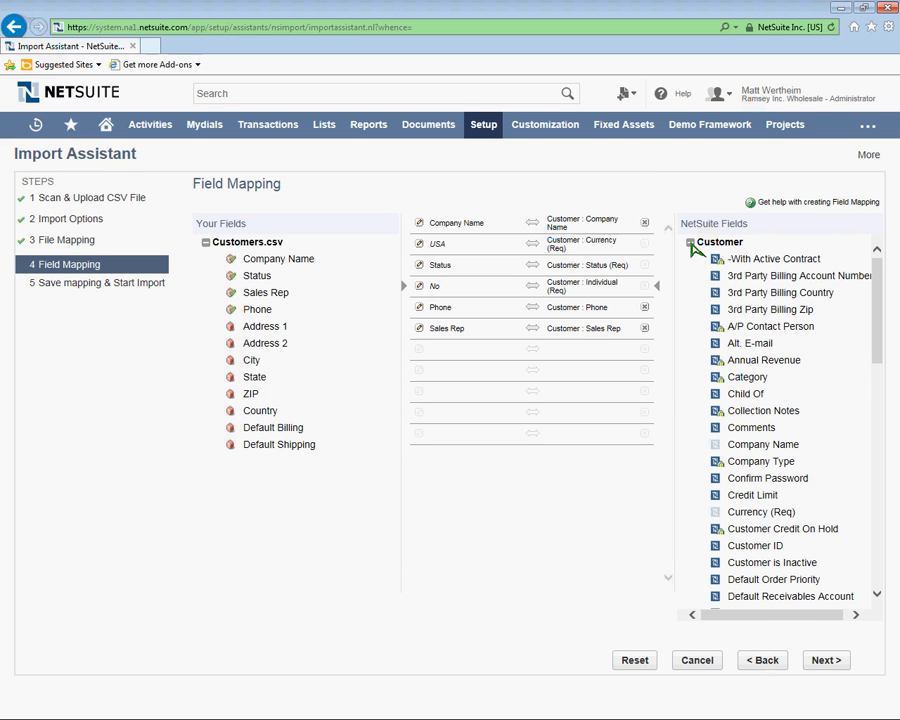
# Step: Collapse the Customer group and expand Customer Address > Customer Address 1
pyautogui.click(692, 241)
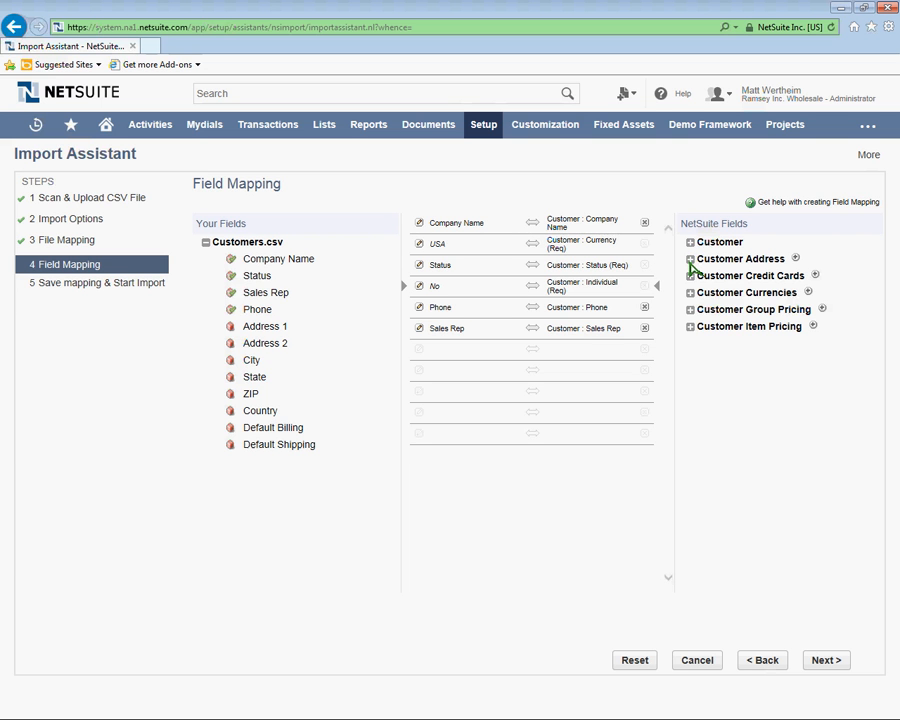
pyautogui.moveTo(692, 258)
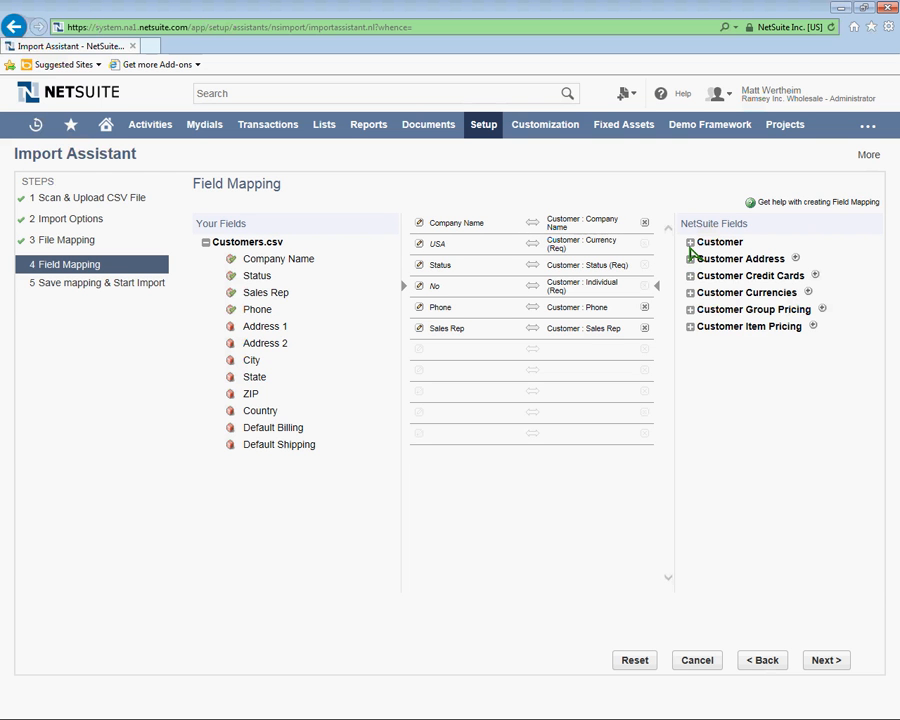
pyautogui.click(691, 241)
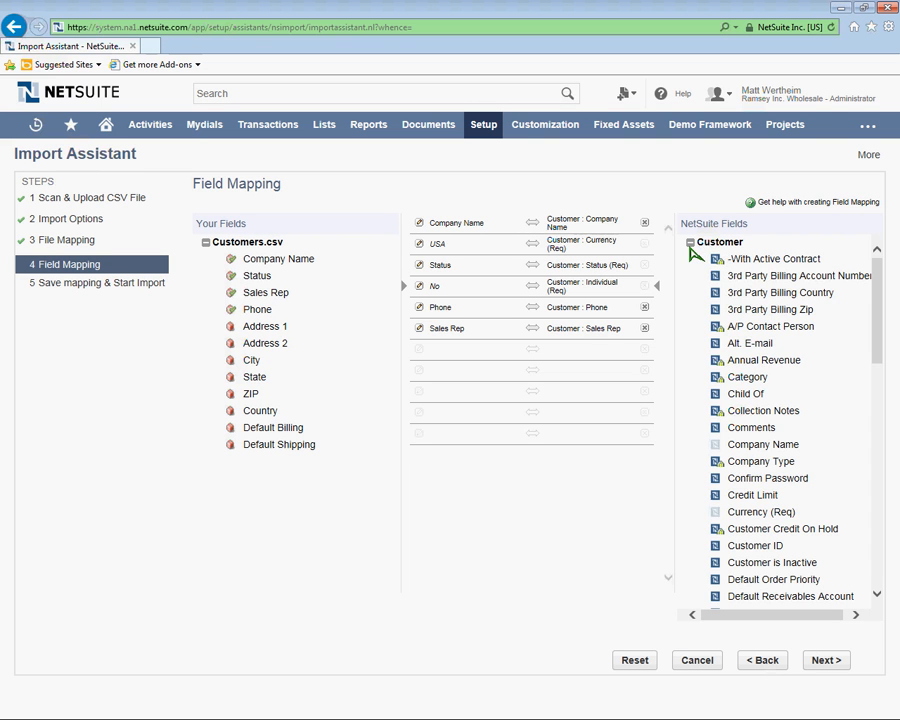
pyautogui.click(690, 242)
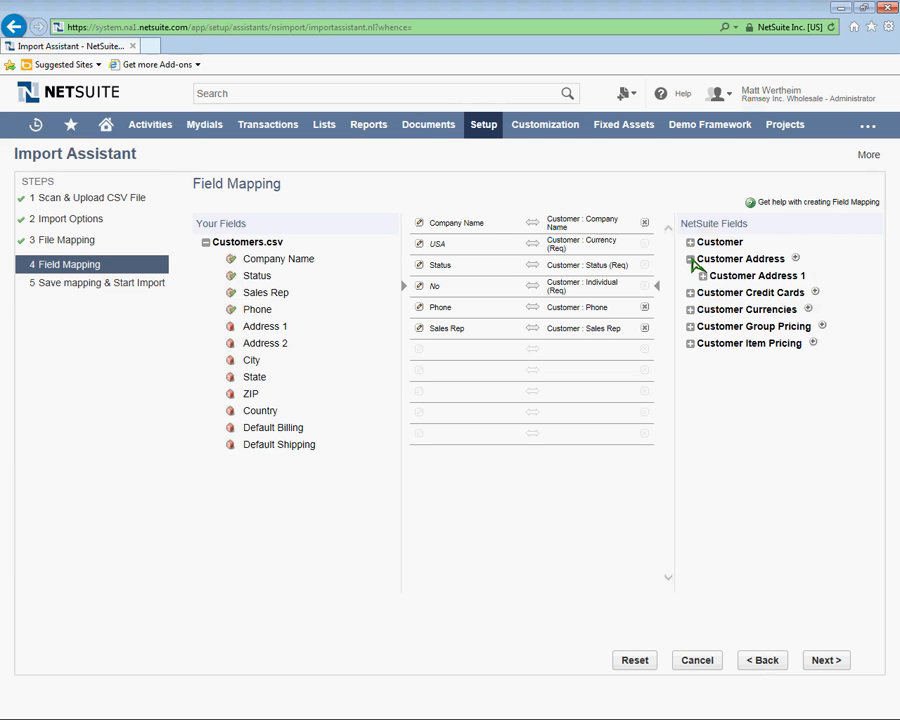
pyautogui.click(690, 242)
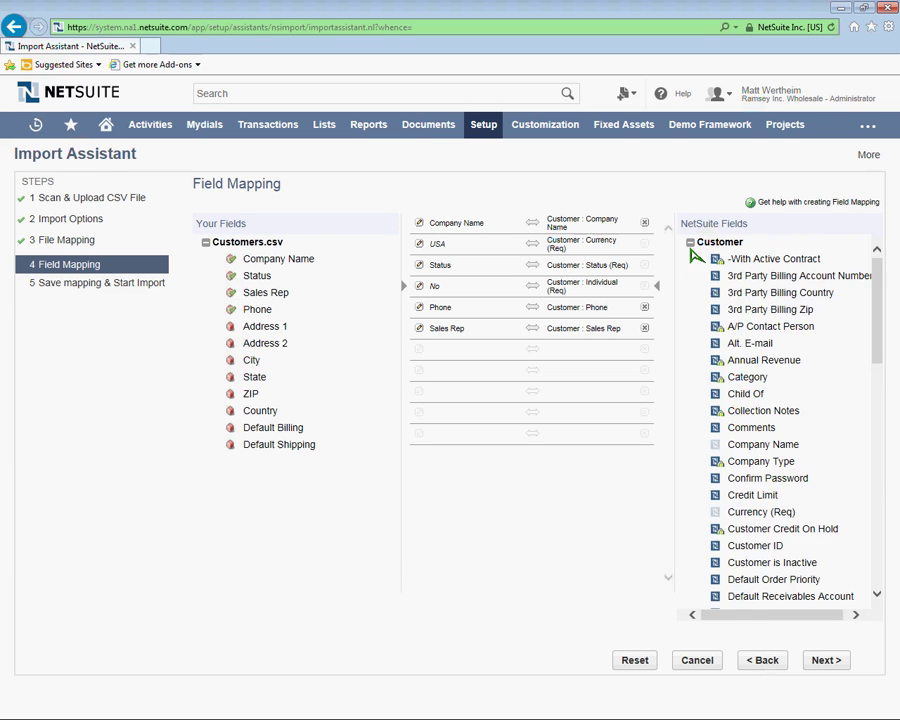
pyautogui.click(690, 242)
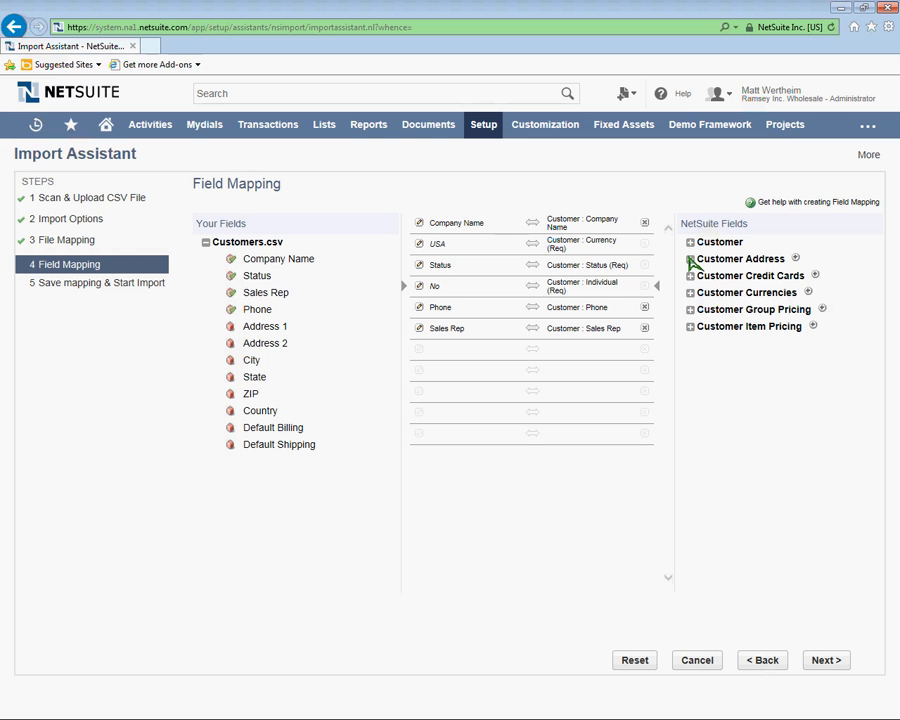
pyautogui.click(688, 258)
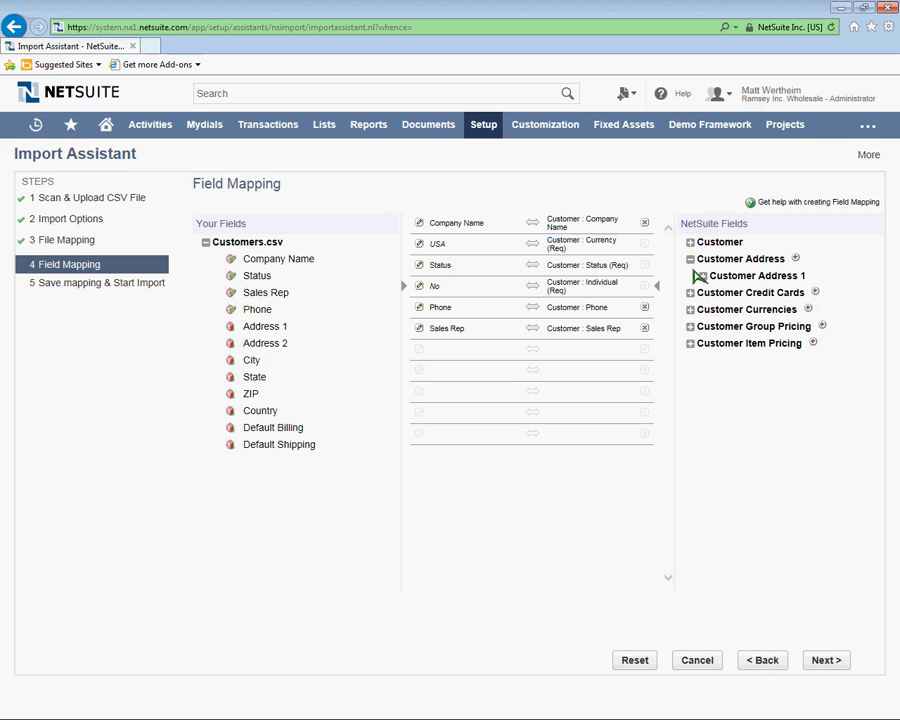
pyautogui.click(703, 275)
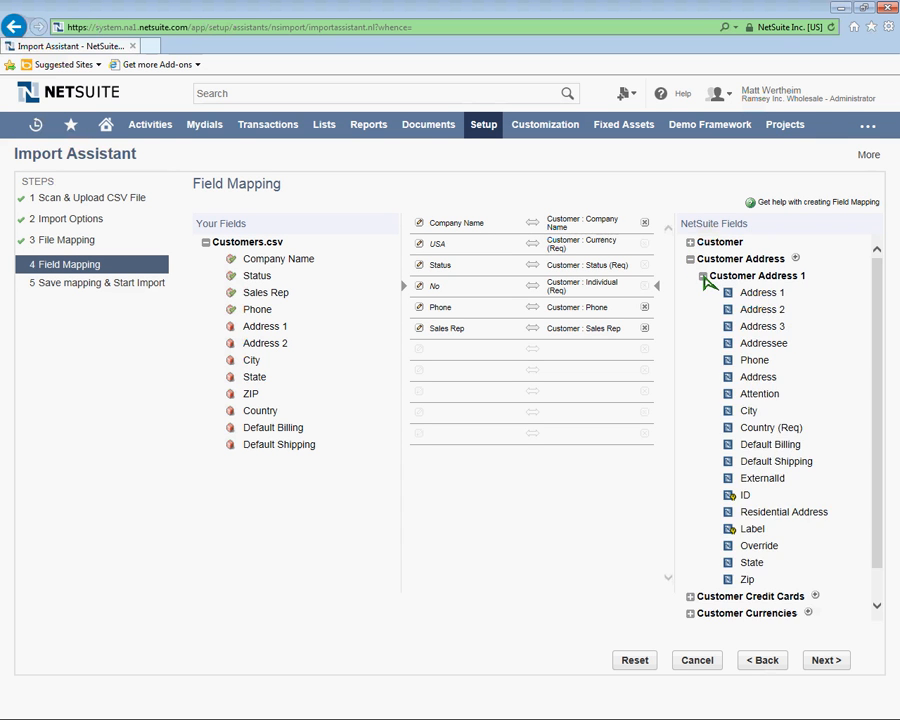
pyautogui.moveTo(745, 307)
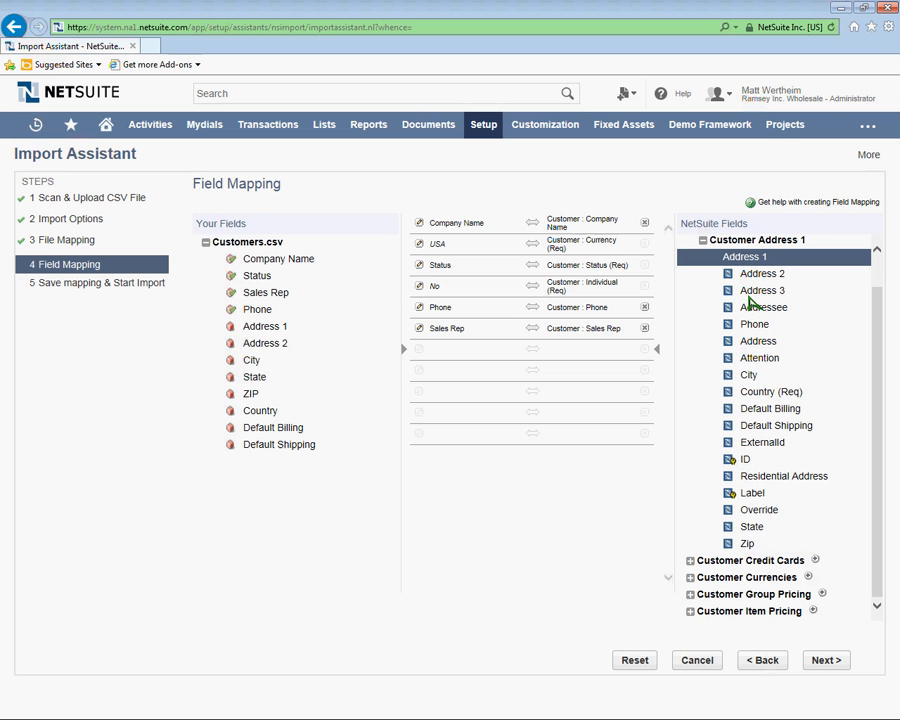
pyautogui.moveTo(763, 278)
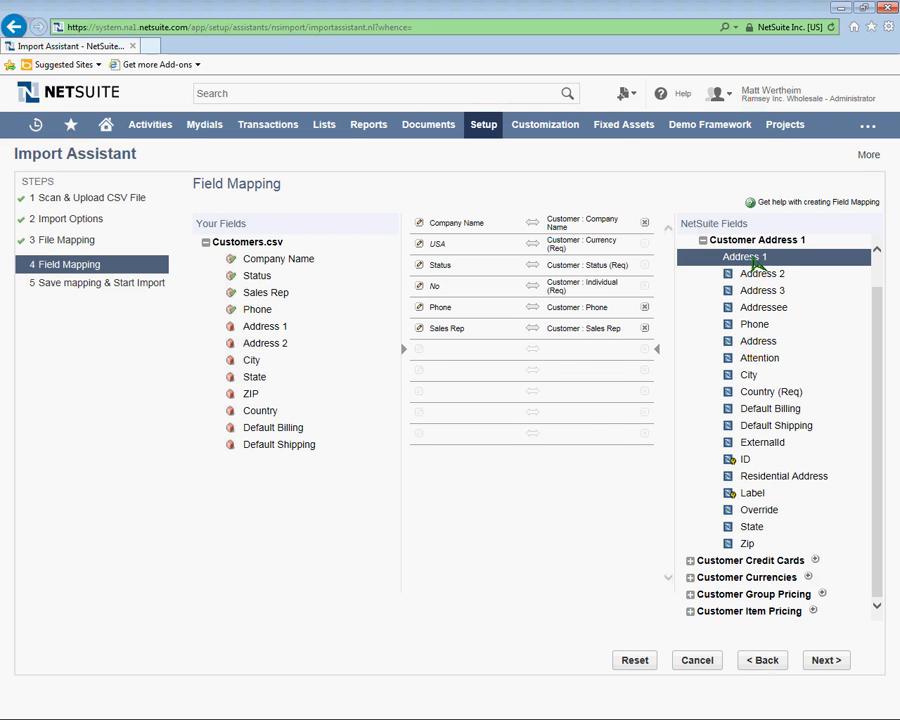
# Step: Add Address 1 from Customer Address 1, triggering the required-sublist-fields warning
pyautogui.click(762, 256)
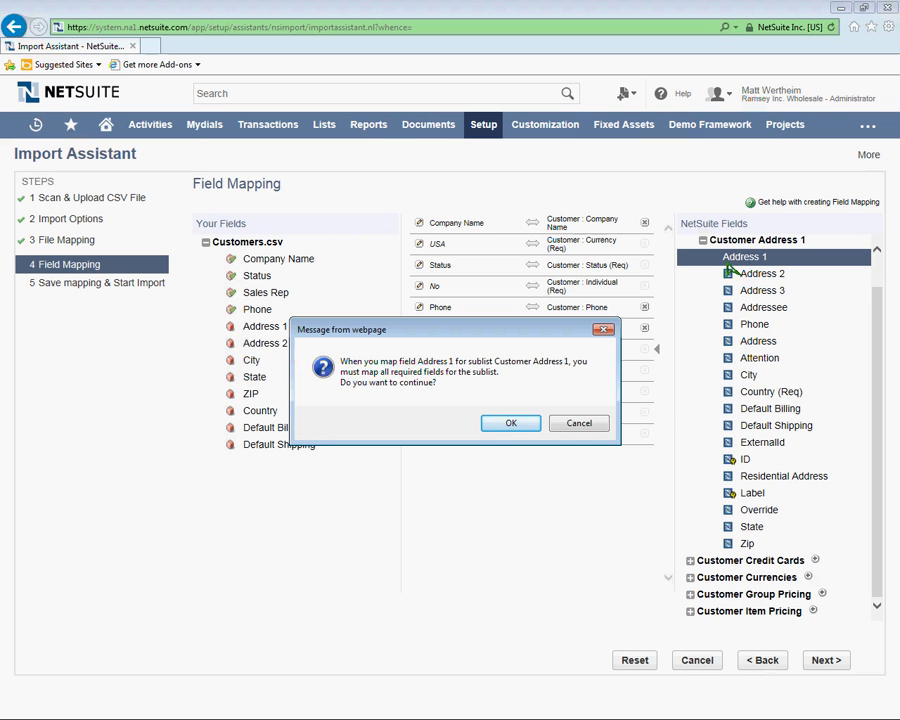
pyautogui.moveTo(480, 398)
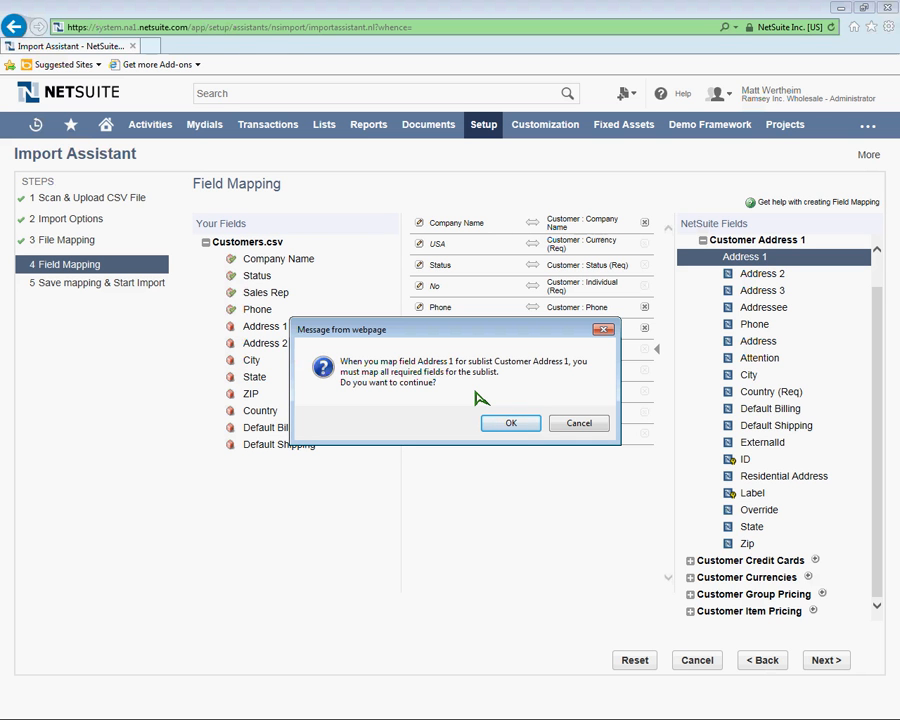
pyautogui.moveTo(806, 392)
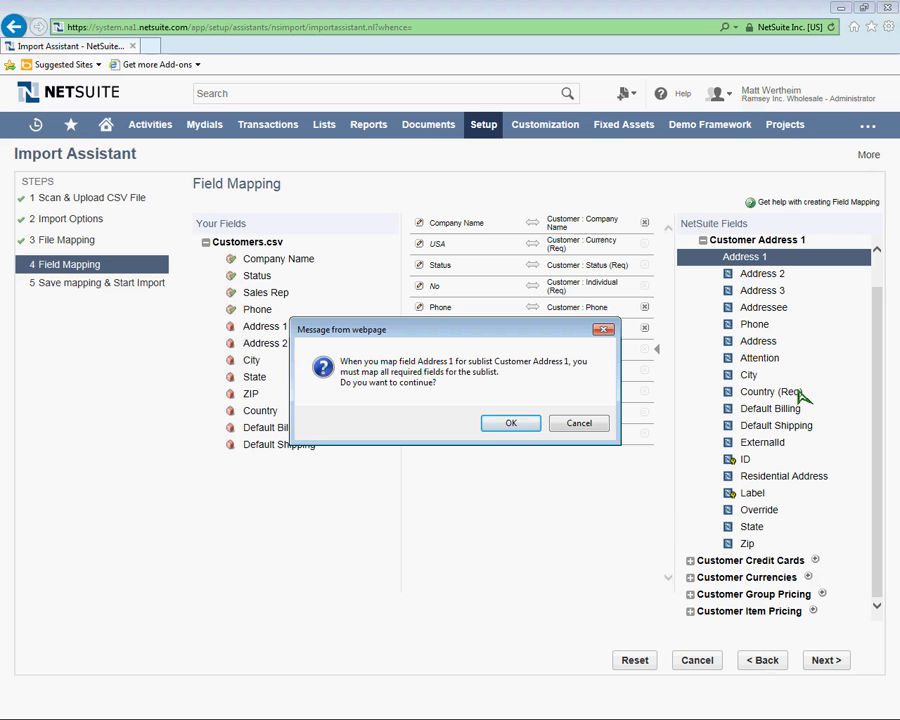
pyautogui.moveTo(775, 398)
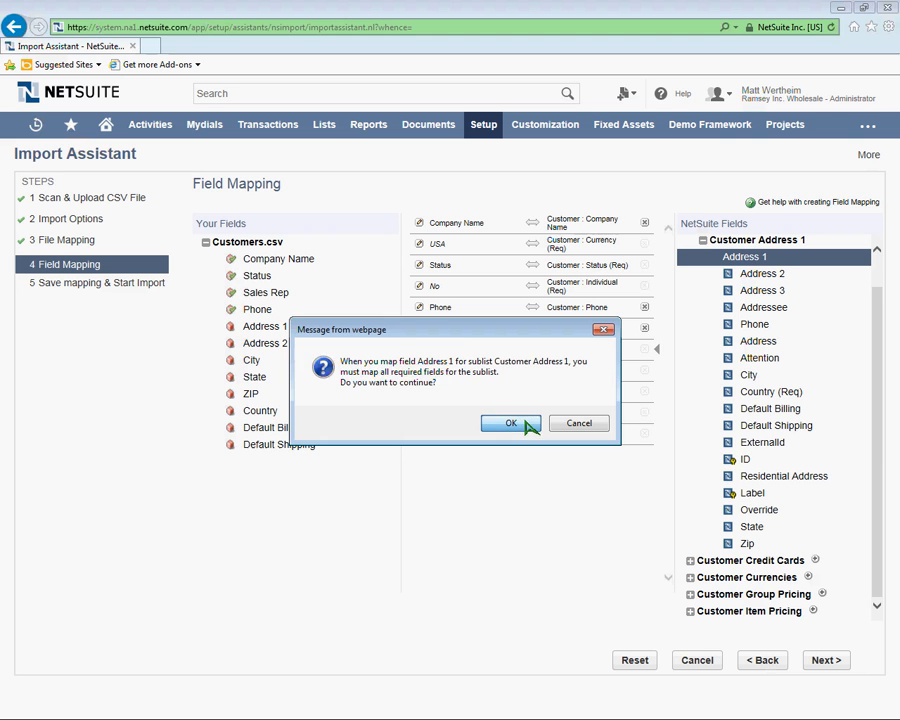
# Step: Confirm the warning, then map Country, Address 2, City and State to Customer Address 1
pyautogui.click(511, 423)
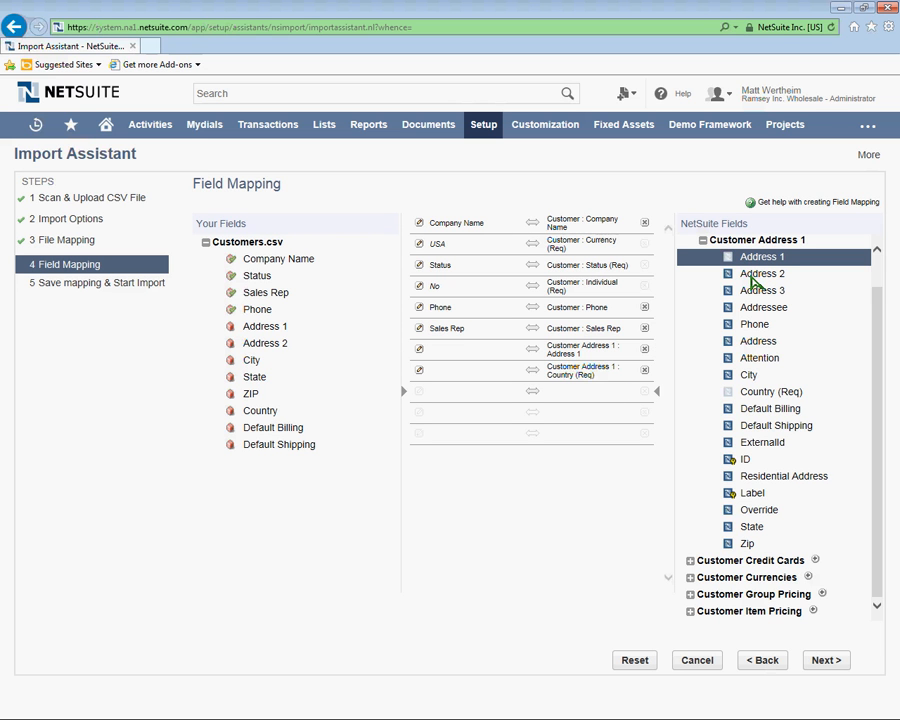
pyautogui.click(762, 273)
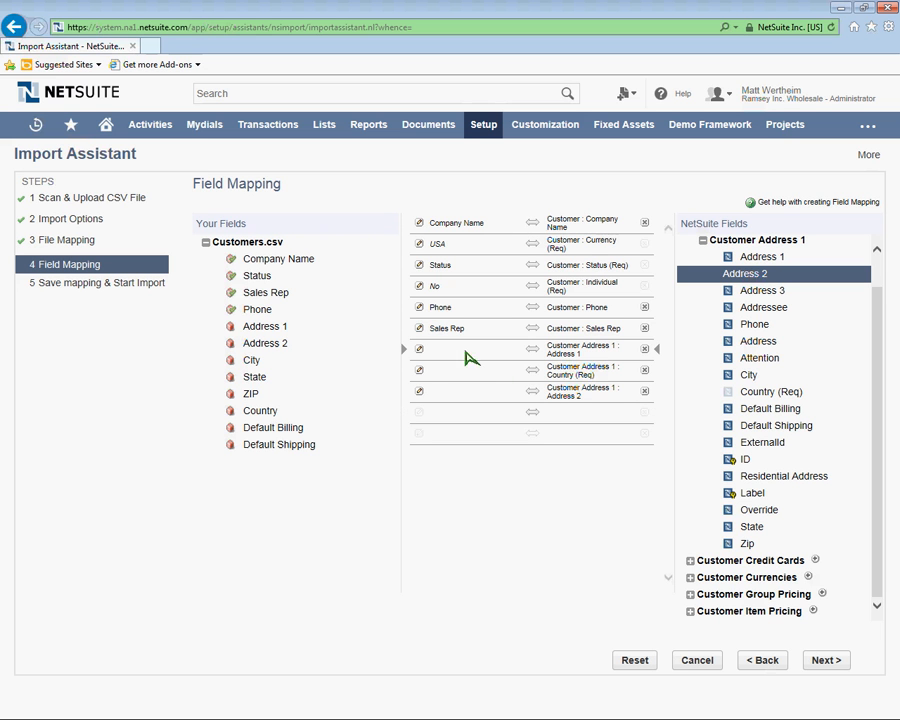
pyautogui.click(265, 326)
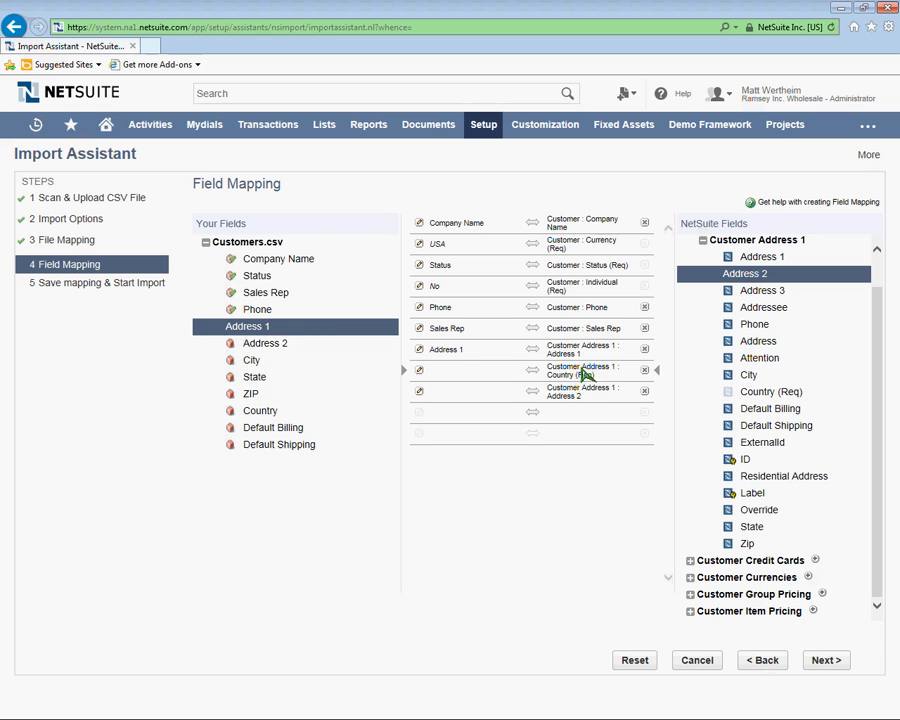
pyautogui.click(260, 410)
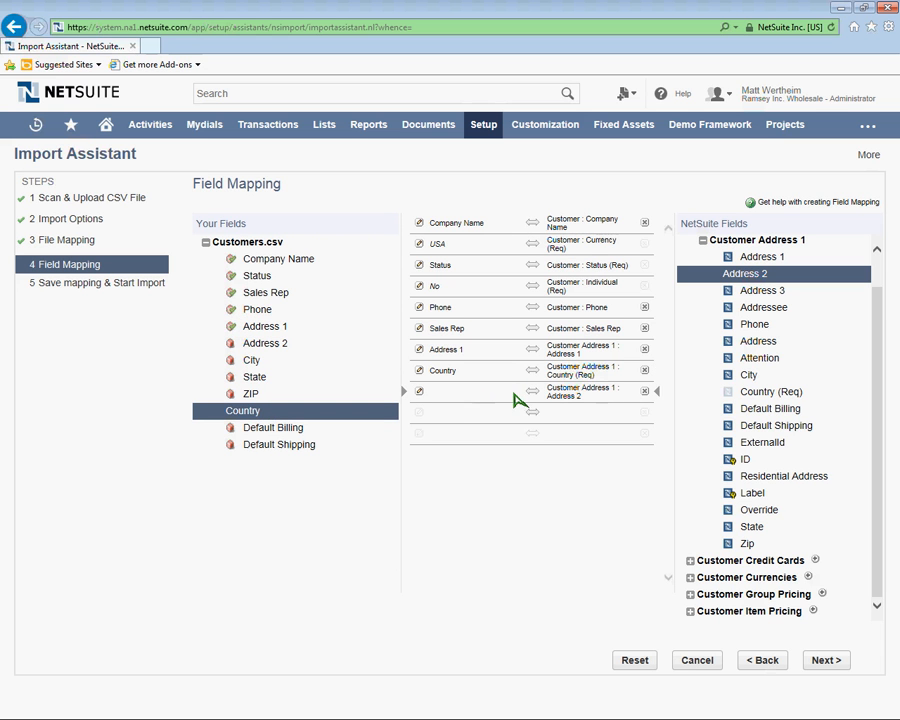
pyautogui.moveTo(445, 395)
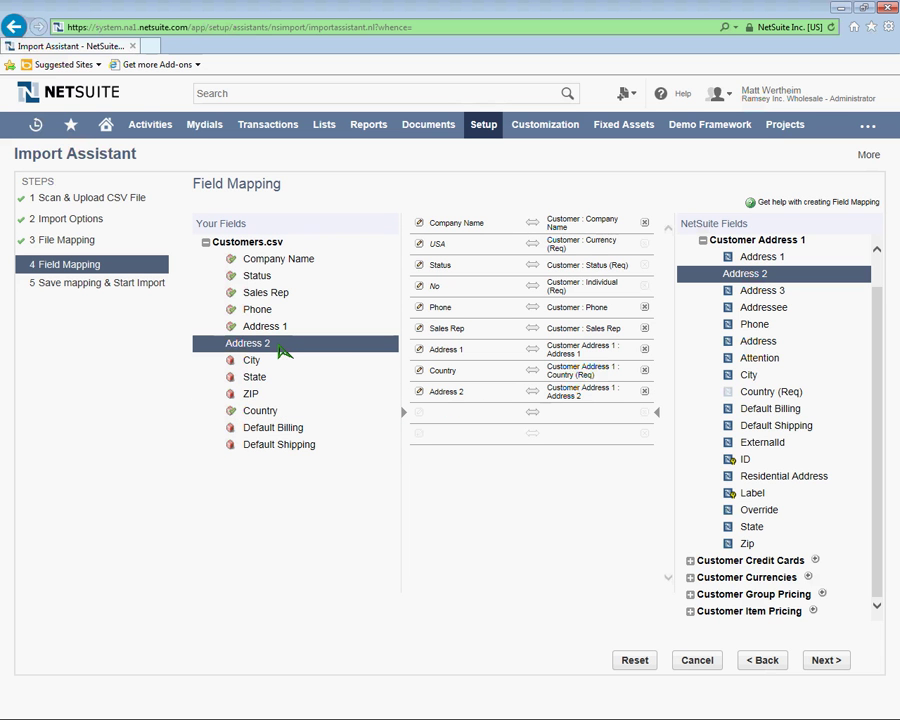
pyautogui.moveTo(750, 465)
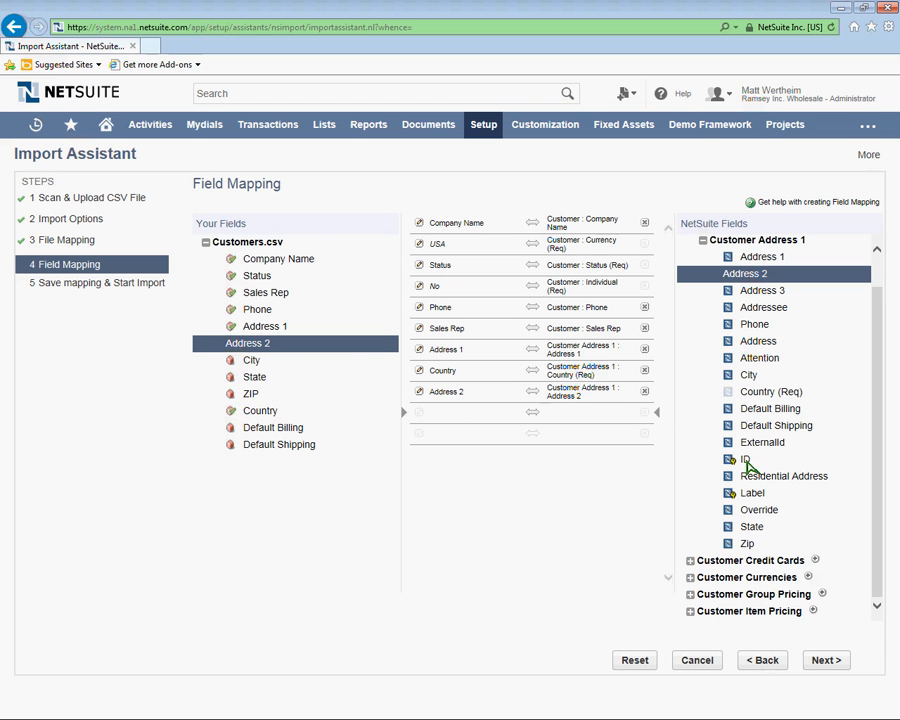
pyautogui.moveTo(751, 380)
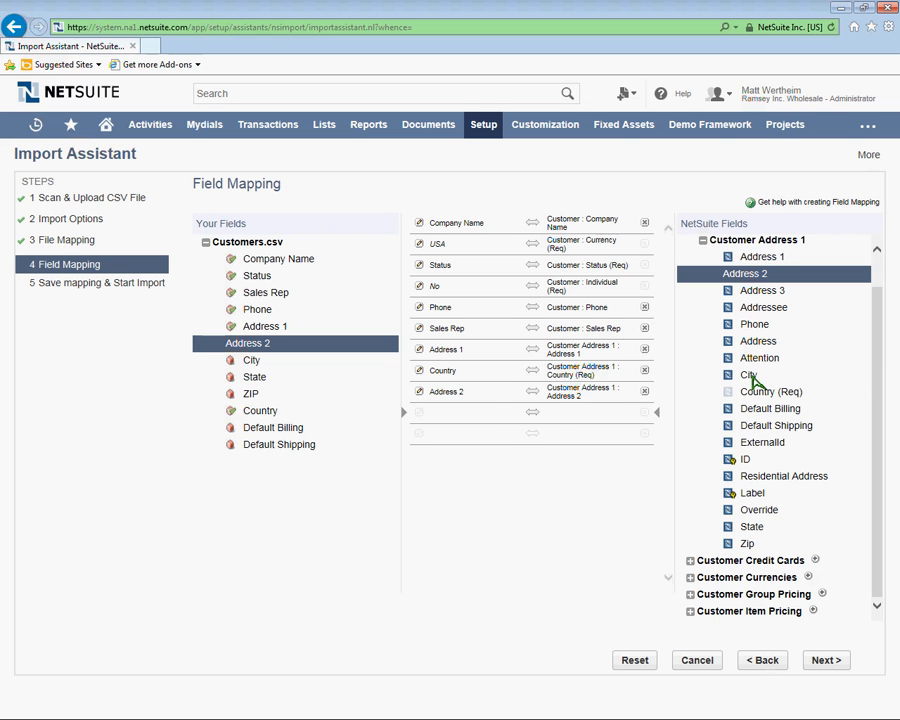
pyautogui.click(750, 375)
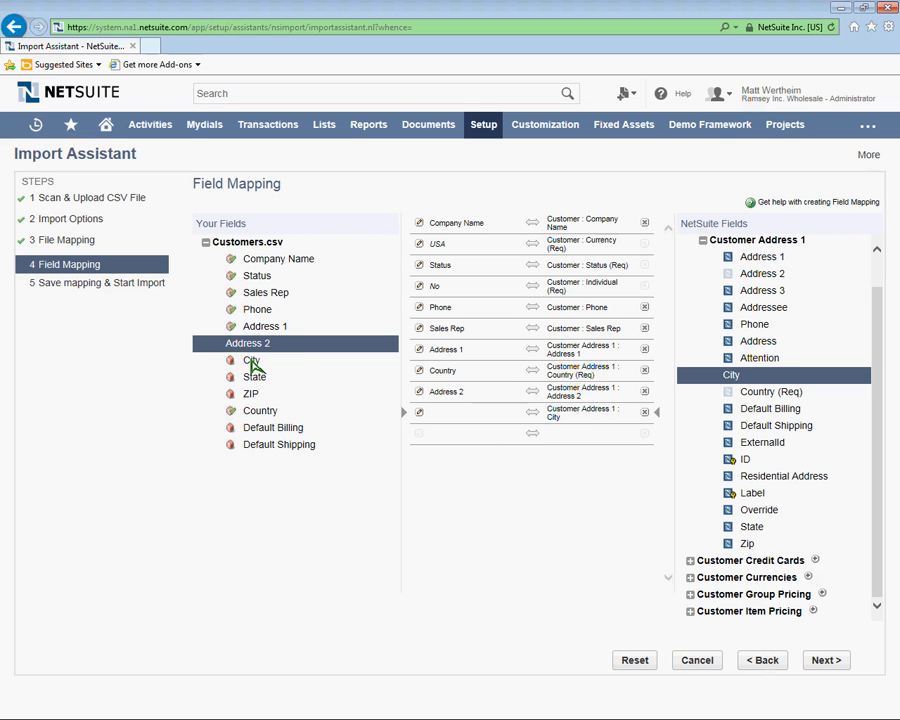
pyautogui.click(251, 360)
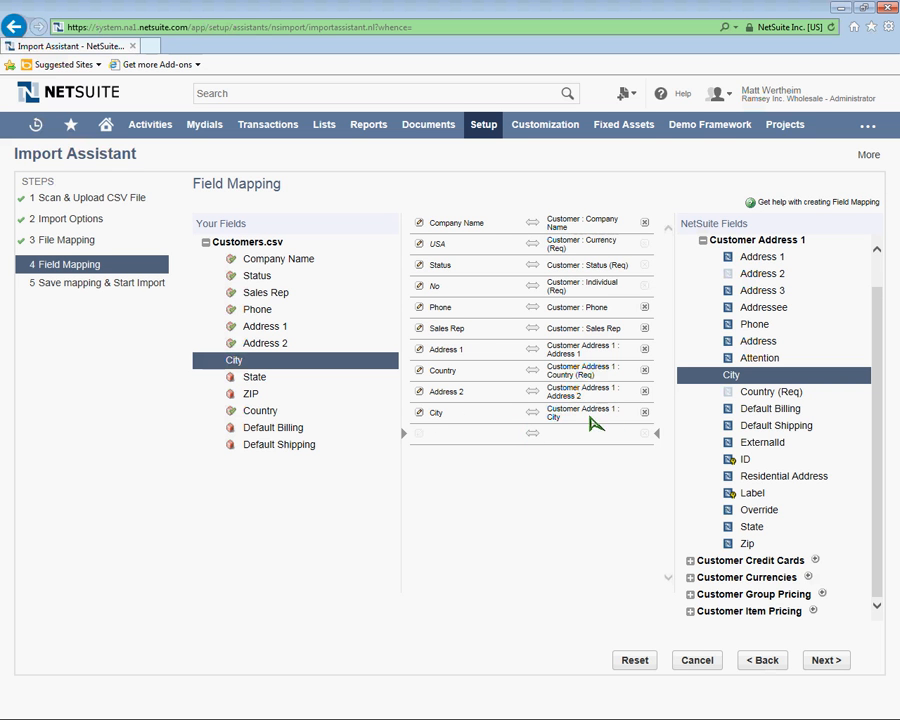
pyautogui.moveTo(550, 426)
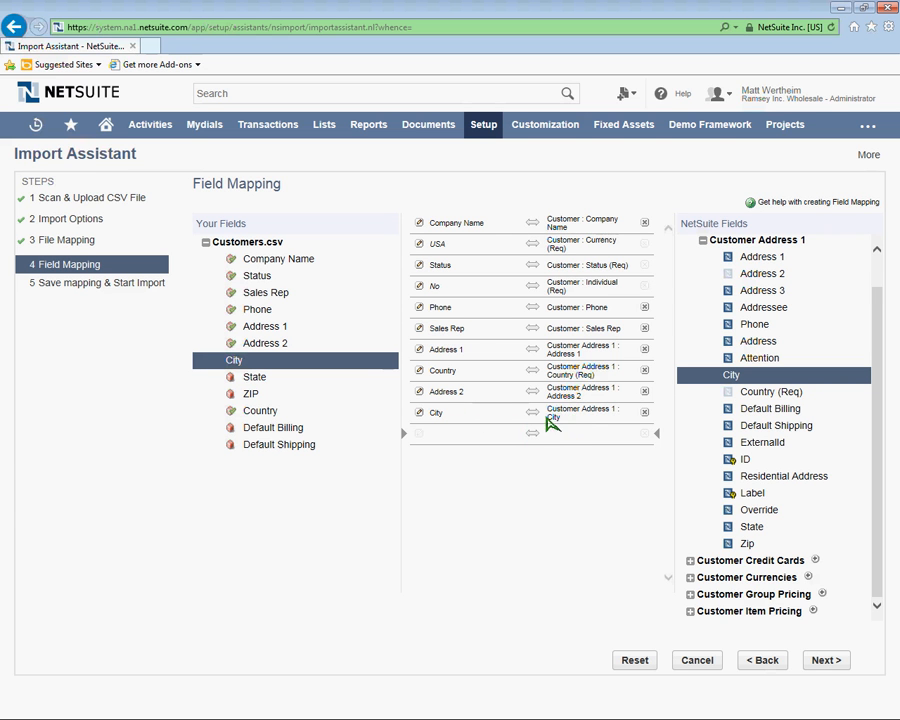
pyautogui.moveTo(770, 452)
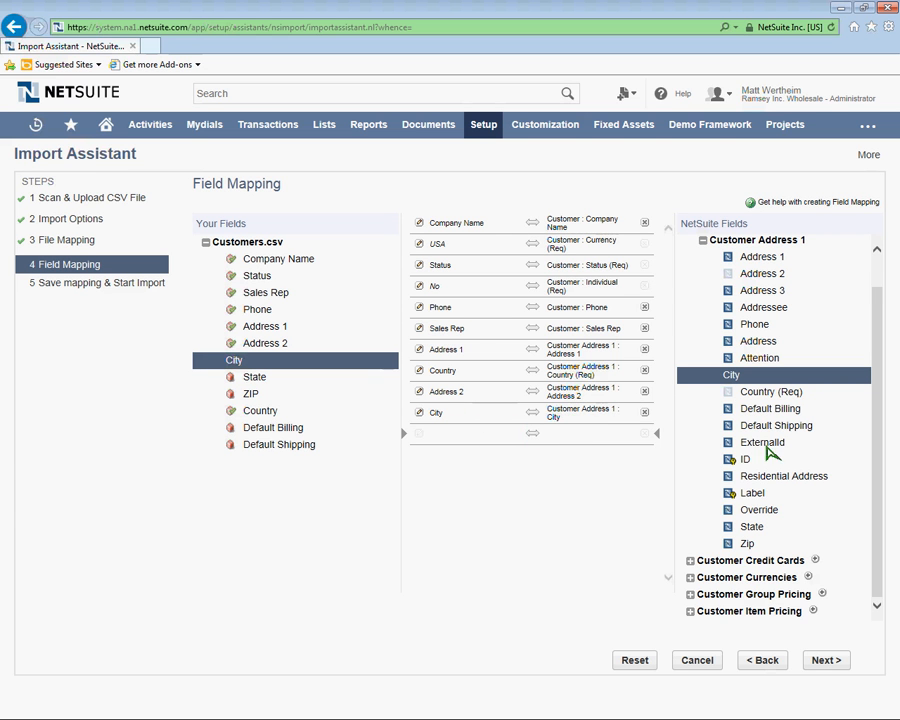
pyautogui.click(752, 526)
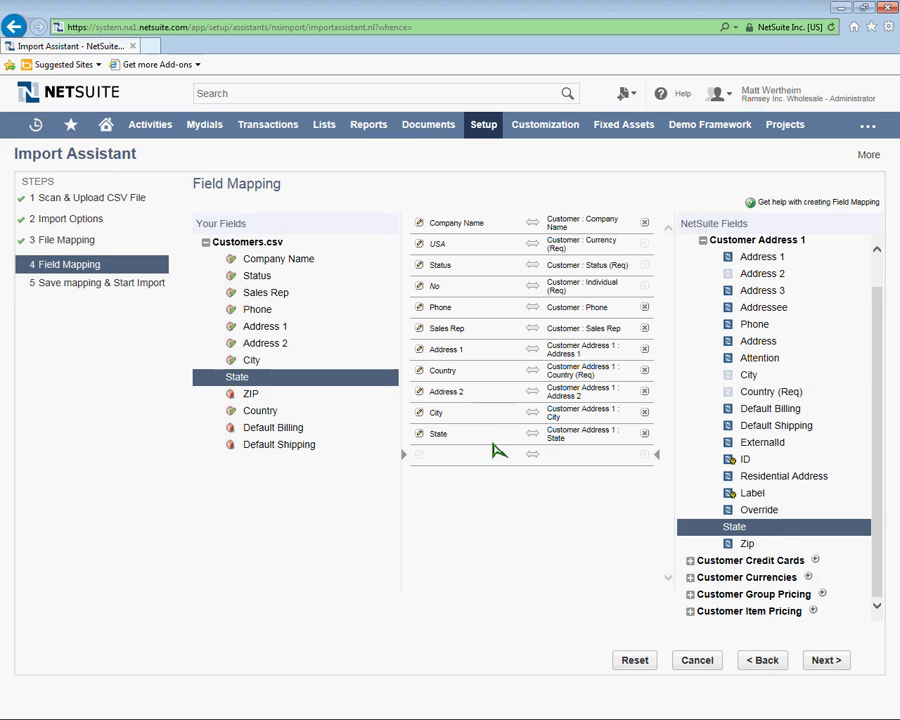
# Step: Pair the ZIP, Default Billing and Default Shipping columns with Customer Address 1's matching fields
pyautogui.click(747, 543)
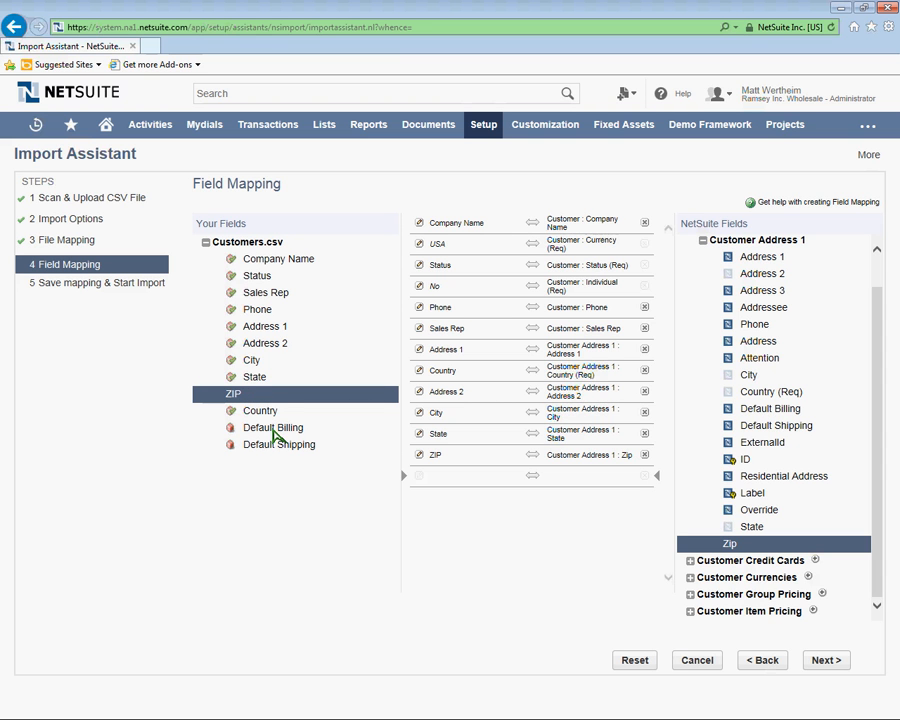
pyautogui.moveTo(765, 442)
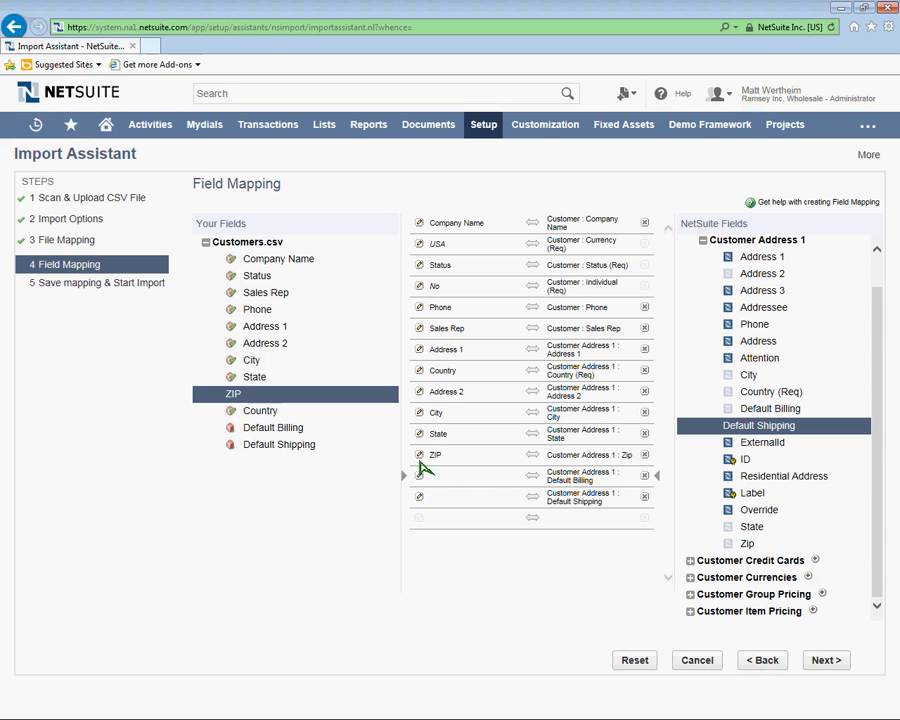
pyautogui.click(273, 427)
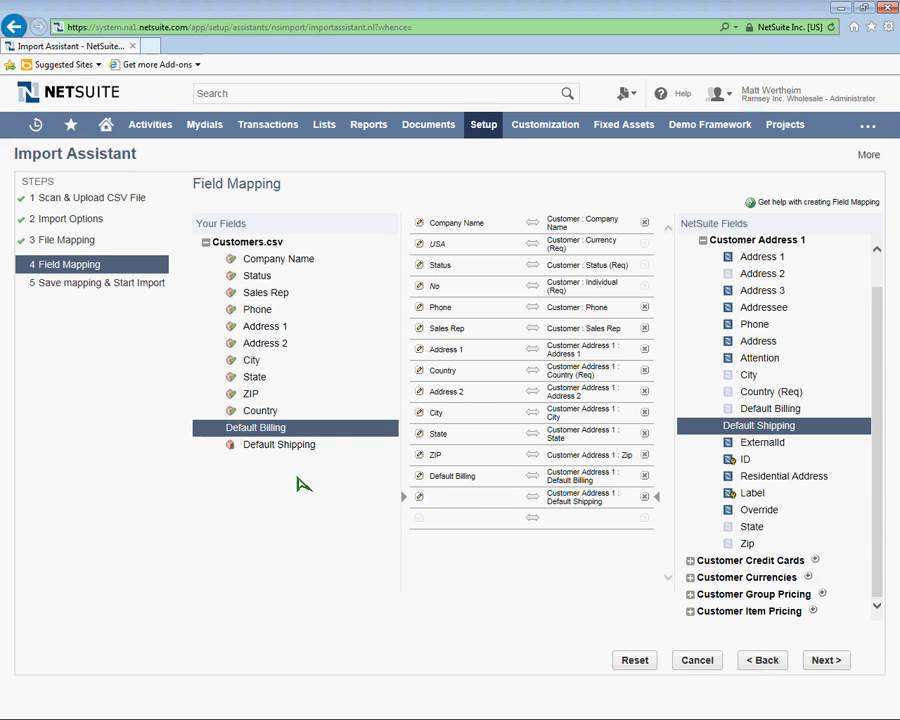
pyautogui.click(278, 444)
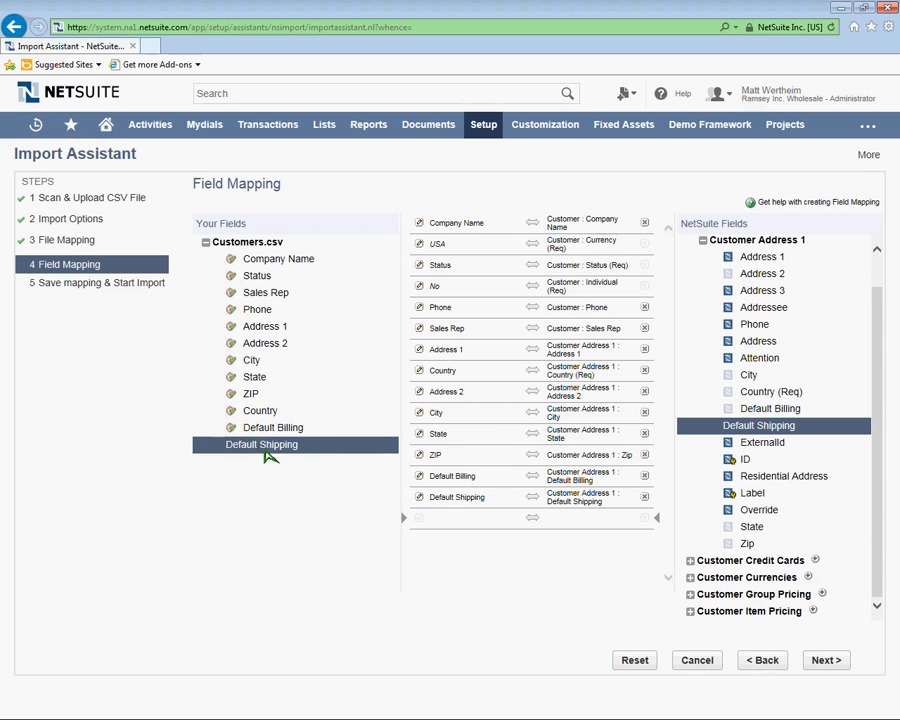
pyautogui.moveTo(440, 520)
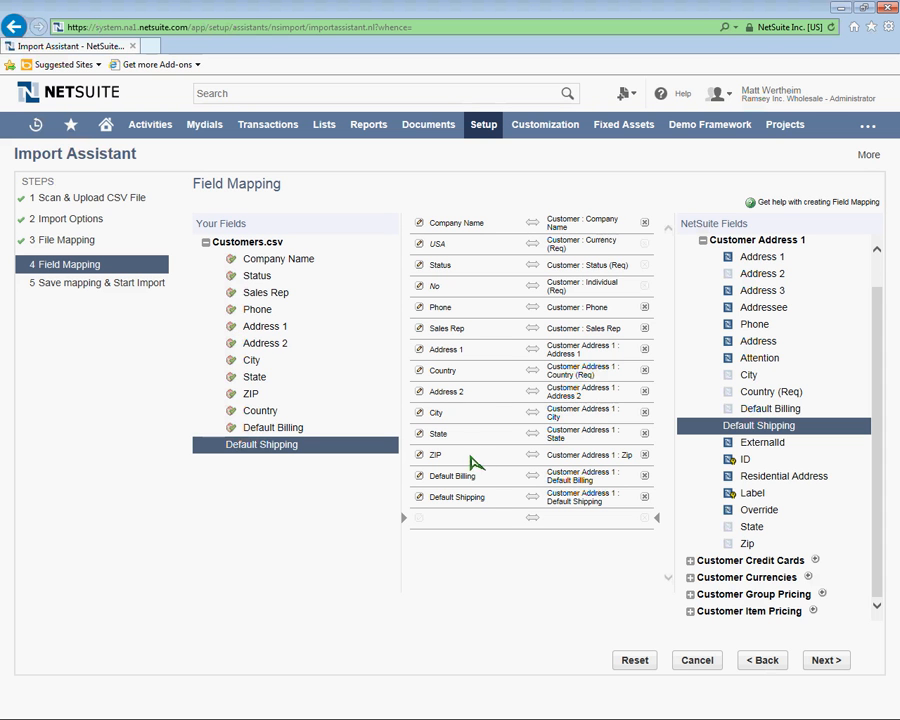
pyautogui.moveTo(625, 277)
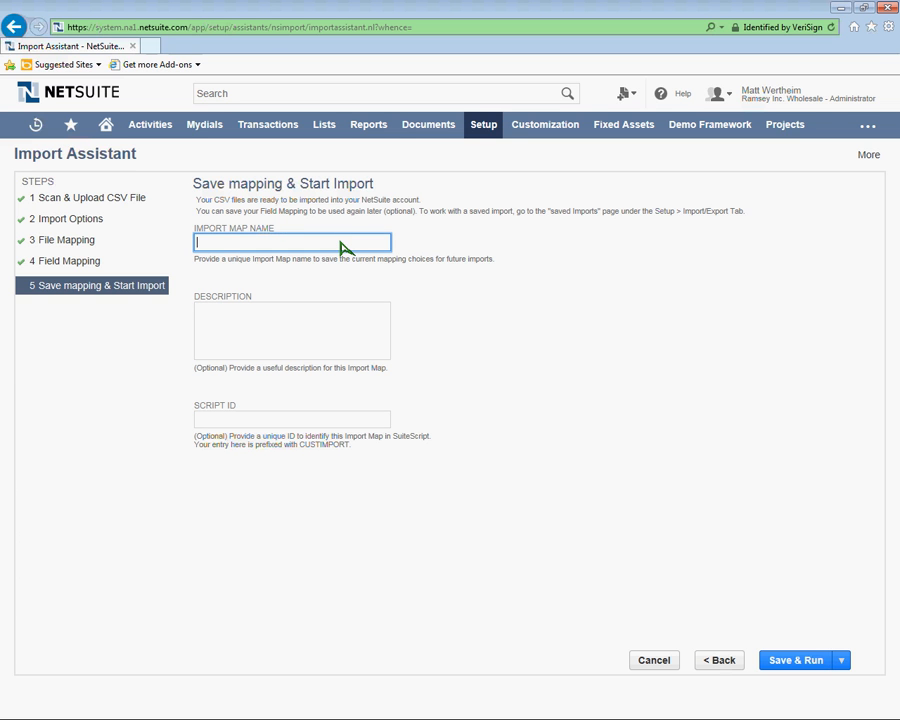
# Step: Name the map Matt's Customer Import, describing it as the map for importing customers into NetSuite
pyautogui.write("Matt's Customer I")
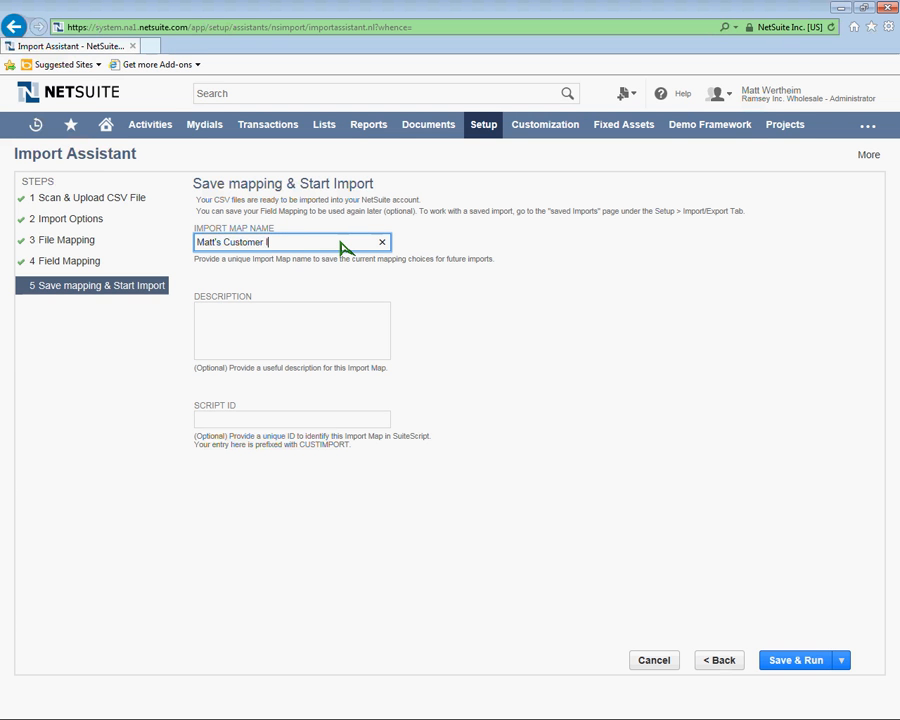
pyautogui.click(291, 330)
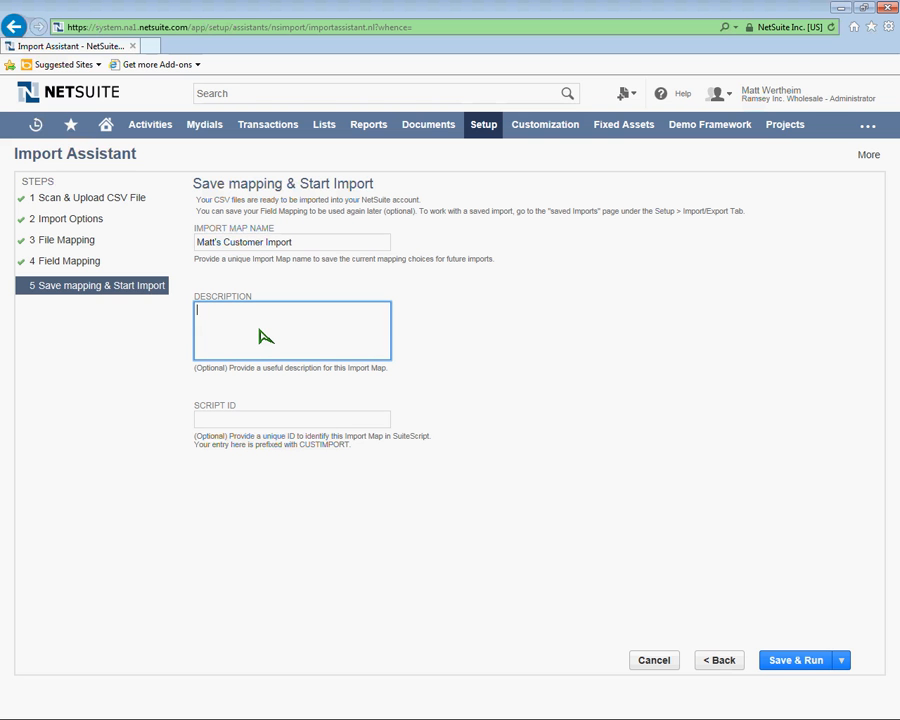
pyautogui.write('Use this')
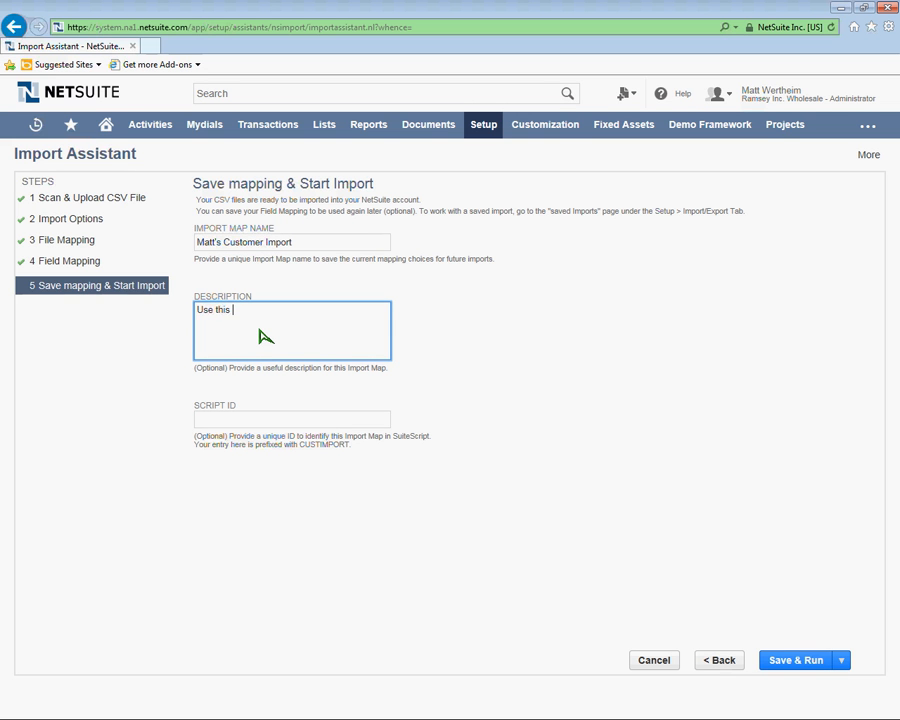
pyautogui.write('import map when you are importing')
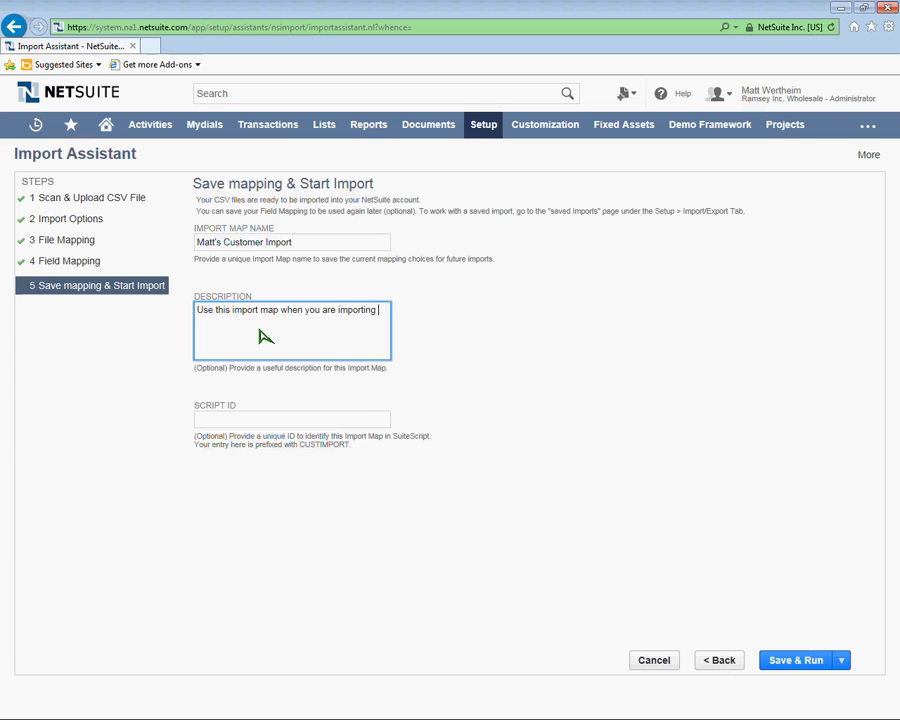
pyautogui.write('customers')
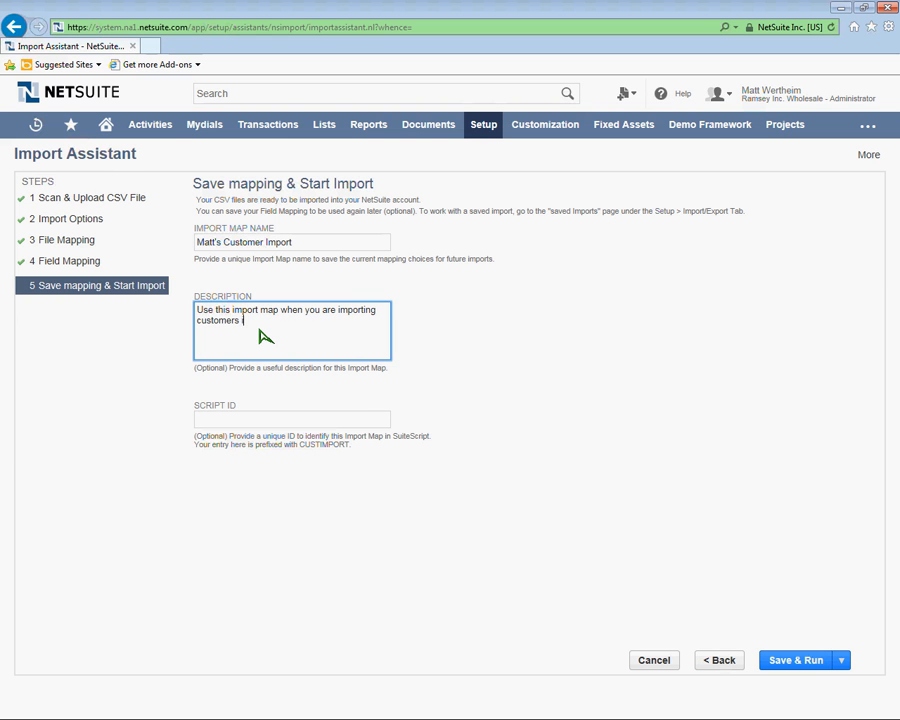
pyautogui.write('into NetSuite.')
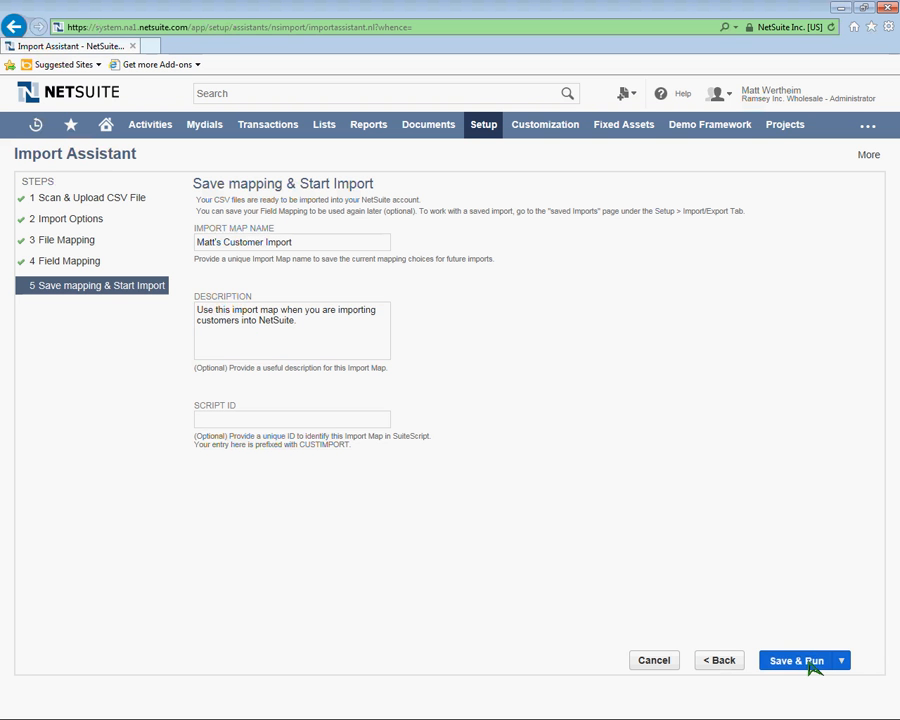
# Step: Save Matt's Customer Import and run the Customers Only import, then head to Import/Export
pyautogui.click(795, 660)
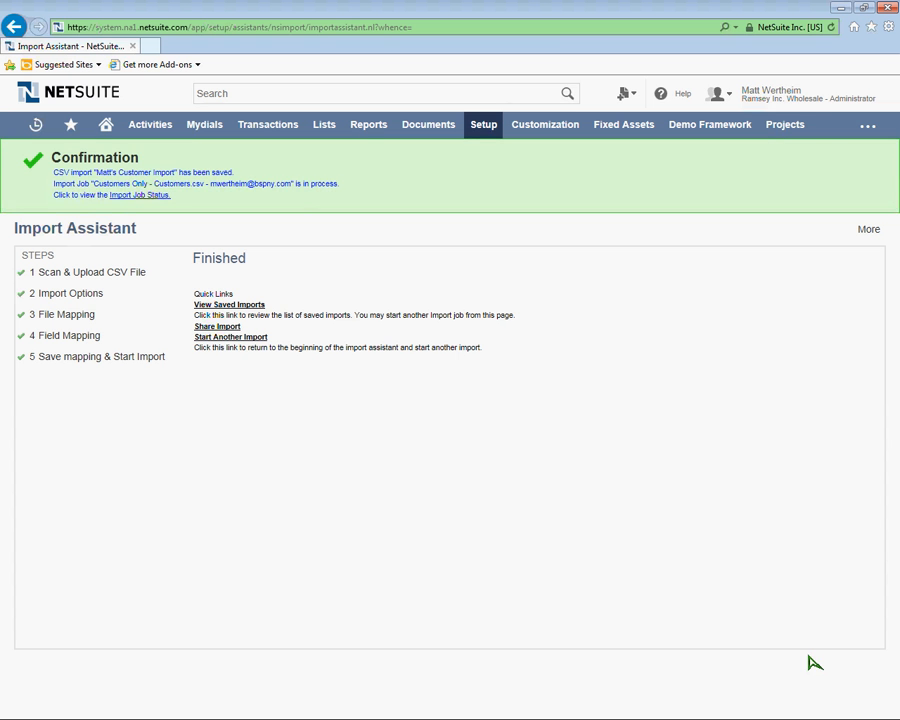
pyautogui.moveTo(303, 214)
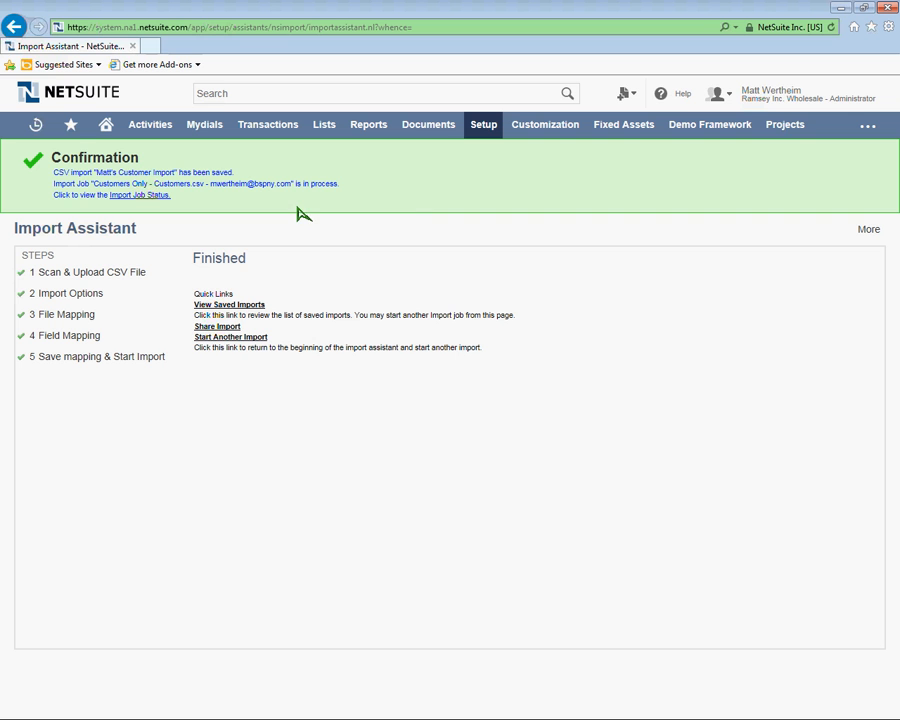
pyautogui.moveTo(180, 196)
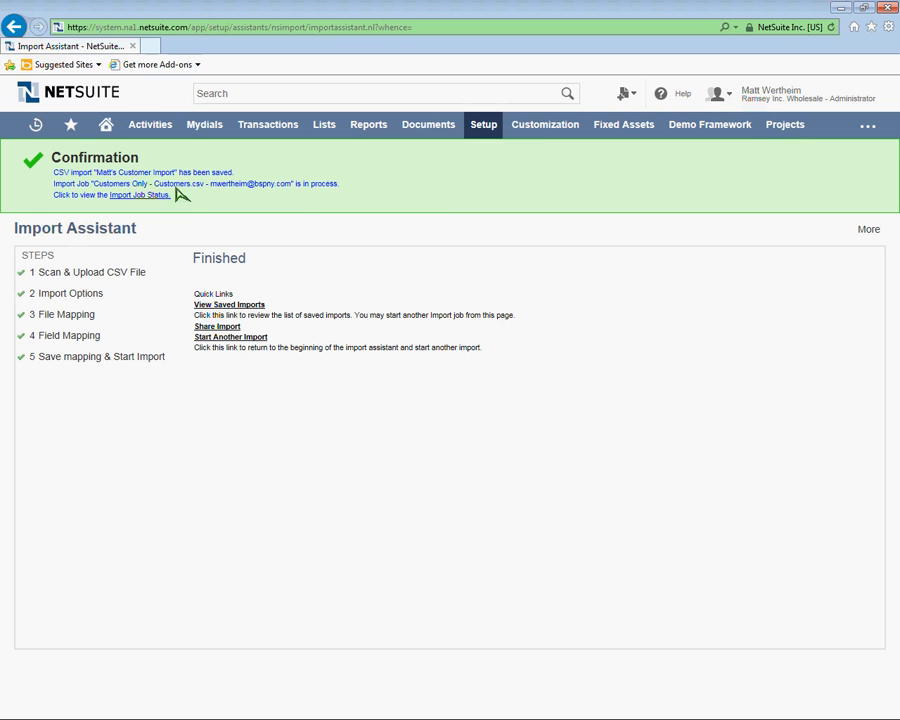
pyautogui.moveTo(128, 202)
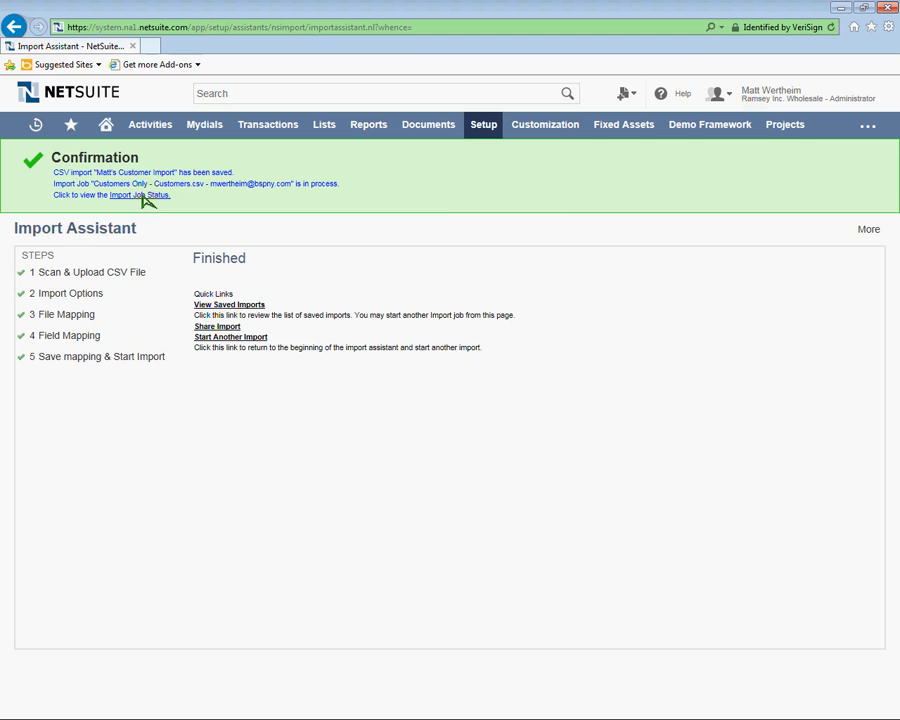
pyautogui.click(483, 124)
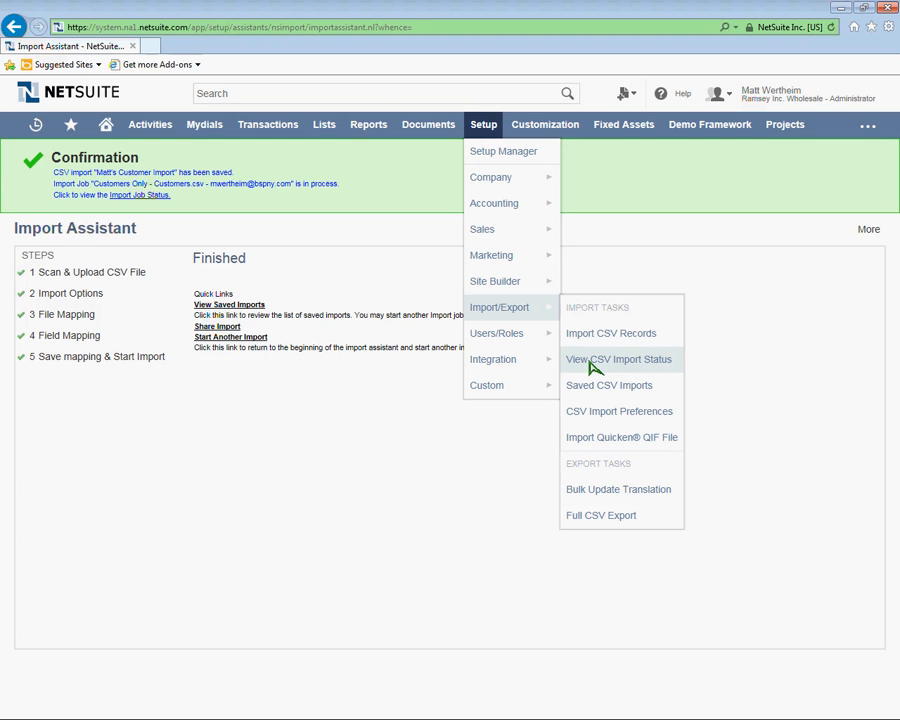
# Step: Open CSV Import Status and confirm the latest Customers Only job is Complete, 3 of 3 imported
pyautogui.click(618, 358)
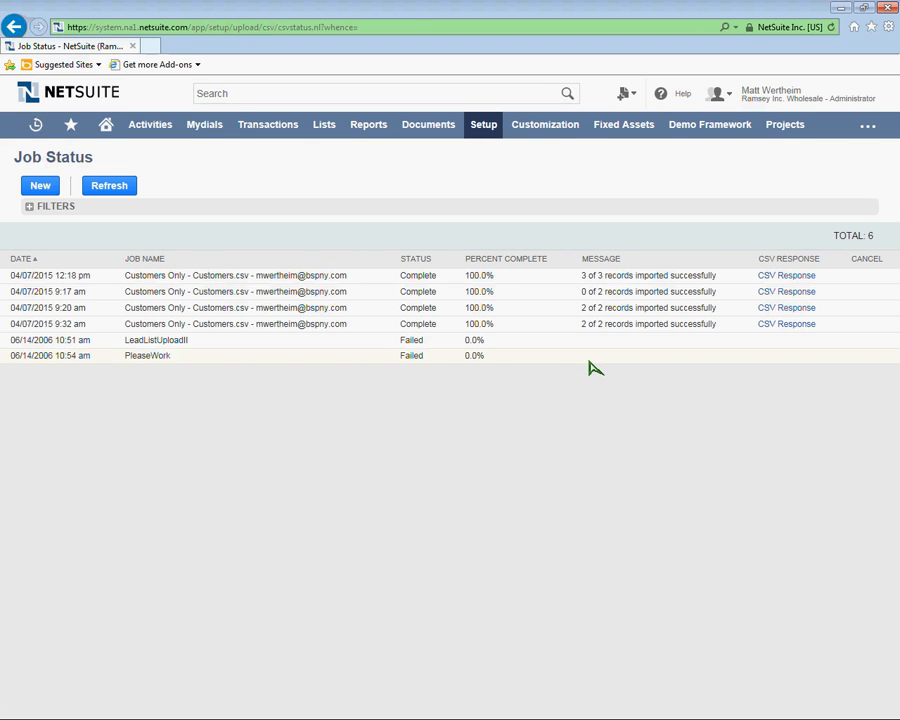
pyautogui.moveTo(22, 285)
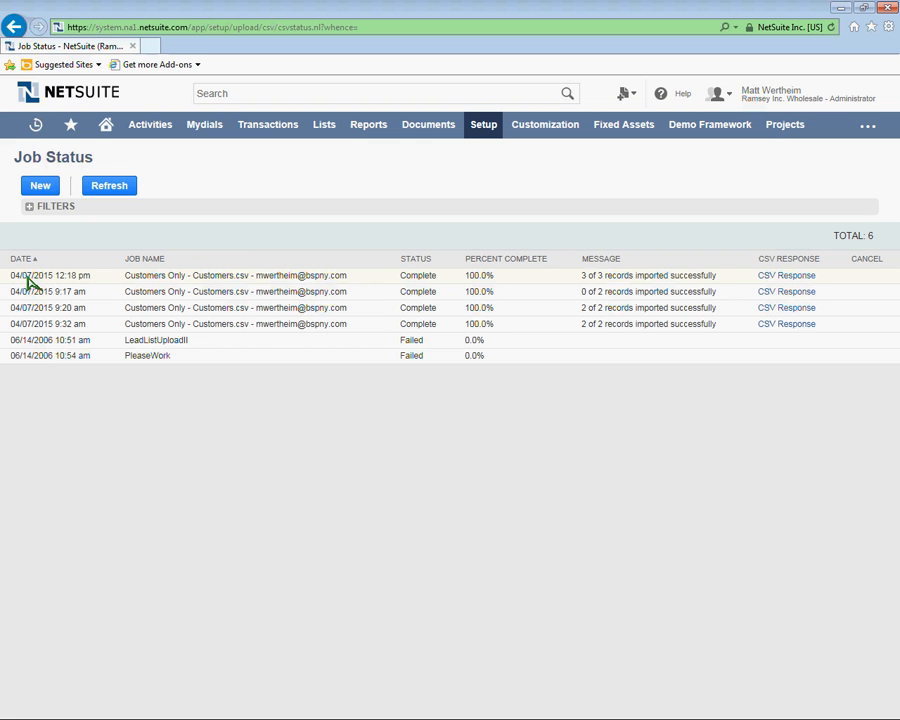
pyautogui.moveTo(78, 283)
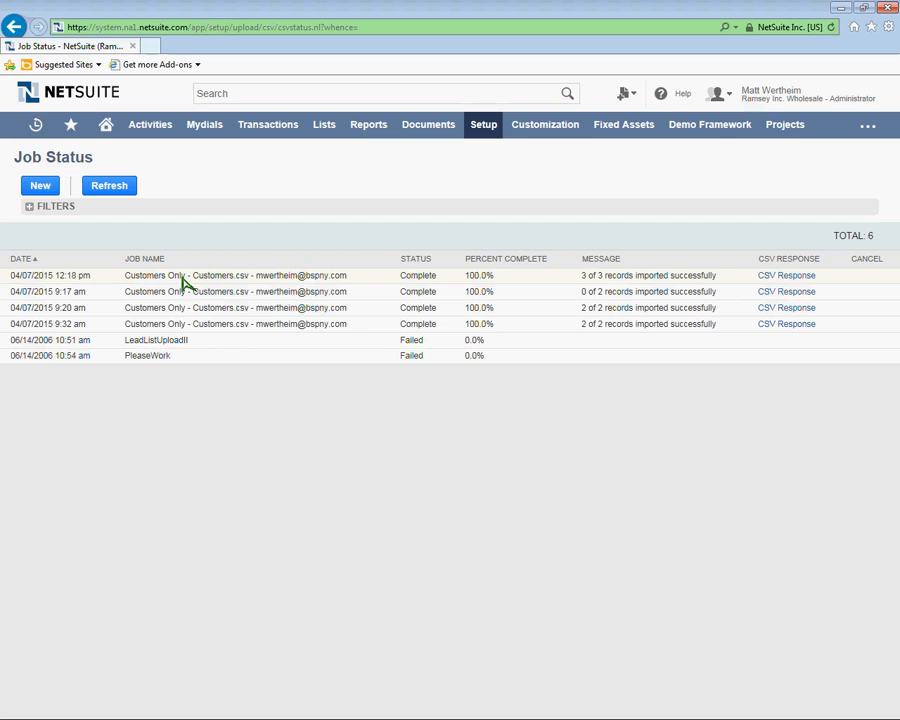
pyautogui.doubleClick(302, 275)
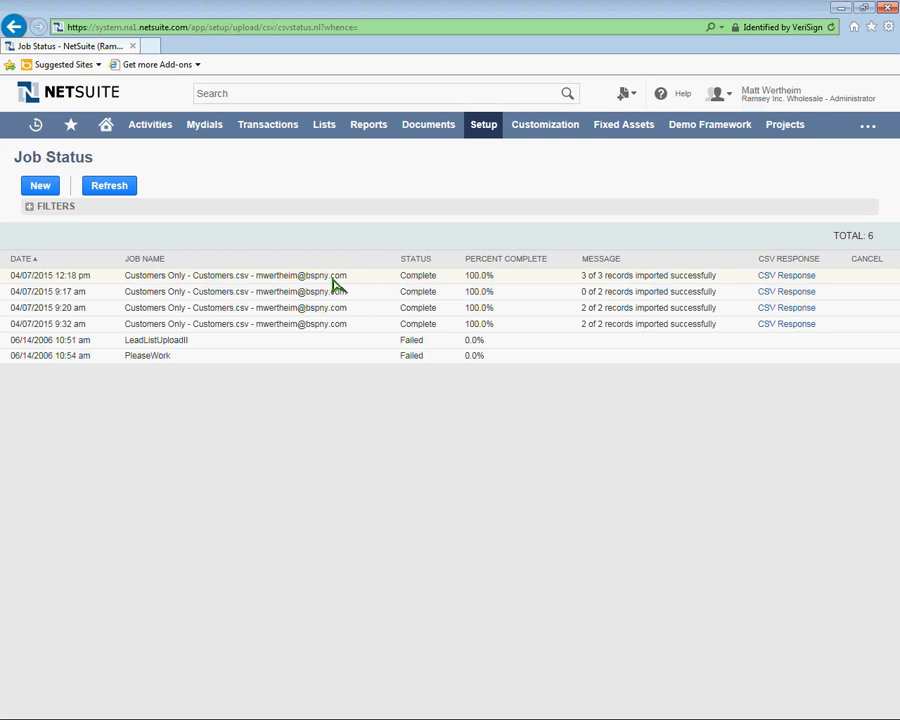
pyautogui.moveTo(418, 290)
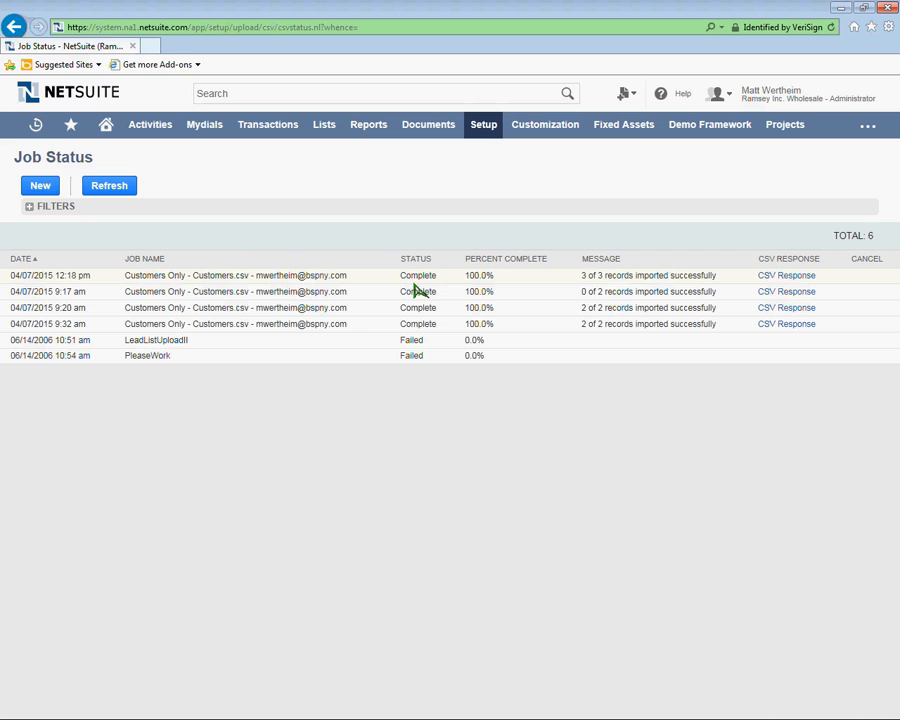
pyautogui.moveTo(608, 285)
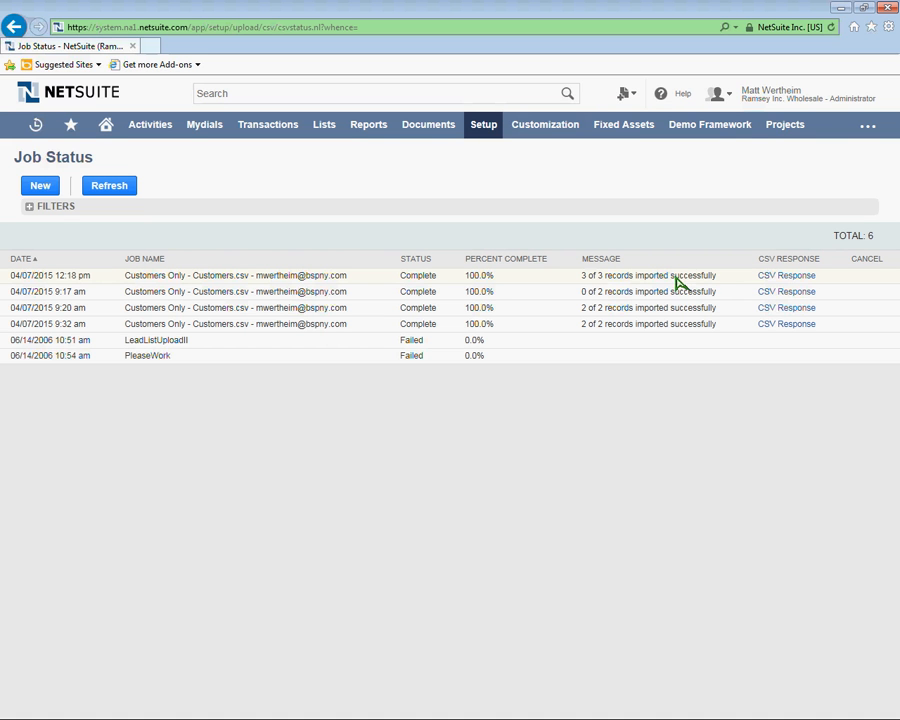
pyautogui.moveTo(705, 281)
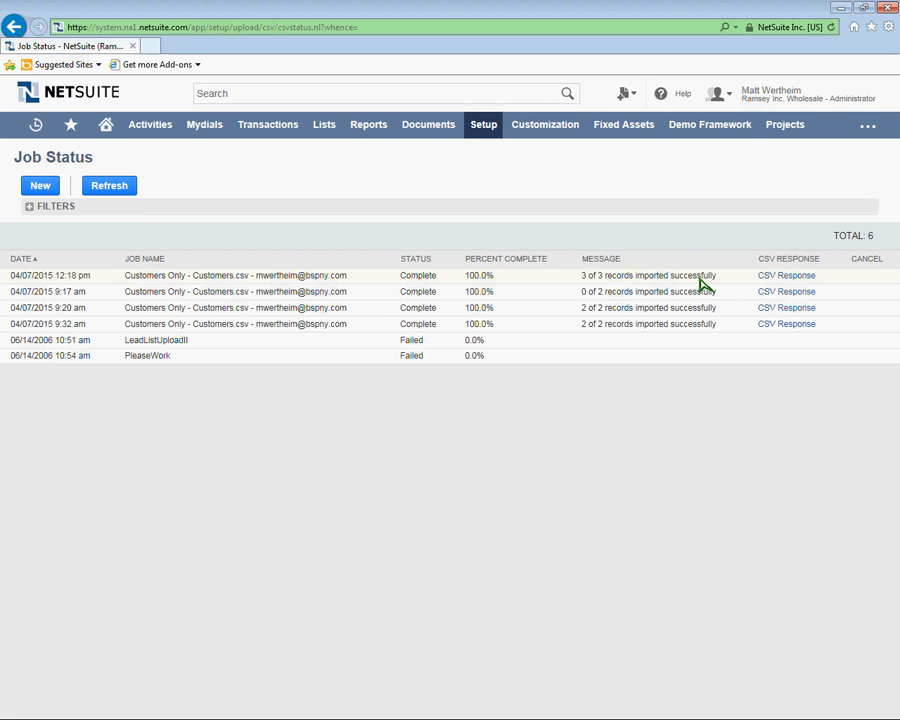
pyautogui.moveTo(738, 283)
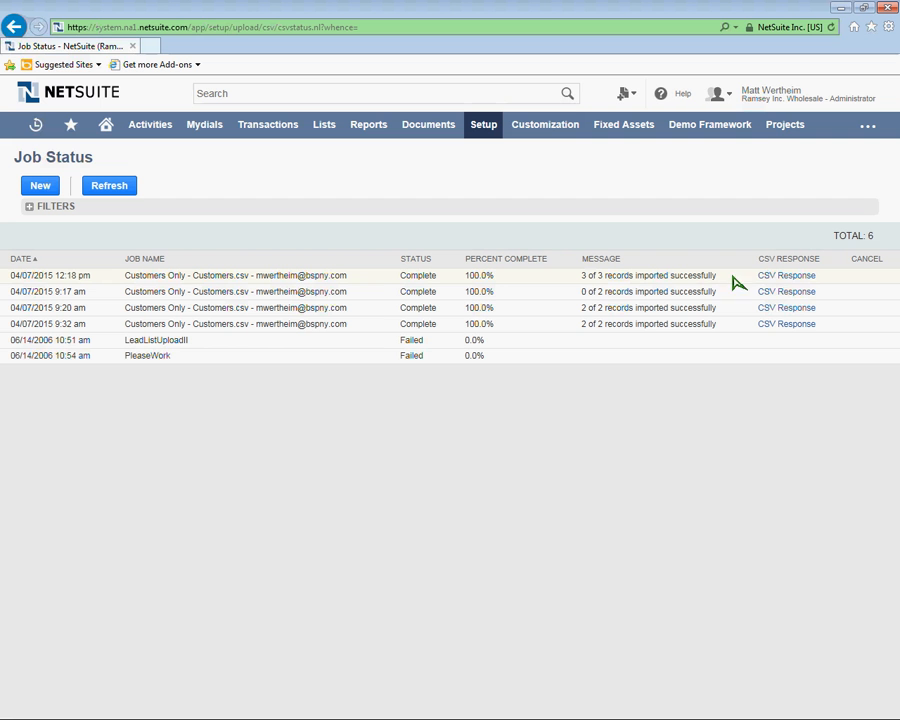
pyautogui.moveTo(786, 280)
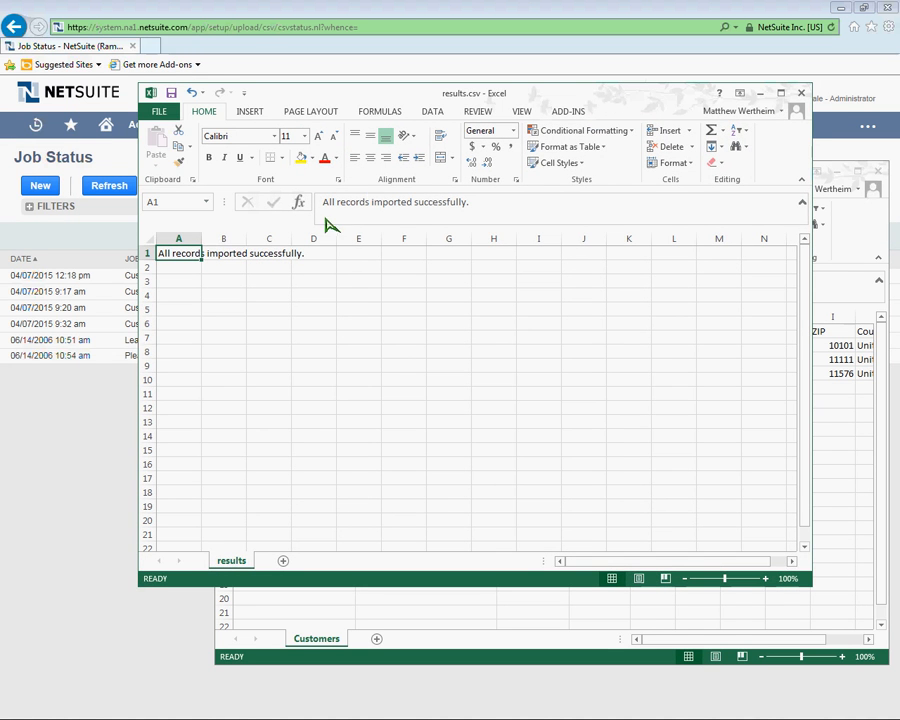
pyautogui.moveTo(203, 263)
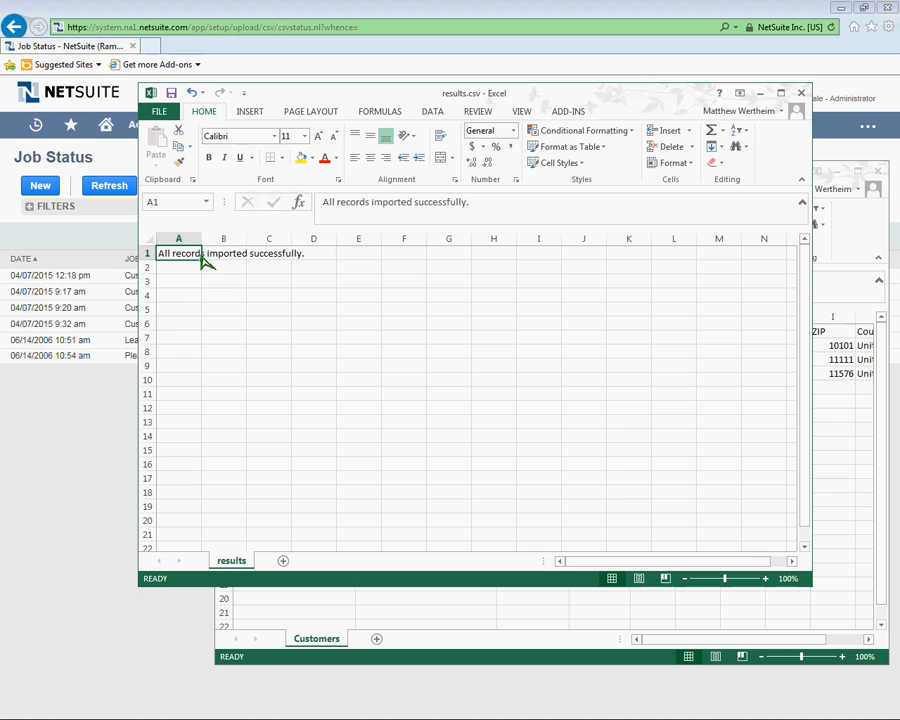
pyautogui.moveTo(583, 200)
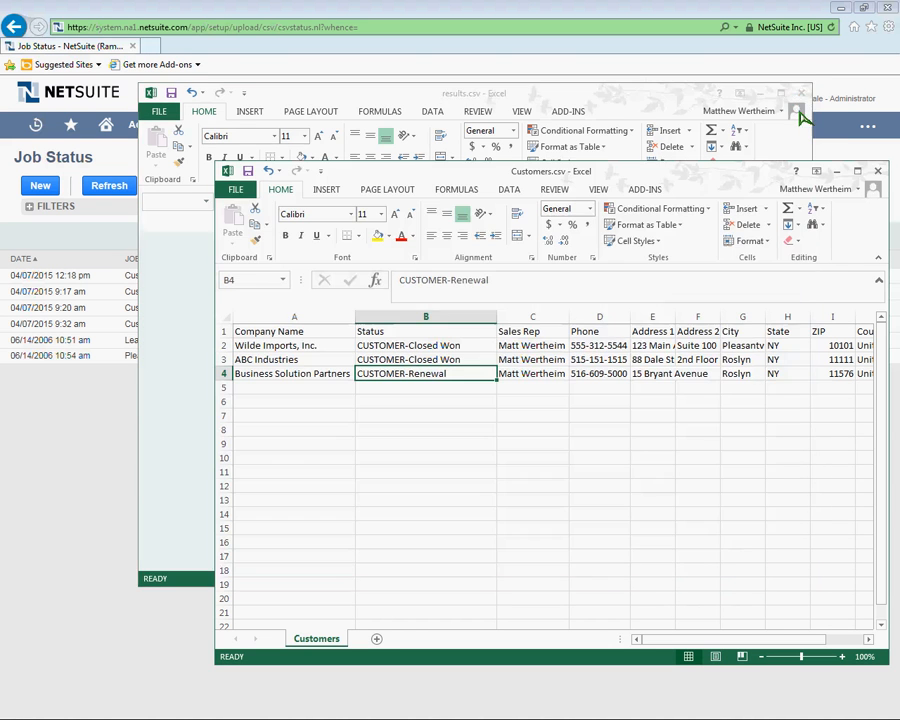
# Step: Close results.csv in Excel after it reports all records imported successfully
pyautogui.click(877, 170)
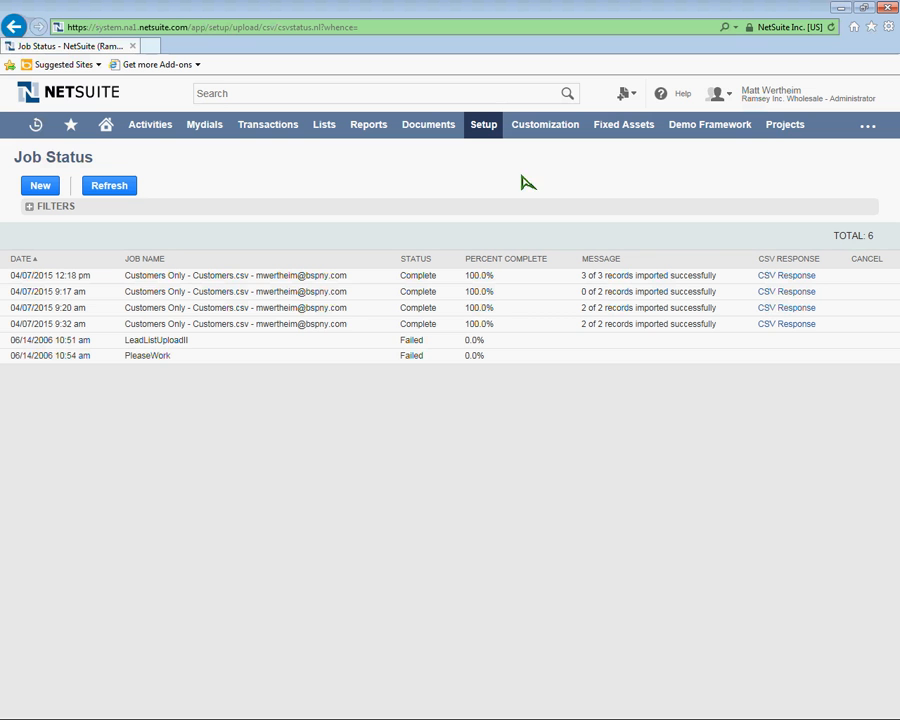
pyautogui.moveTo(326, 151)
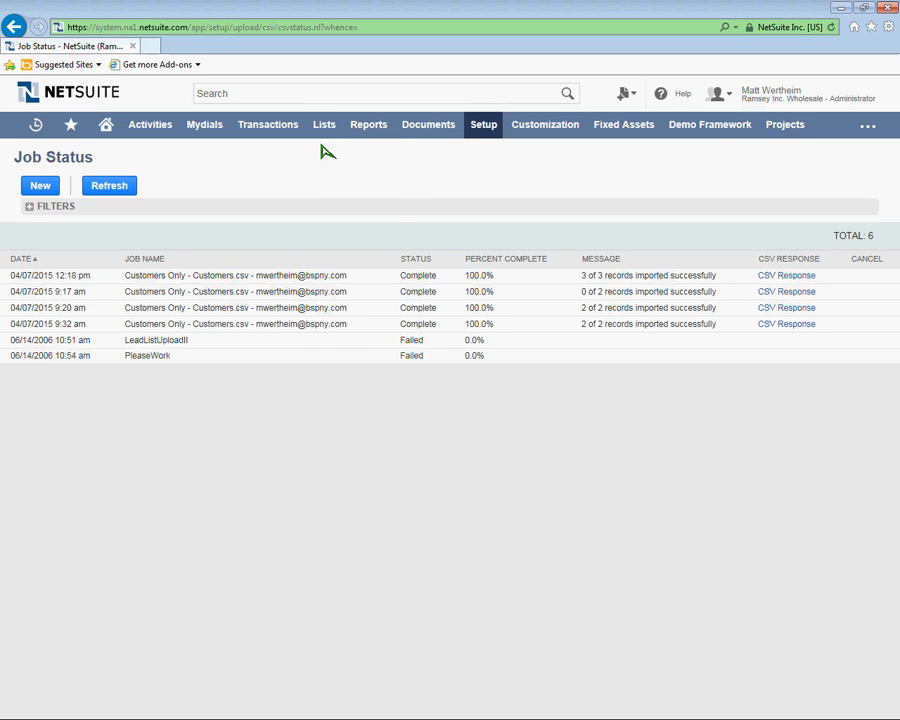
# Step: Open the Lists menu to reach Relationships > Customers
pyautogui.click(323, 124)
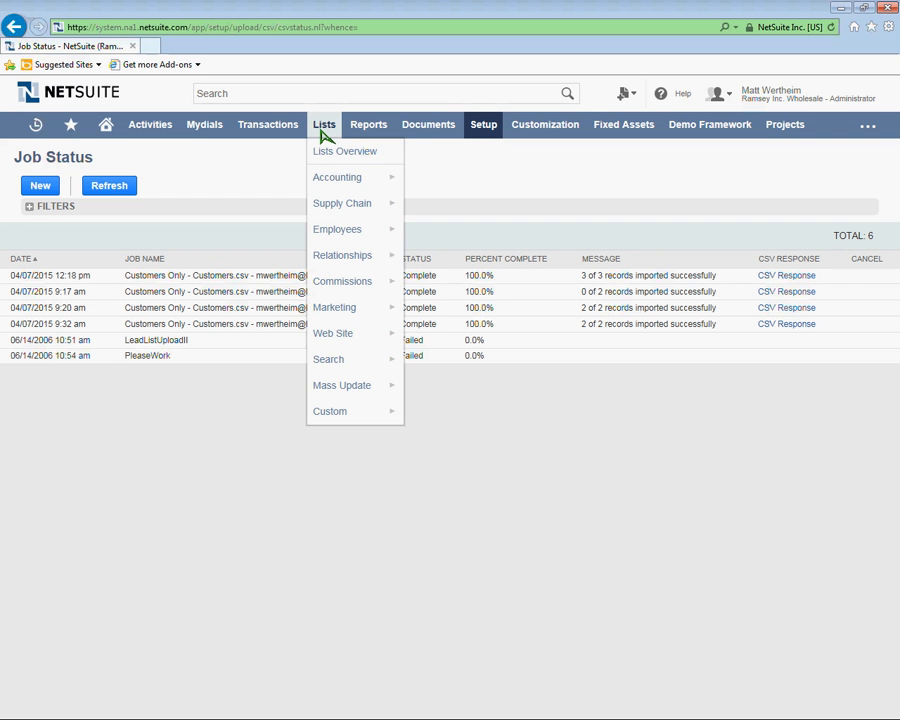
pyautogui.moveTo(337, 177)
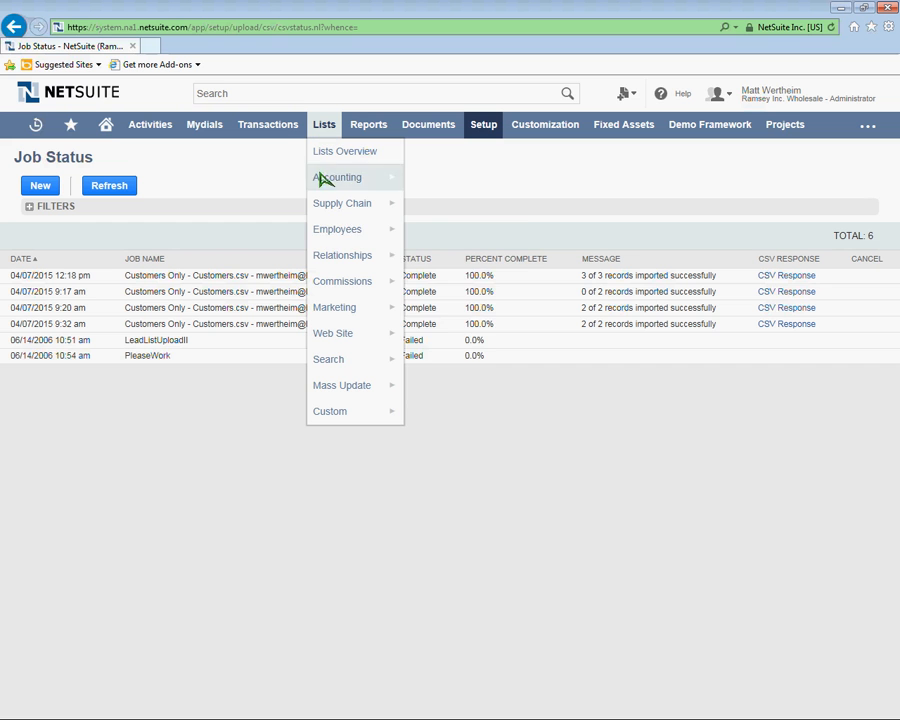
pyautogui.moveTo(342, 255)
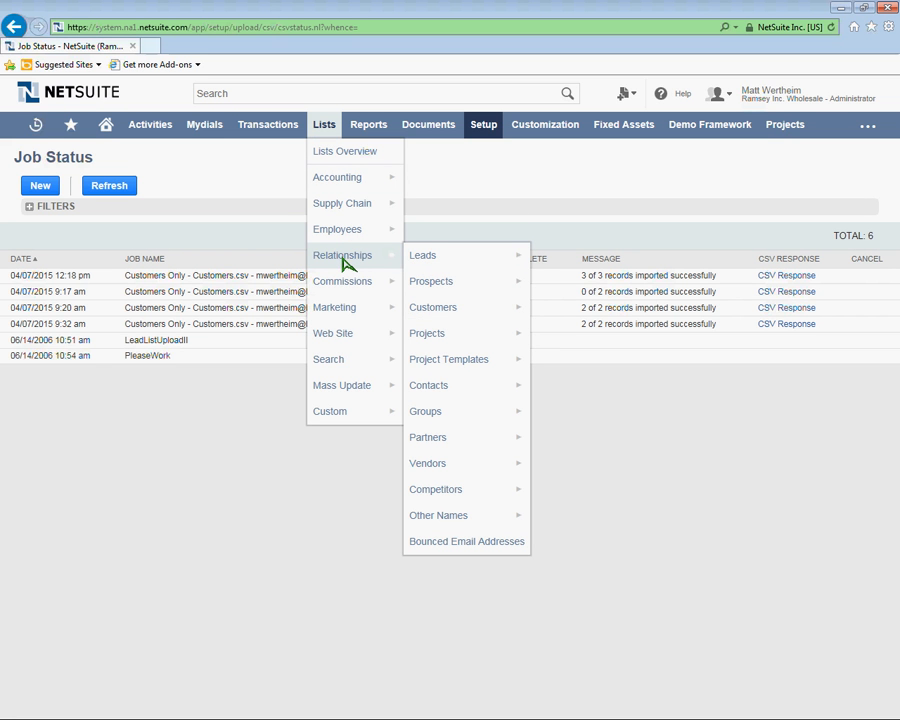
pyautogui.moveTo(455, 307)
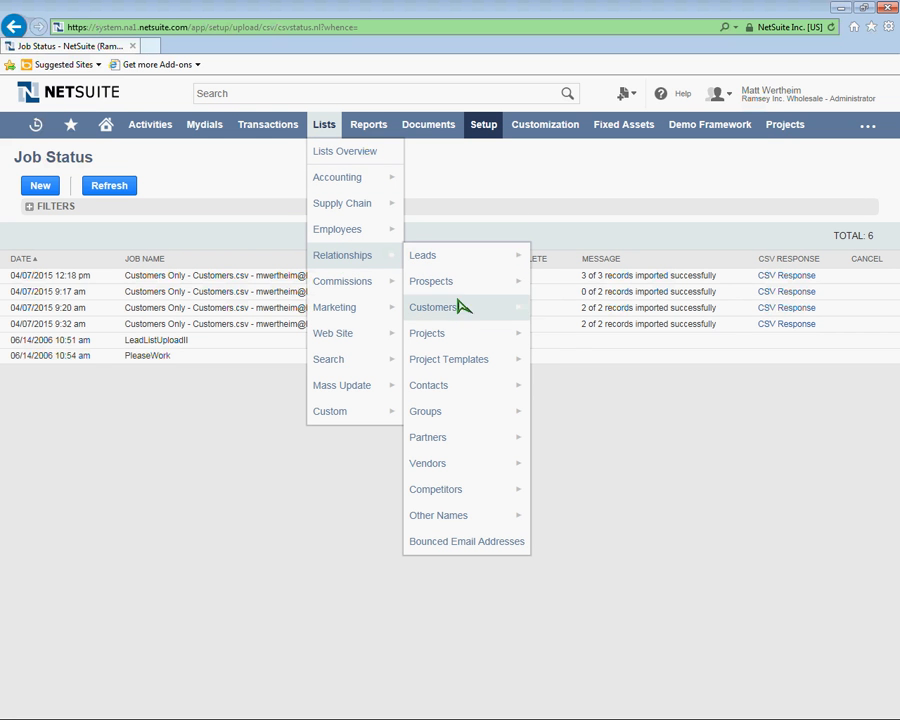
pyautogui.moveTo(433, 307)
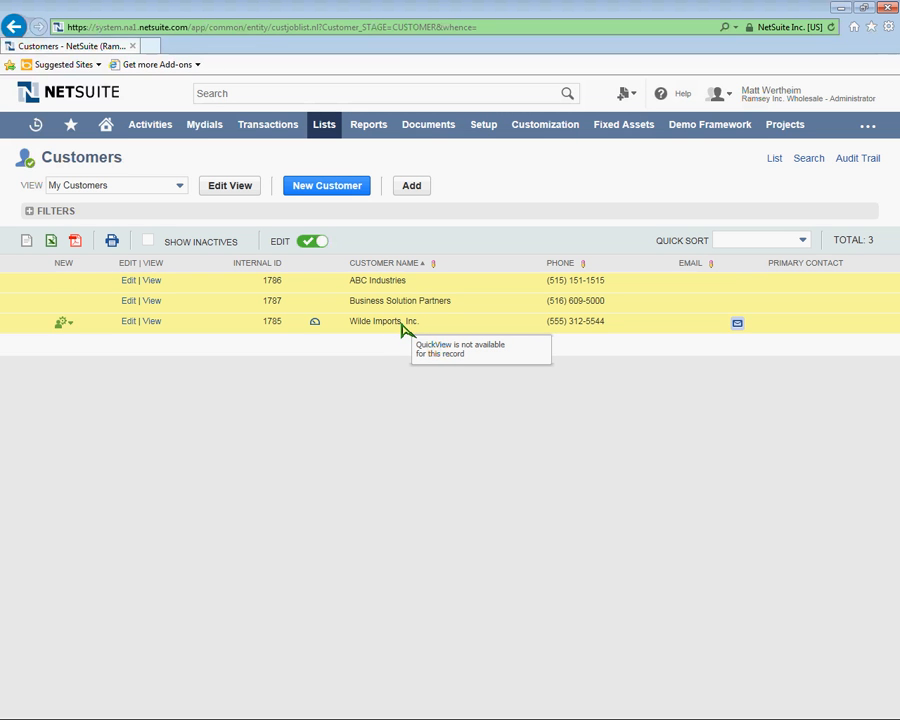
pyautogui.moveTo(430, 308)
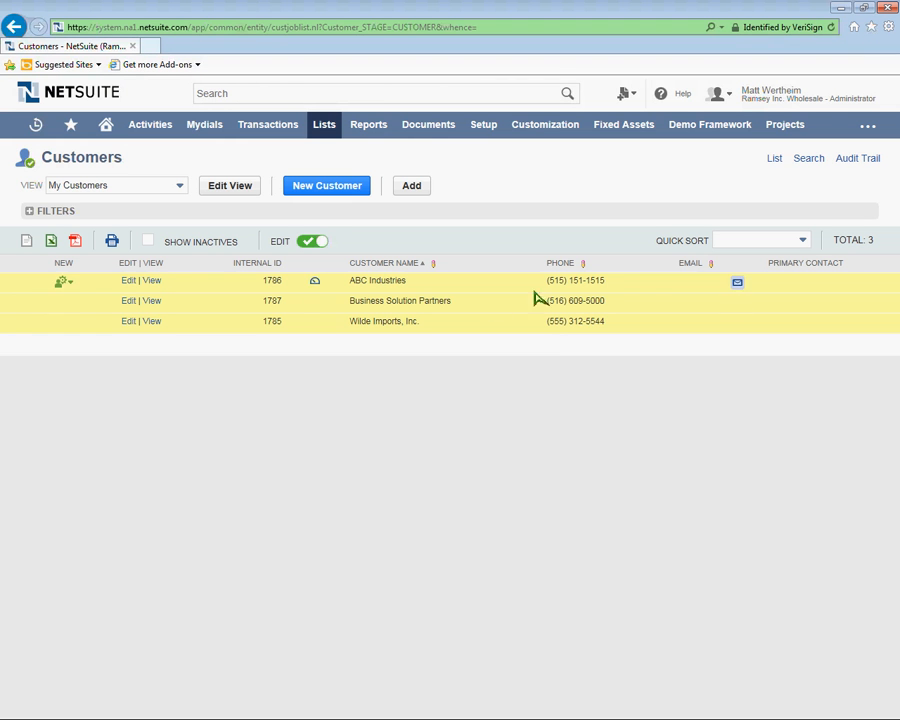
pyautogui.moveTo(135, 287)
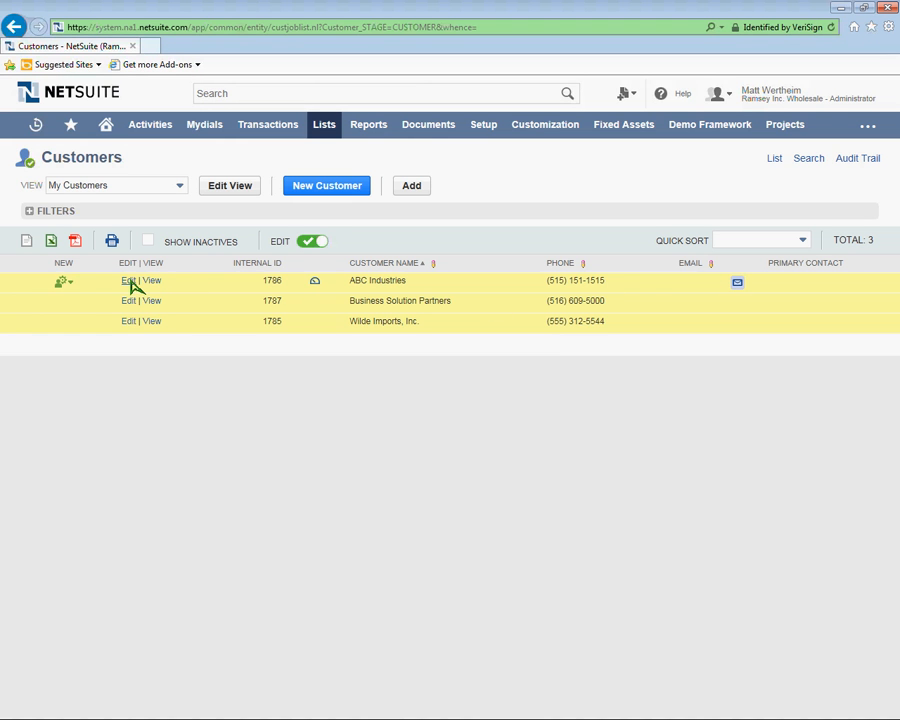
pyautogui.moveTo(168, 287)
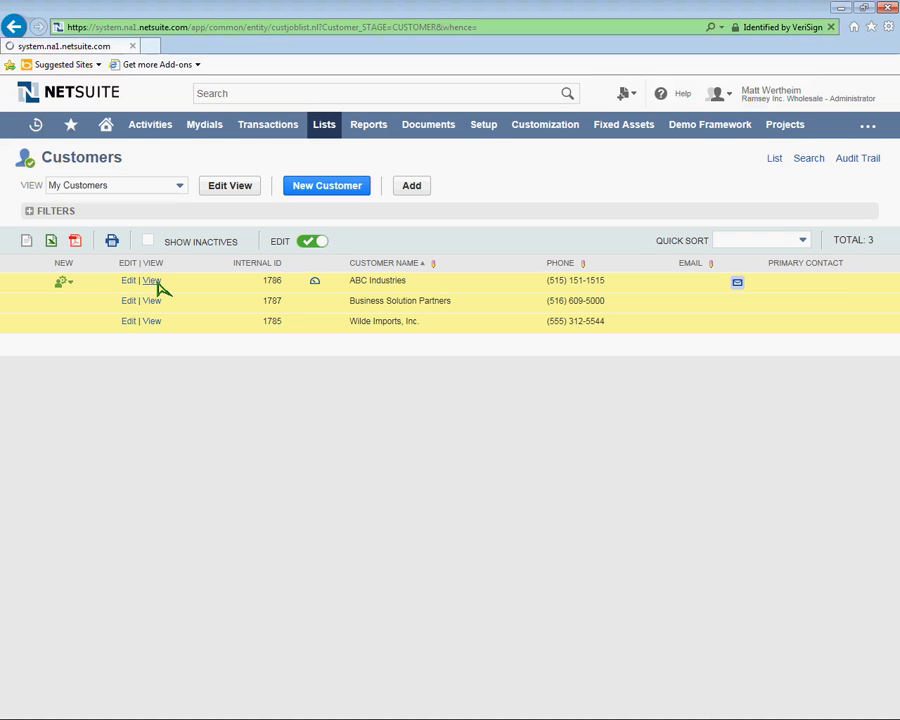
# Step: Open ABC Industries and compare its phone and street address with row 3 of Customers.csv
pyautogui.click(151, 280)
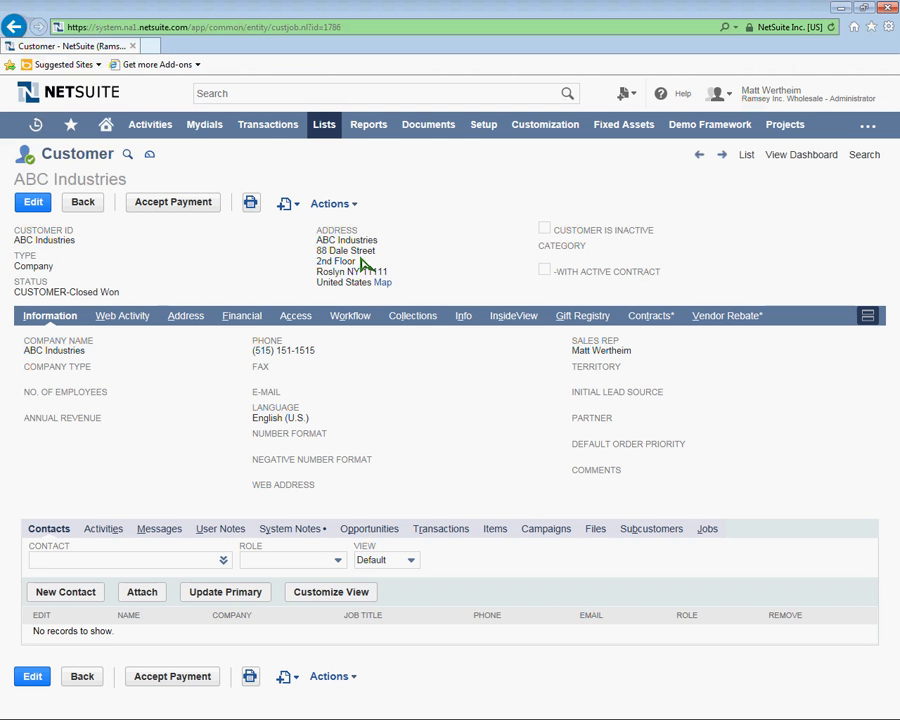
pyautogui.moveTo(303, 357)
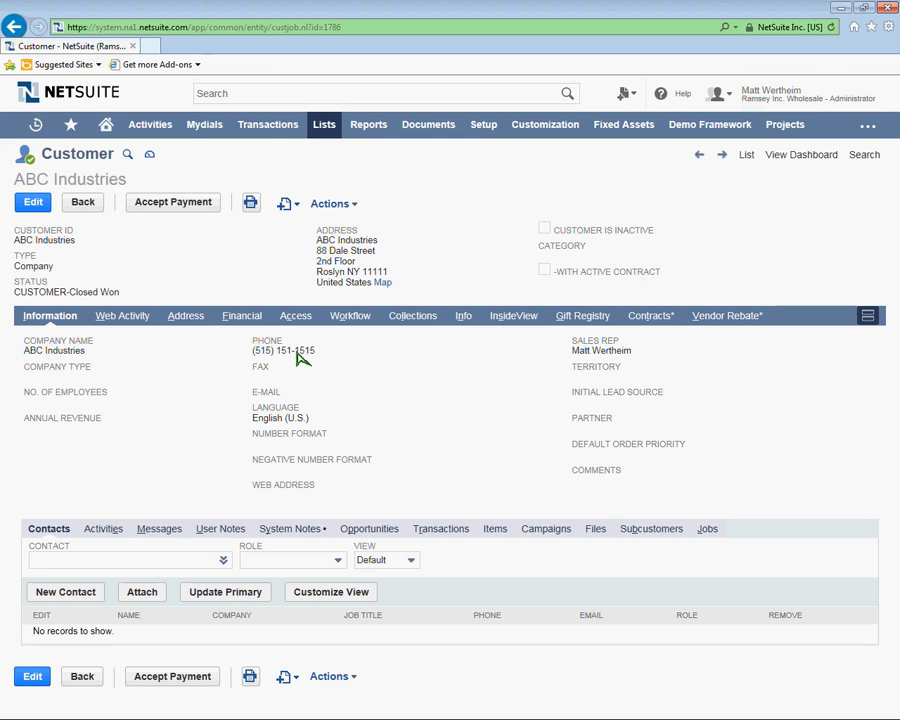
pyautogui.moveTo(610, 363)
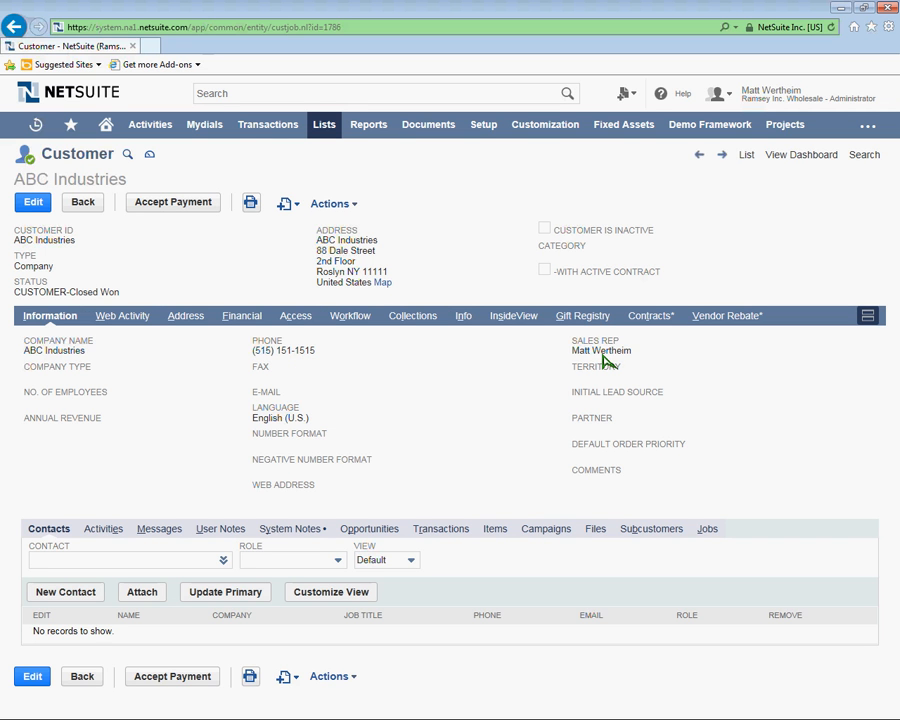
pyautogui.moveTo(360, 365)
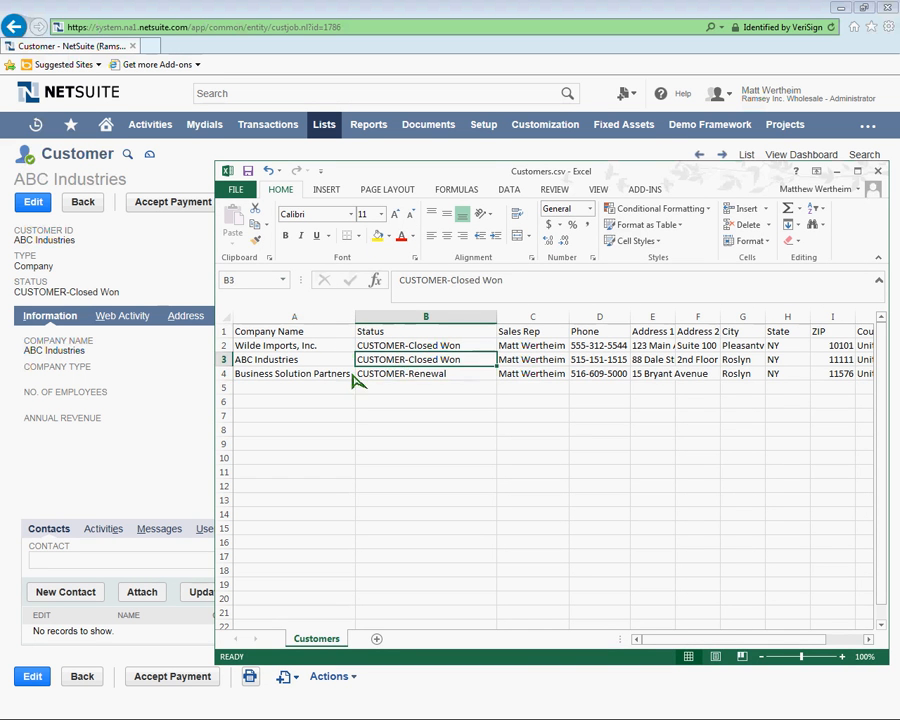
pyautogui.moveTo(517, 395)
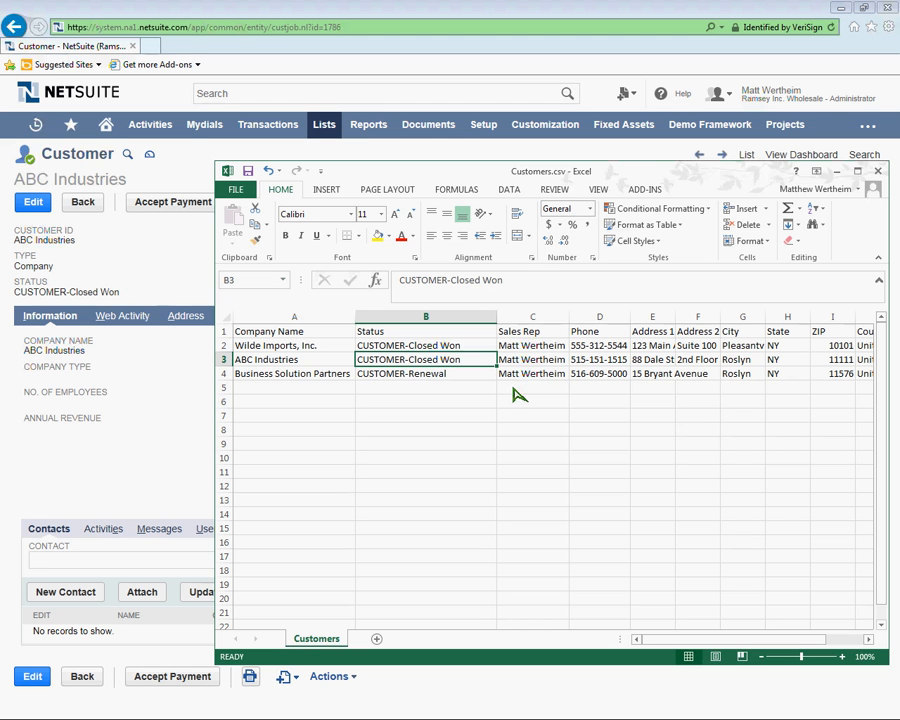
pyautogui.click(599, 359)
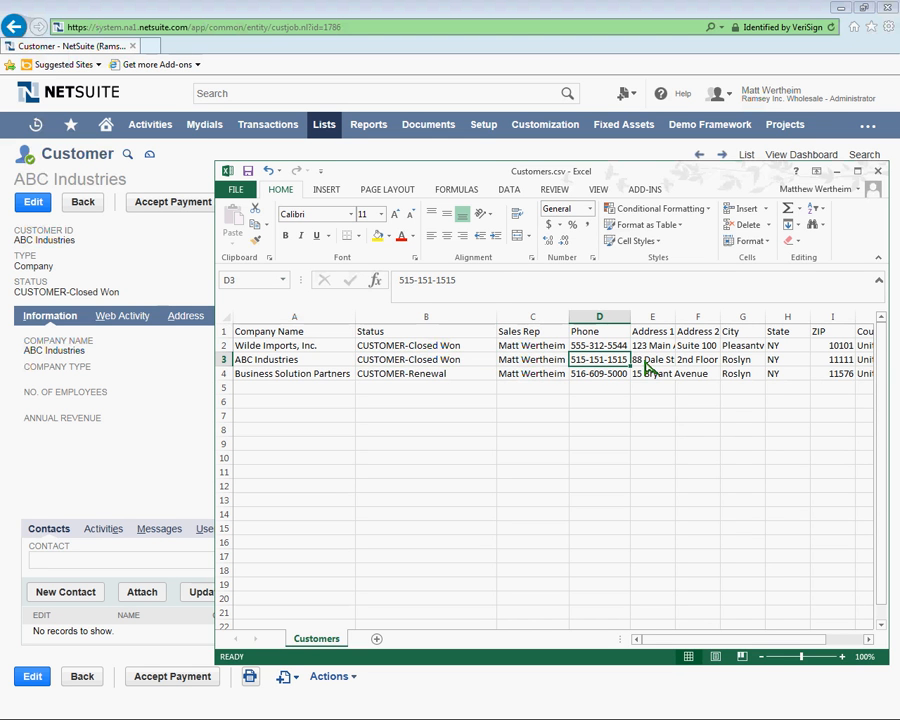
pyautogui.click(652, 359)
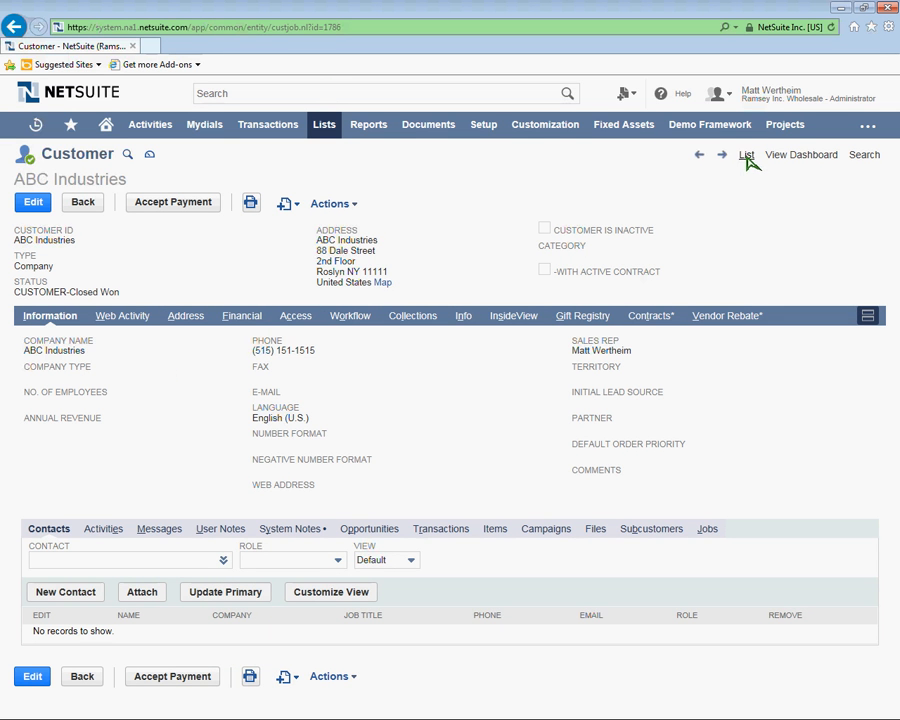
# Step: Open Business Solution Partners, check its status against CSV row 4, and show its addresses
pyautogui.click(746, 154)
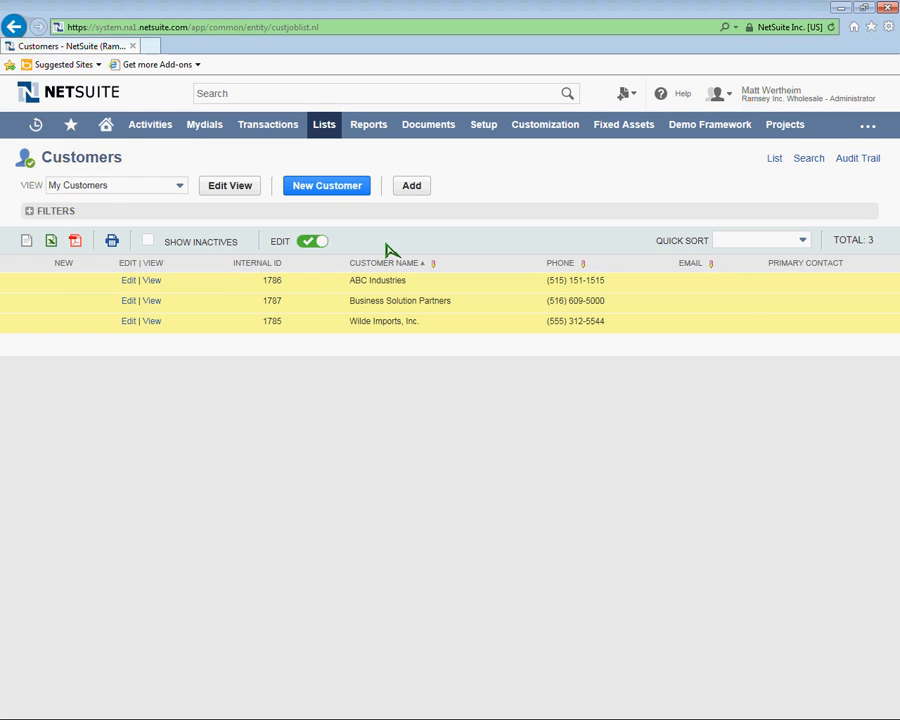
pyautogui.moveTo(155, 308)
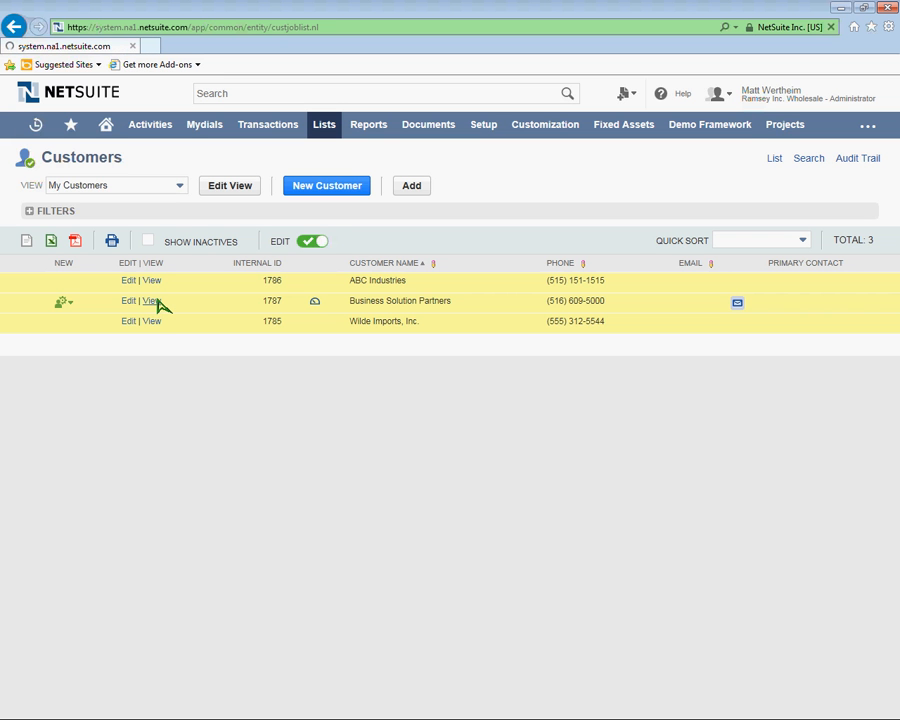
pyautogui.click(151, 301)
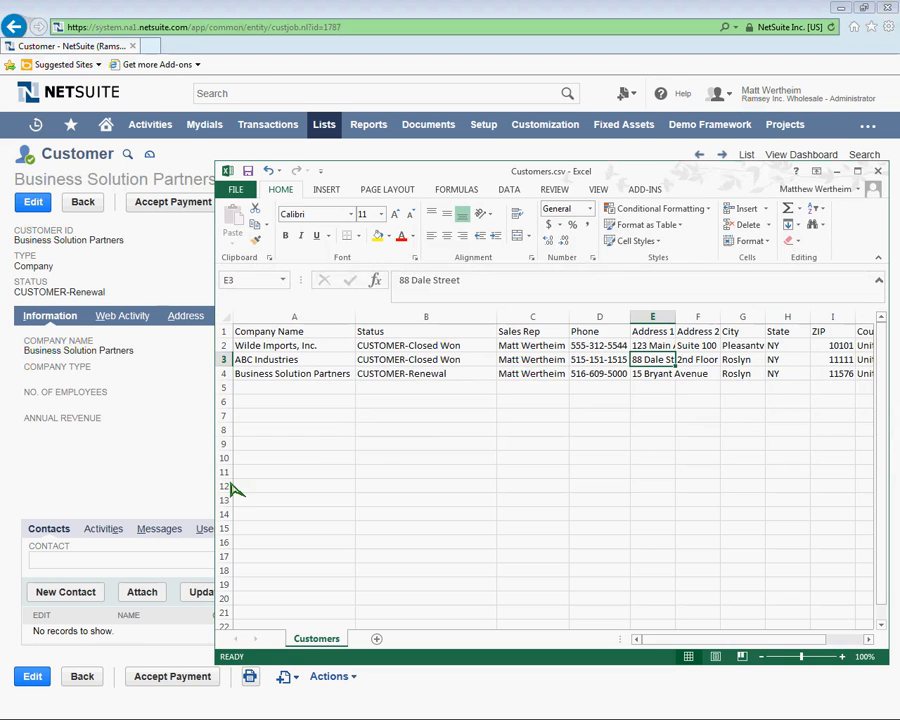
pyautogui.click(425, 373)
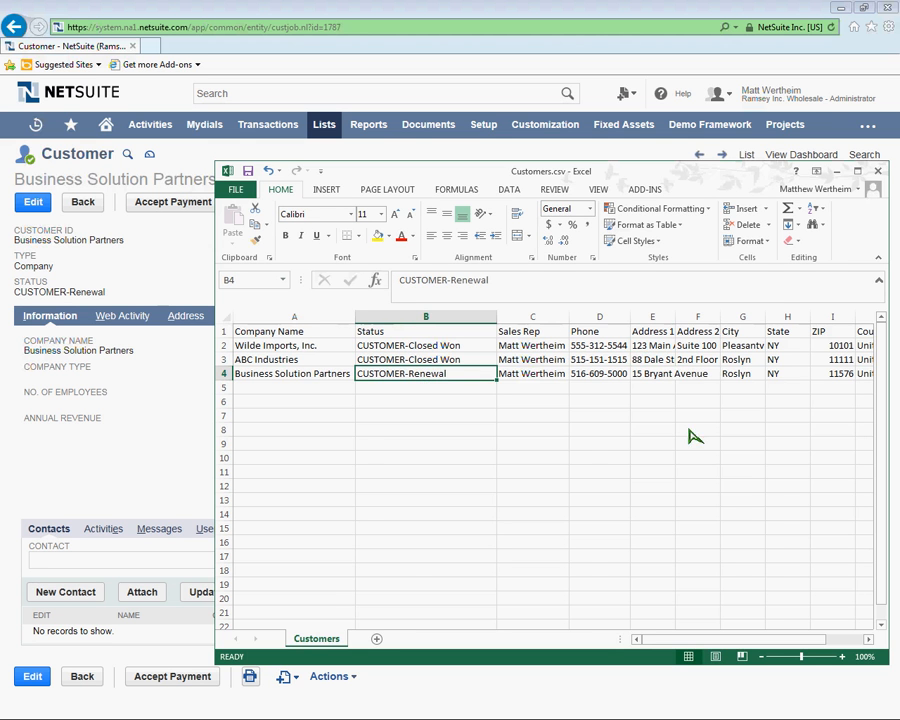
pyautogui.hscroll(3)
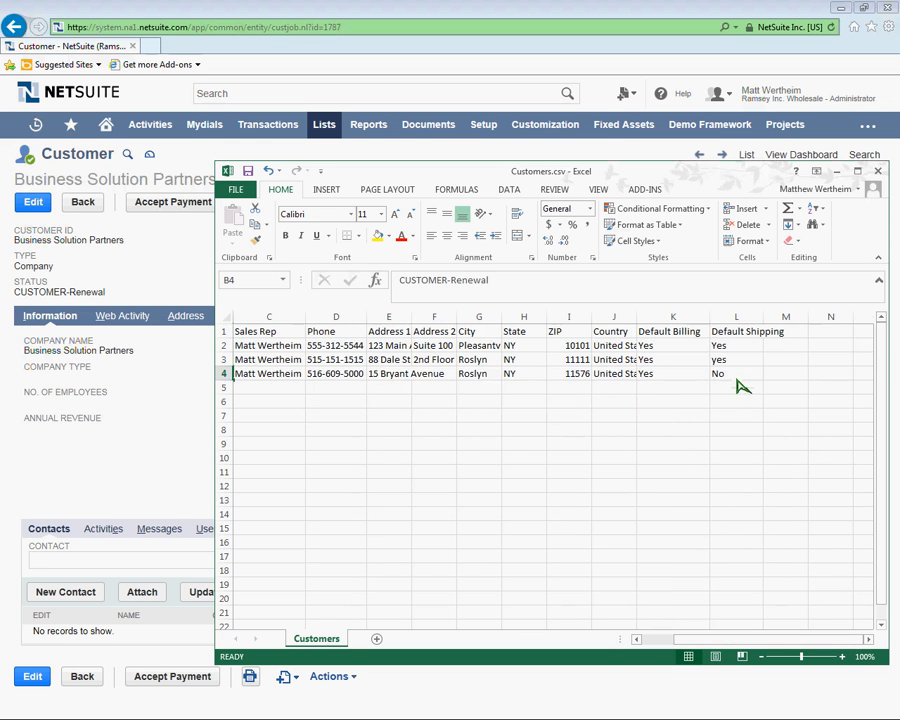
pyautogui.click(737, 373)
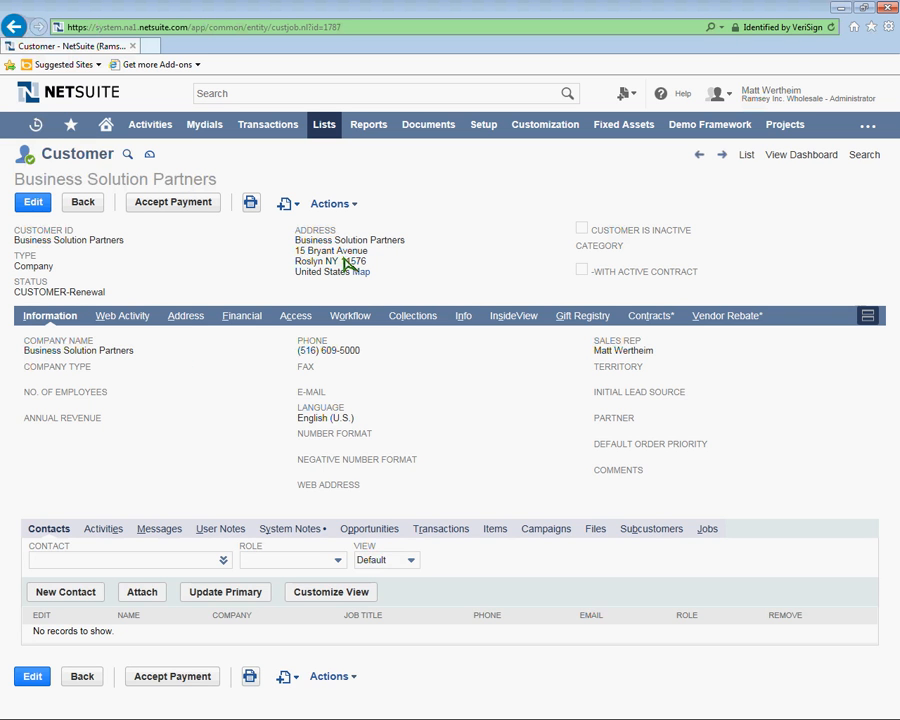
pyautogui.click(183, 315)
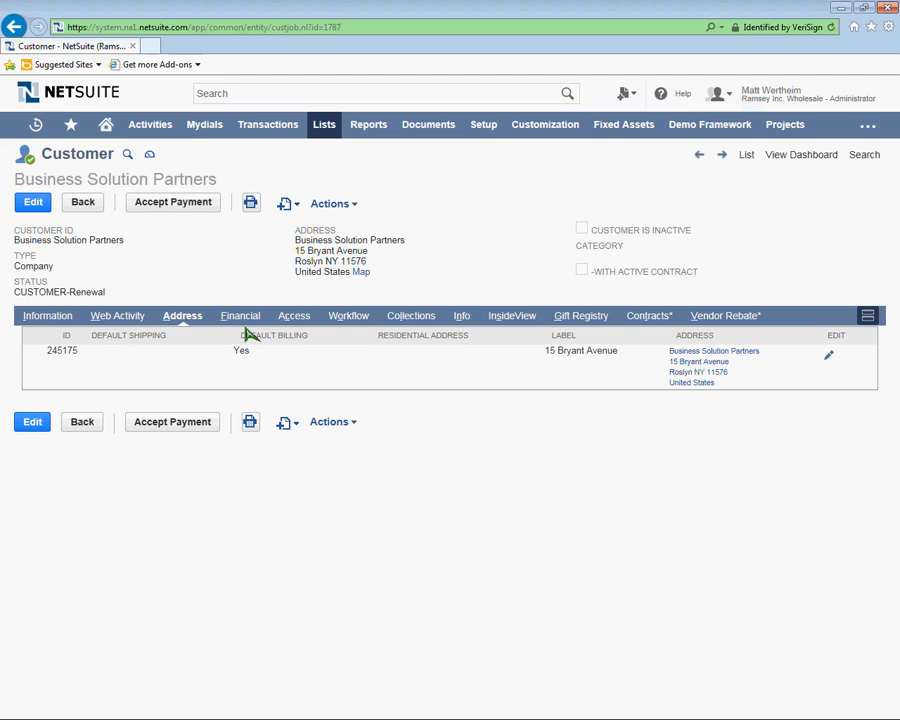
pyautogui.moveTo(138, 345)
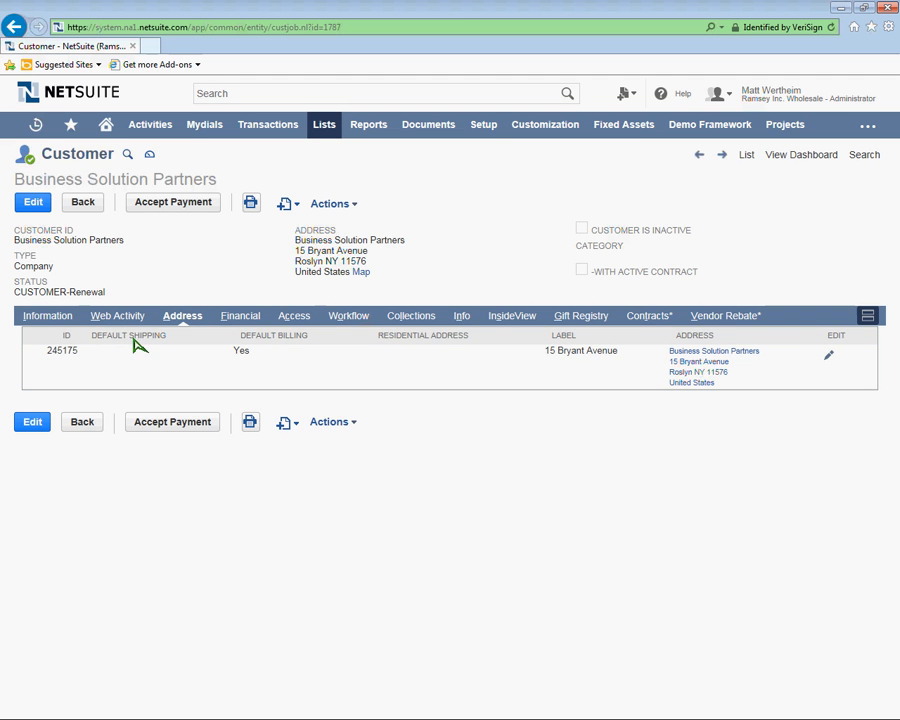